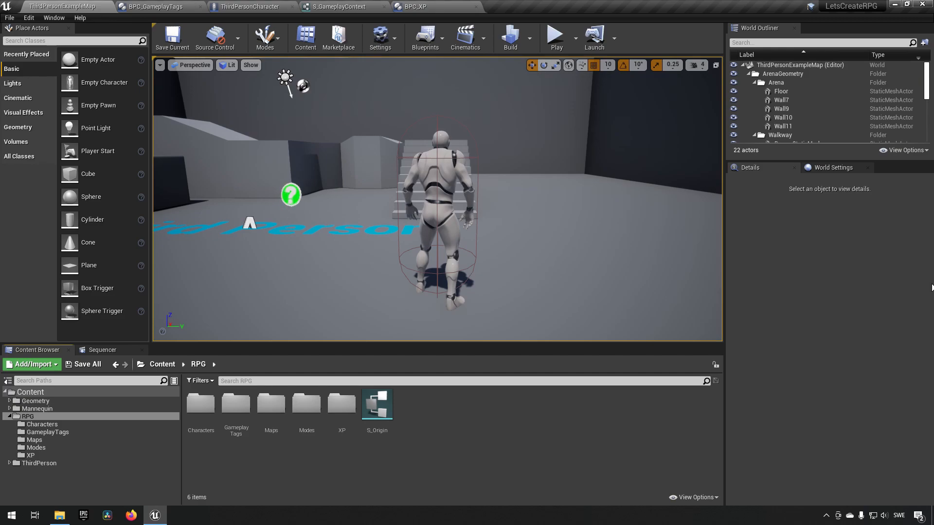
mouse_move(700, 350)
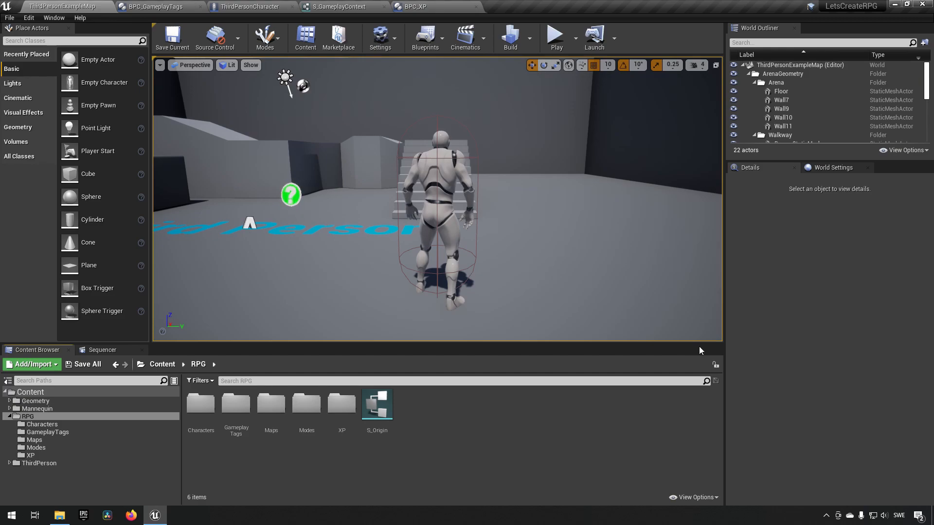
Step: Open the XP folder, then the BPC_XP blueprint's Event Graph with the AwardXP event
double_click(342, 404)
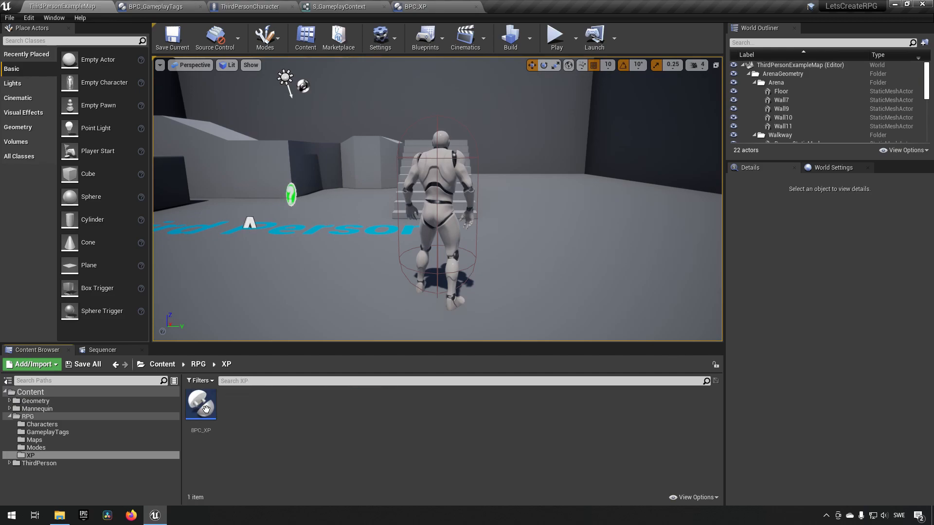
double_click(201, 404)
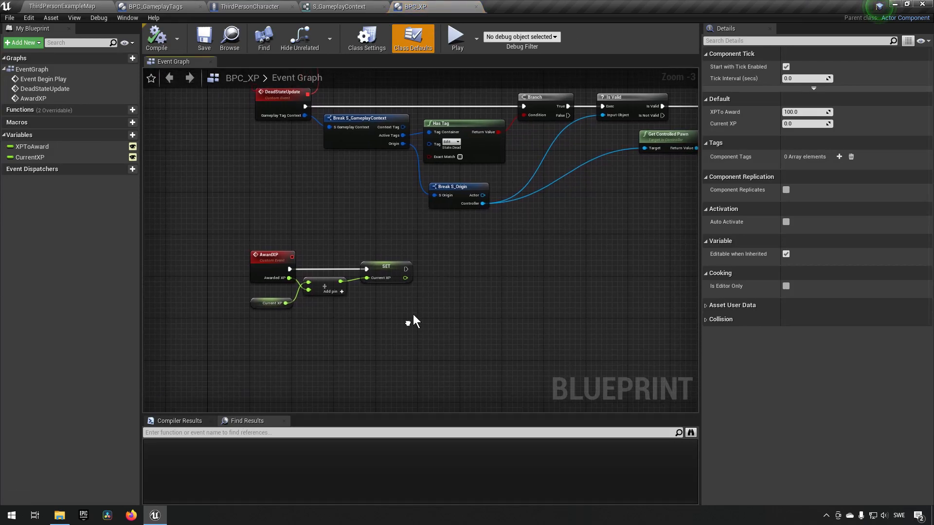
left_click_drag(415, 321, 405, 326)
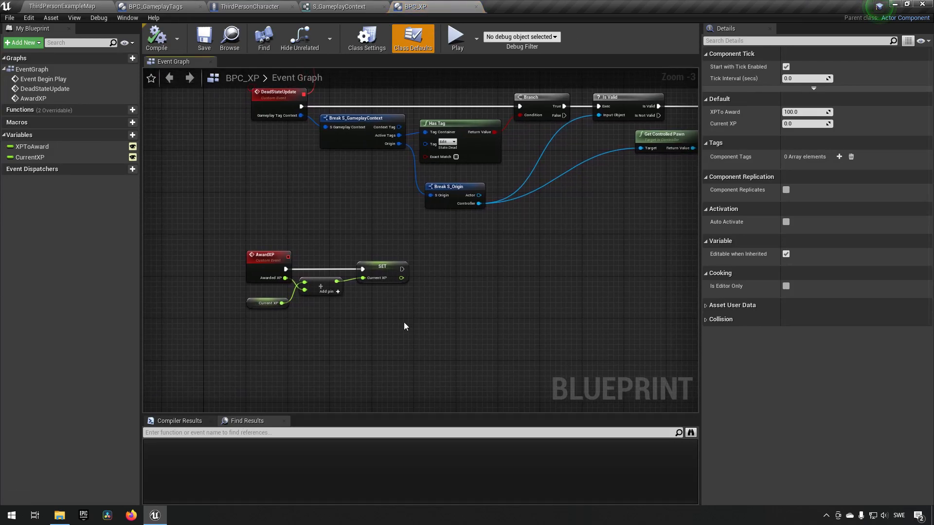
mouse_move(394, 314)
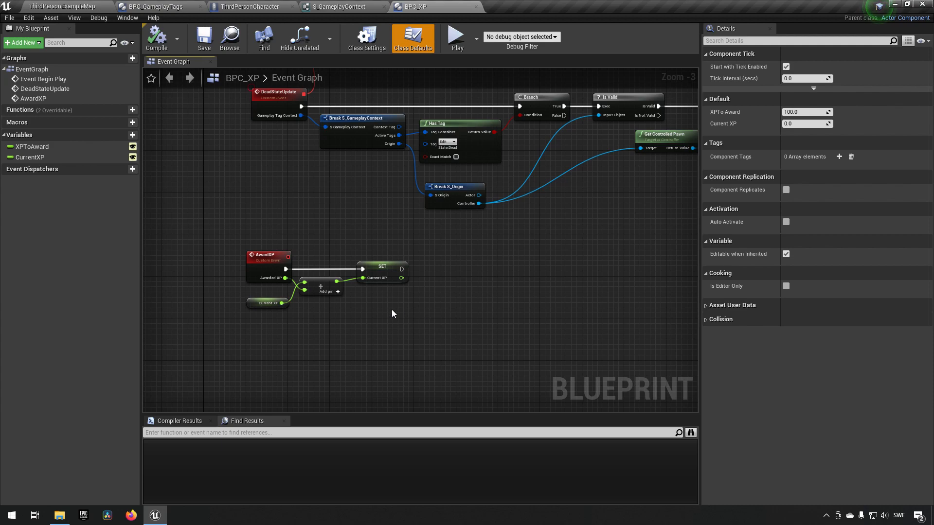
mouse_move(327, 338)
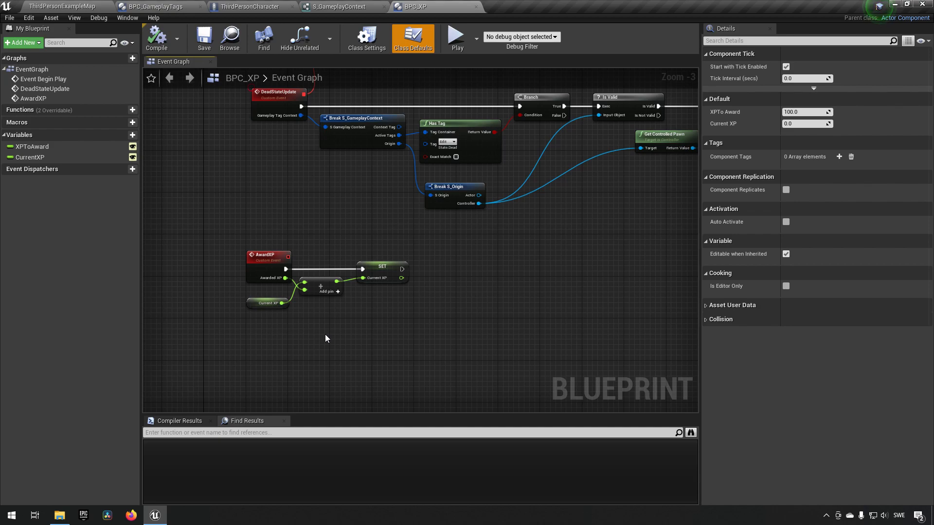
mouse_move(271, 351)
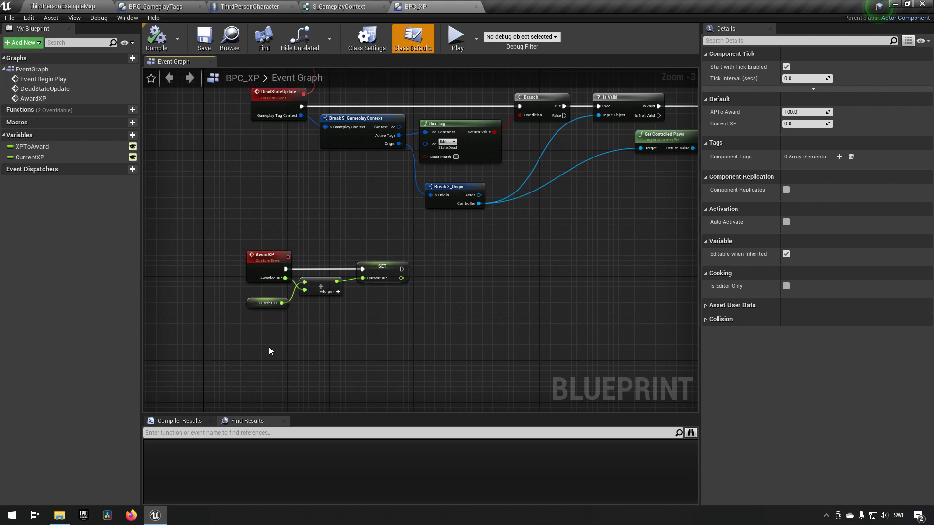
mouse_move(317, 351)
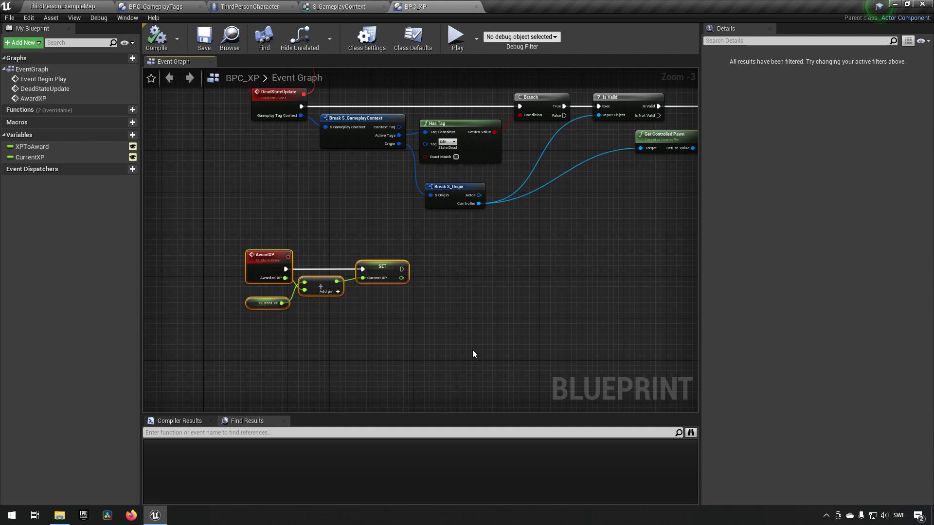
Step: Create a TryToLevelUp function and call it after SET Current XP in AwardXP
left_click(206, 259)
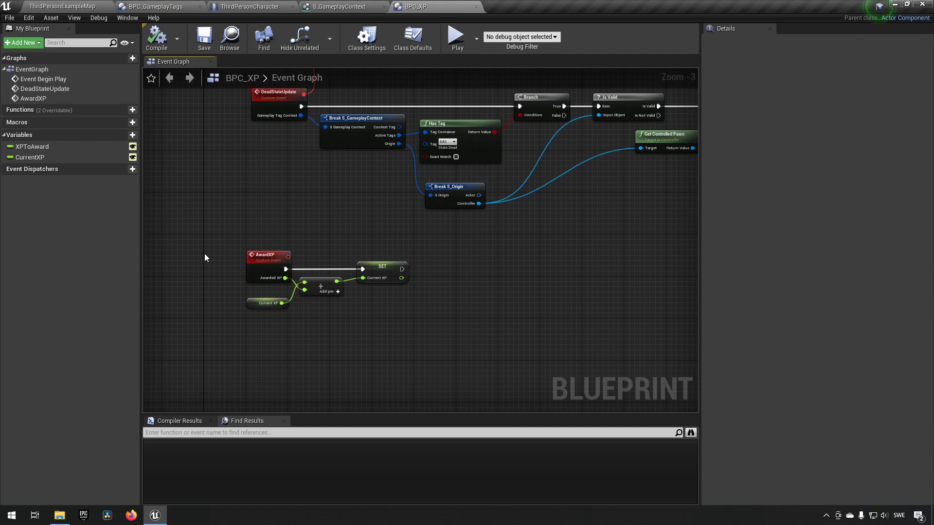
mouse_move(130, 122)
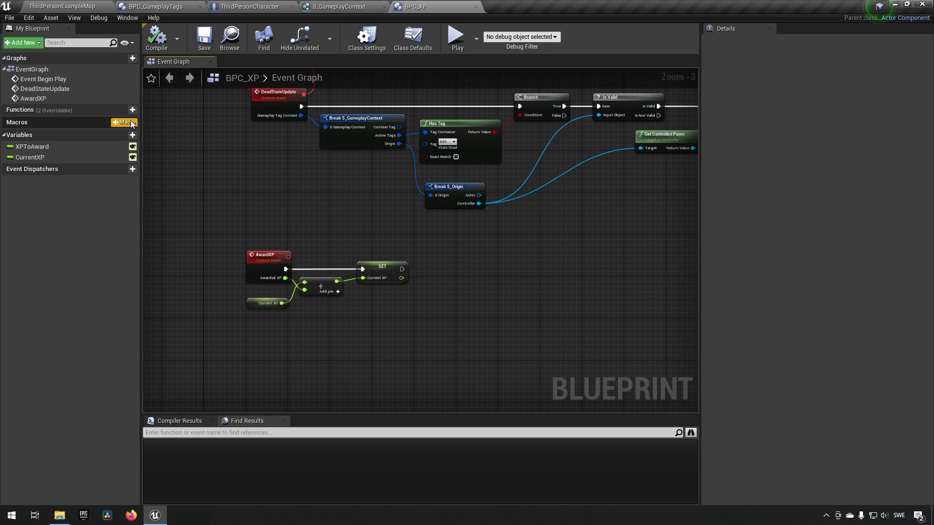
left_click(131, 109)
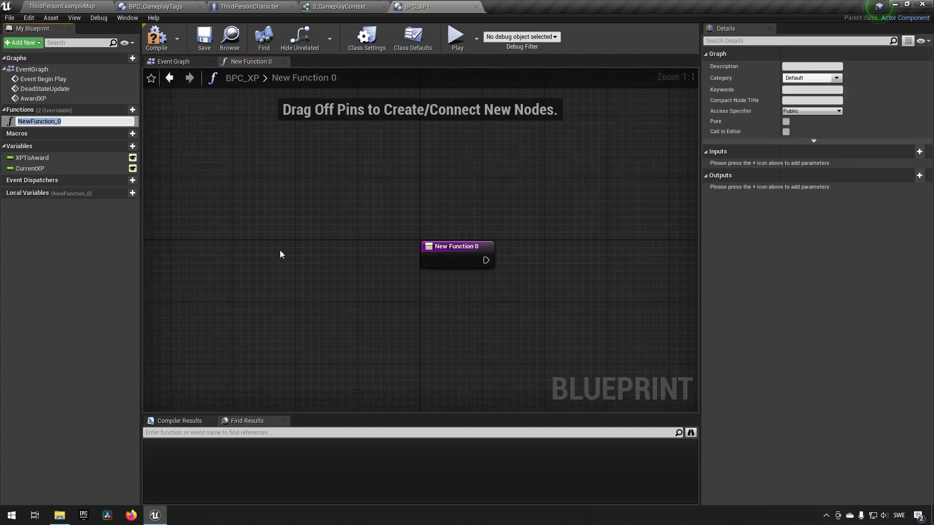
type("TryToL")
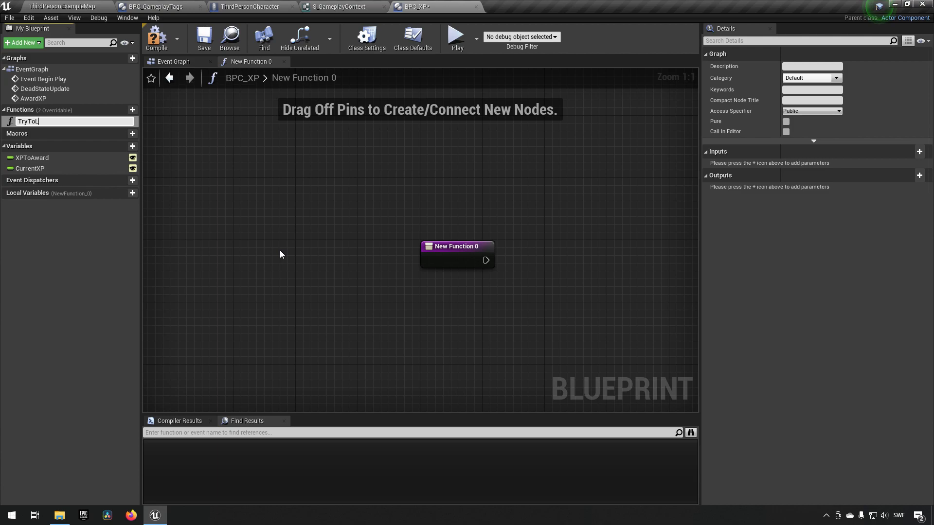
type("evelUp")
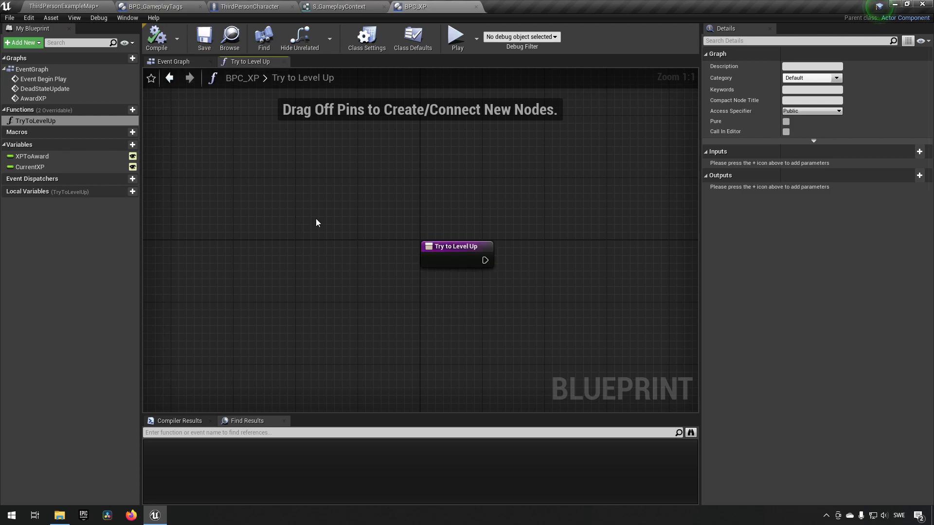
left_click(172, 61)
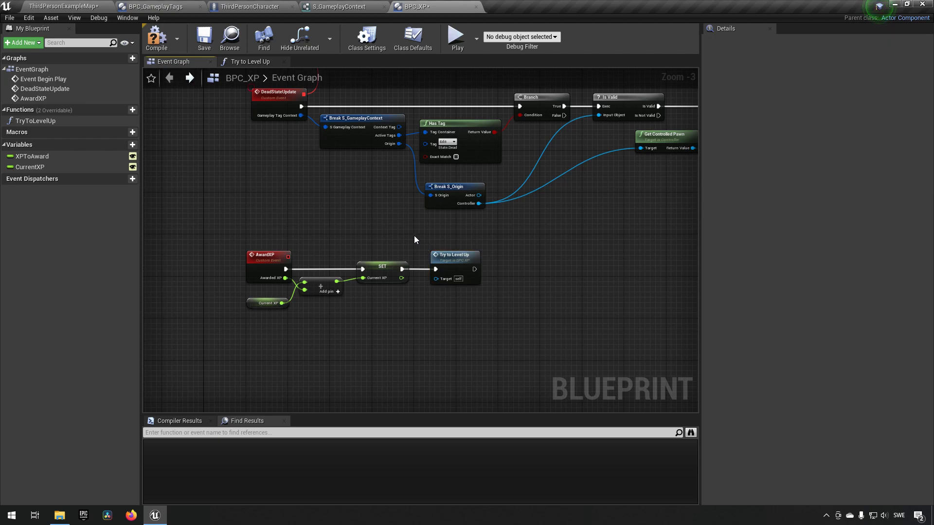
left_click(455, 254)
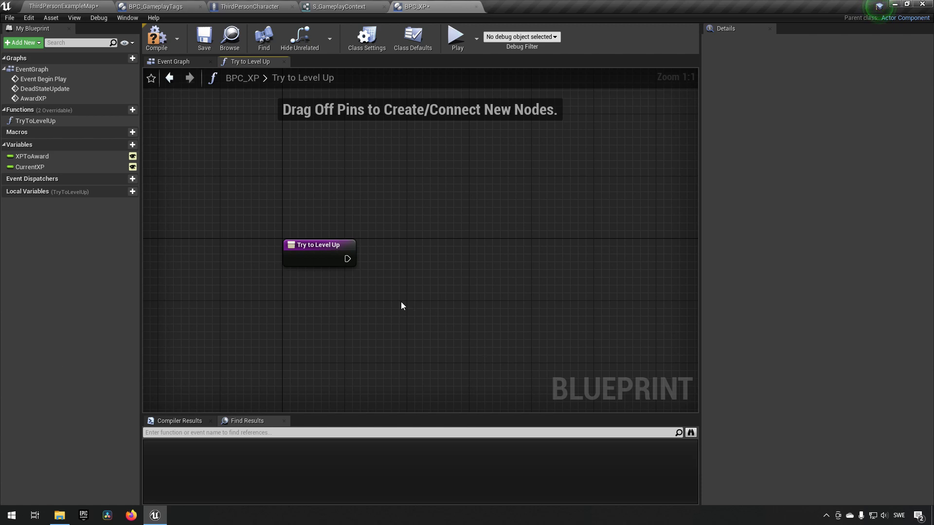
mouse_move(348, 258)
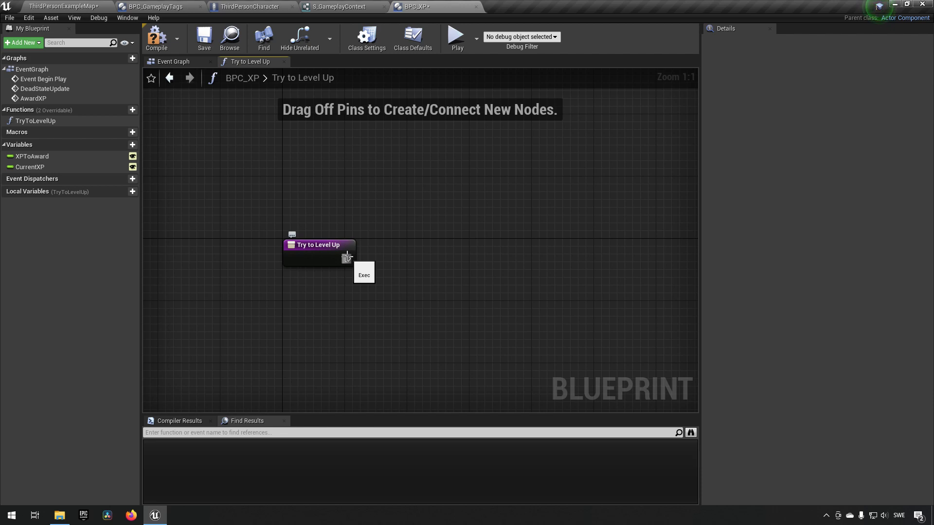
mouse_move(238, 359)
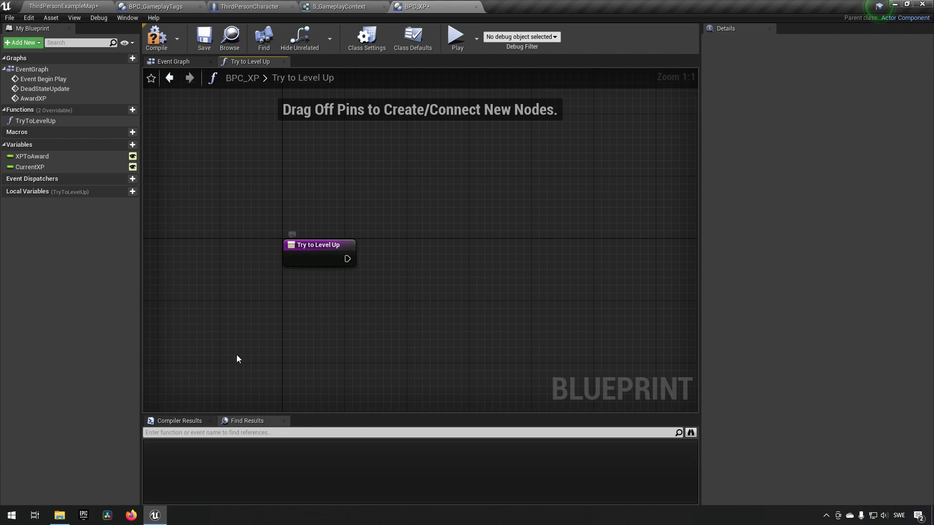
mouse_move(249, 341)
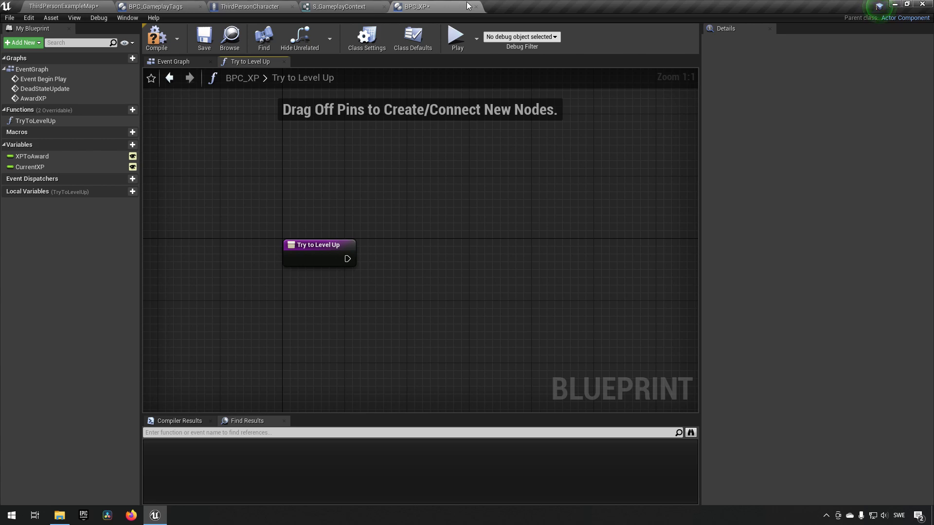
mouse_move(163, 246)
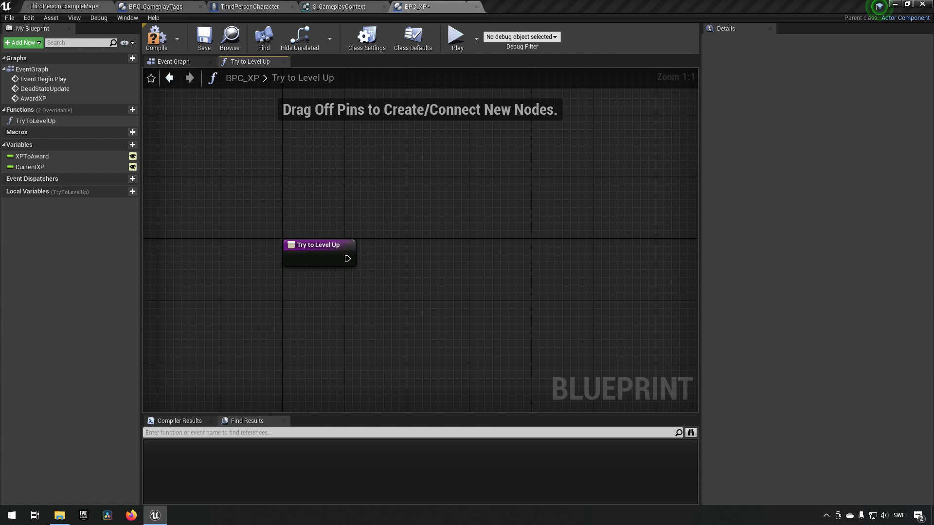
mouse_move(560, 411)
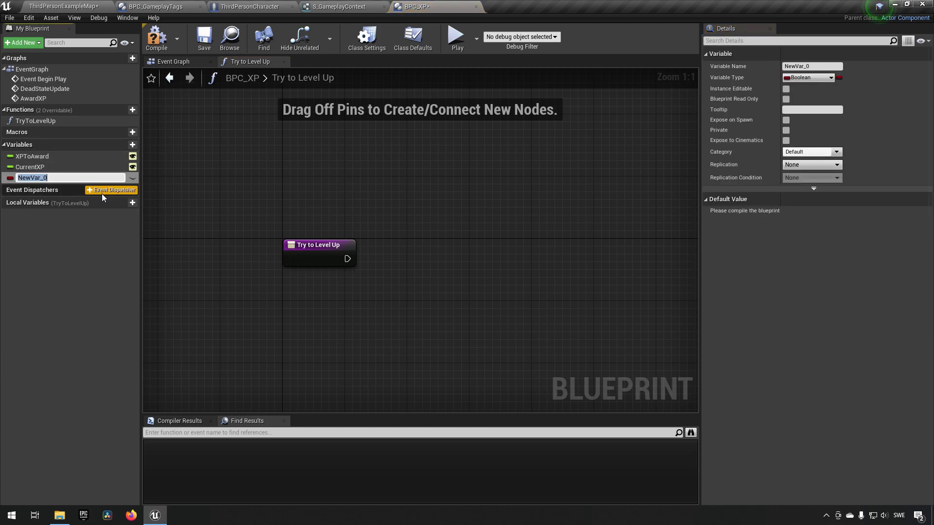
Step: Rename NewVar_0 to LevelCurve, make it a Curve Float, and save BPC_XP
type("Level")
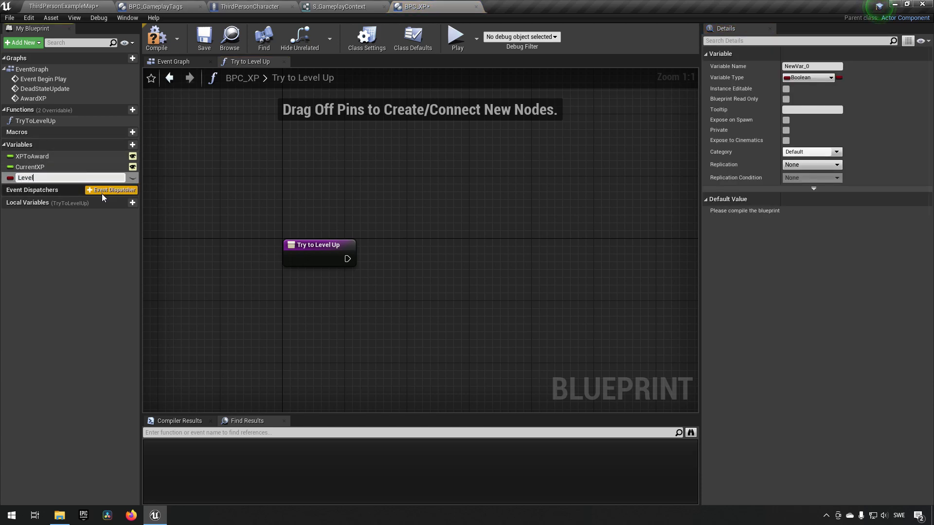
type("LevelCurve")
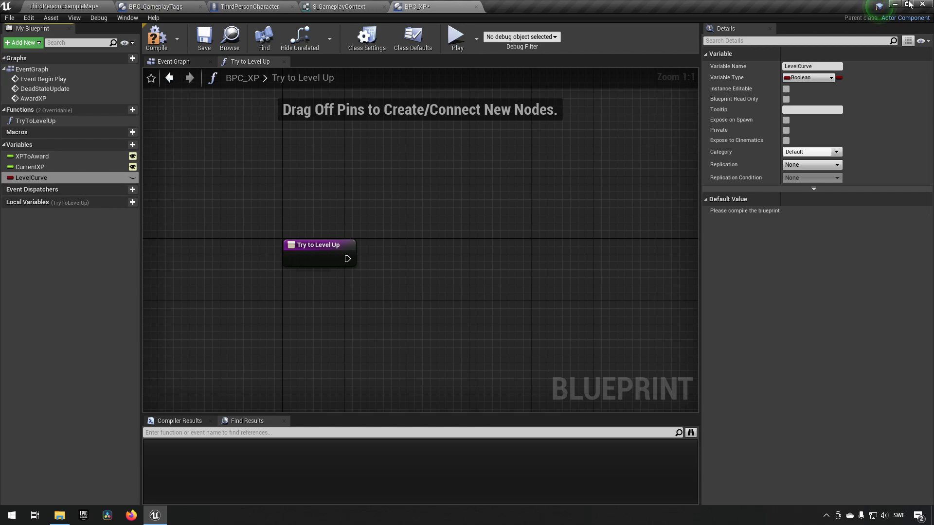
left_click(831, 78)
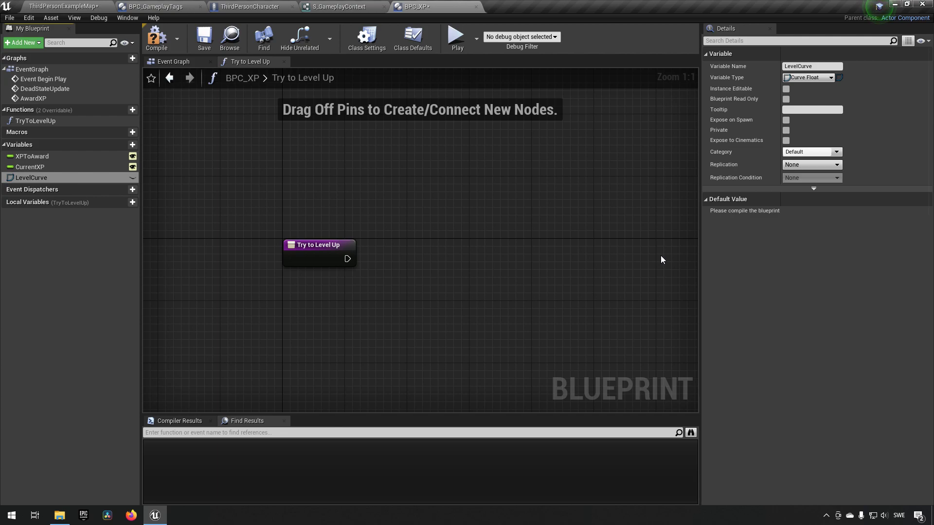
mouse_move(428, 270)
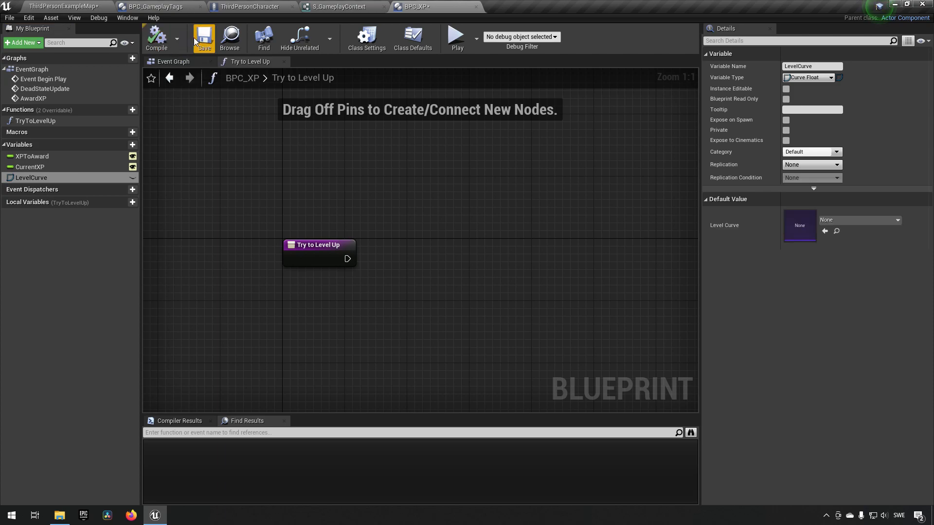
left_click(204, 36)
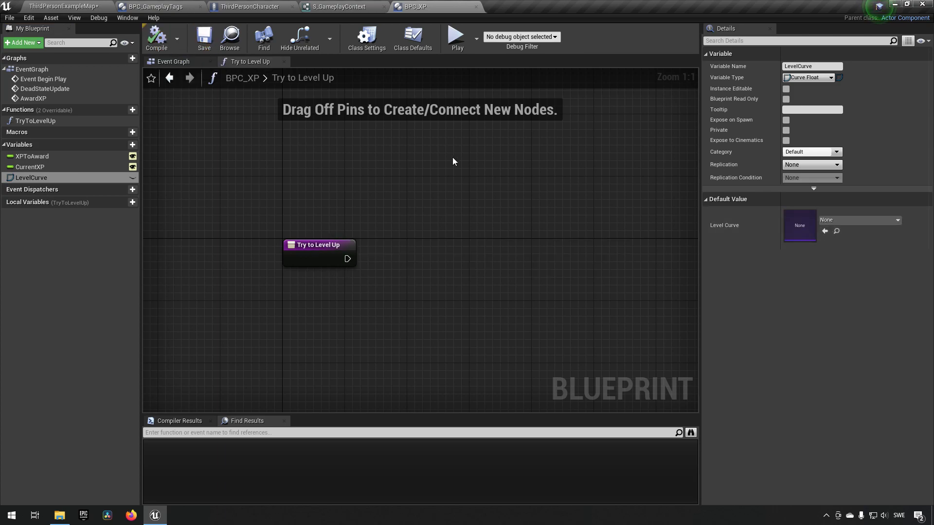
left_click(53, 5)
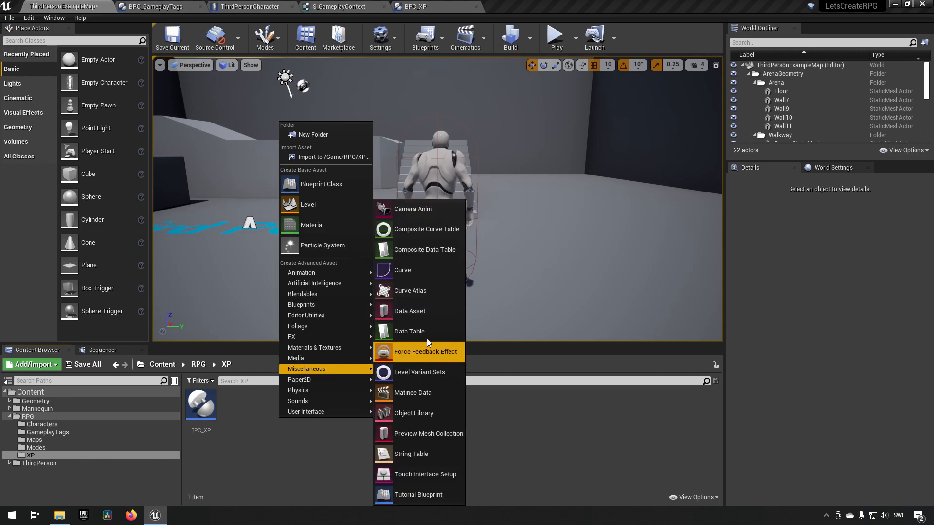
Step: Create a CurveFloat asset named C_Level in the XP folder and open it
left_click(403, 270)
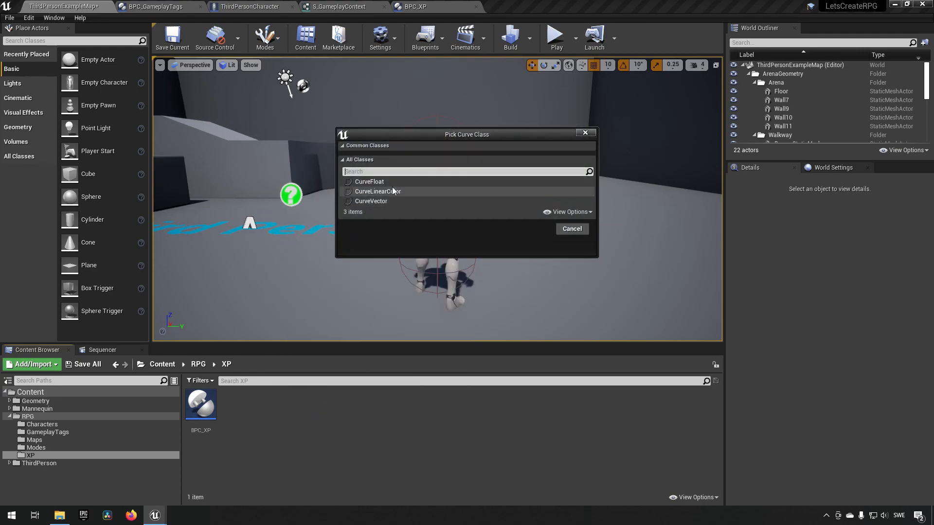
left_click(368, 182)
type("C_Level")
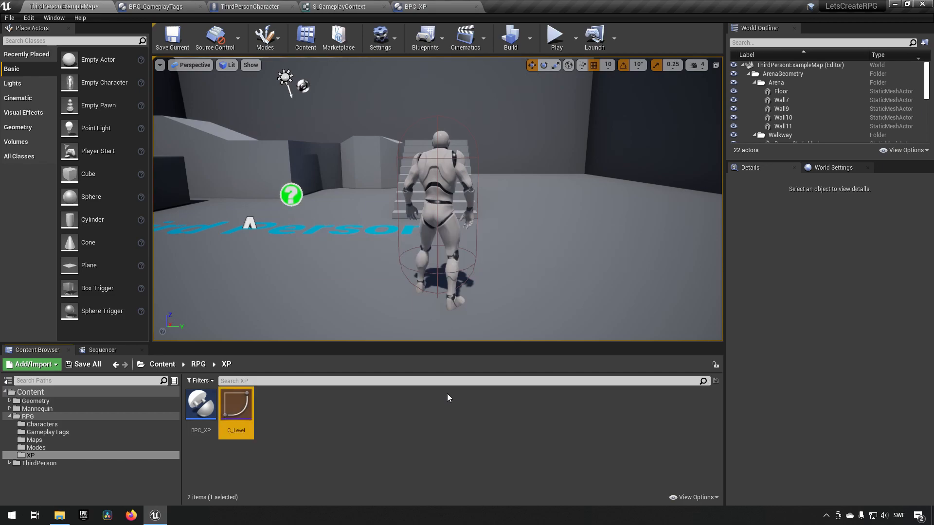
double_click(236, 404)
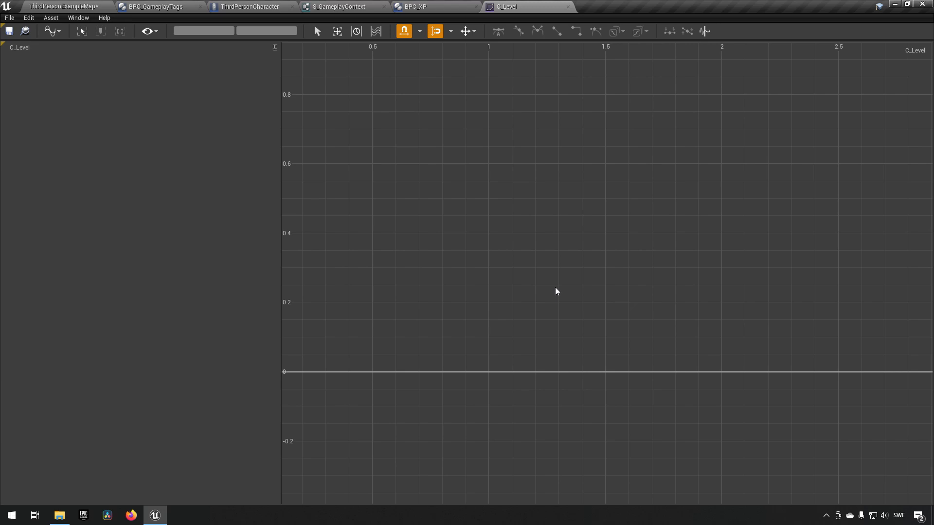
mouse_move(324, 291)
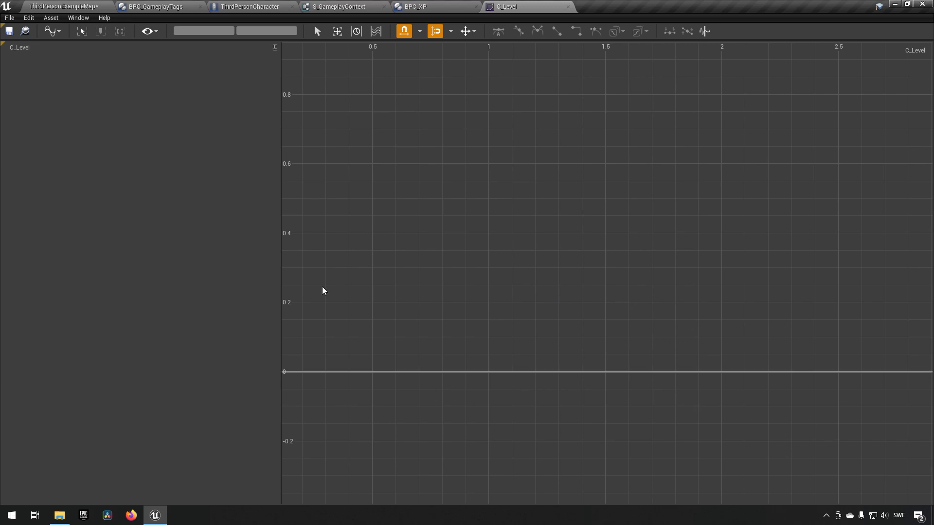
mouse_move(371, 64)
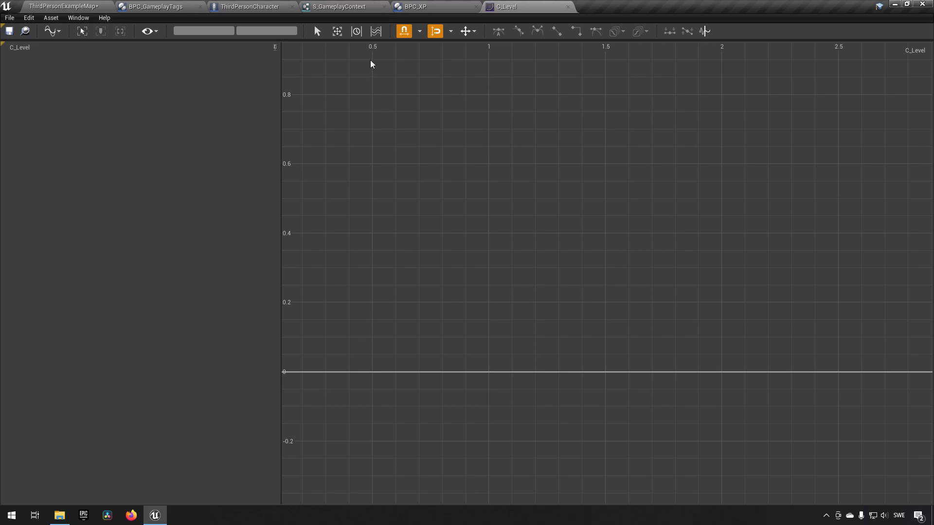
mouse_move(626, 447)
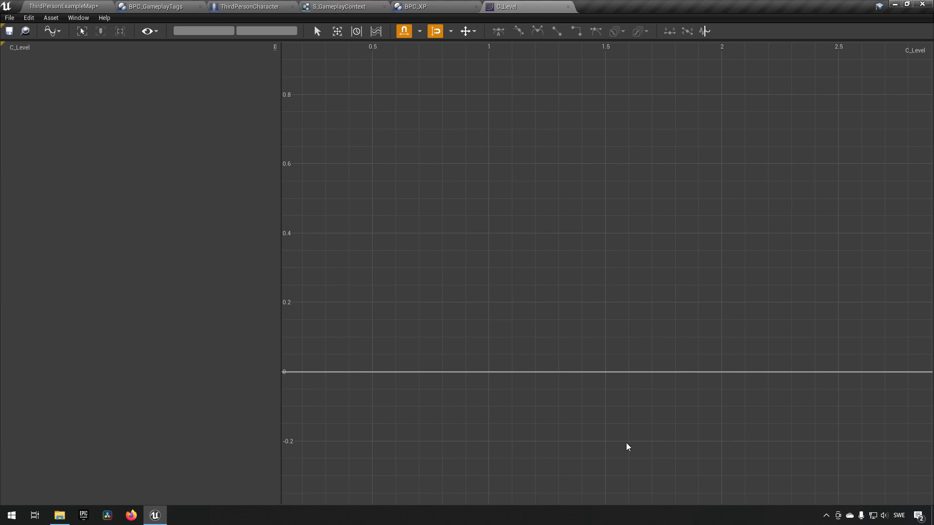
mouse_move(520, 421)
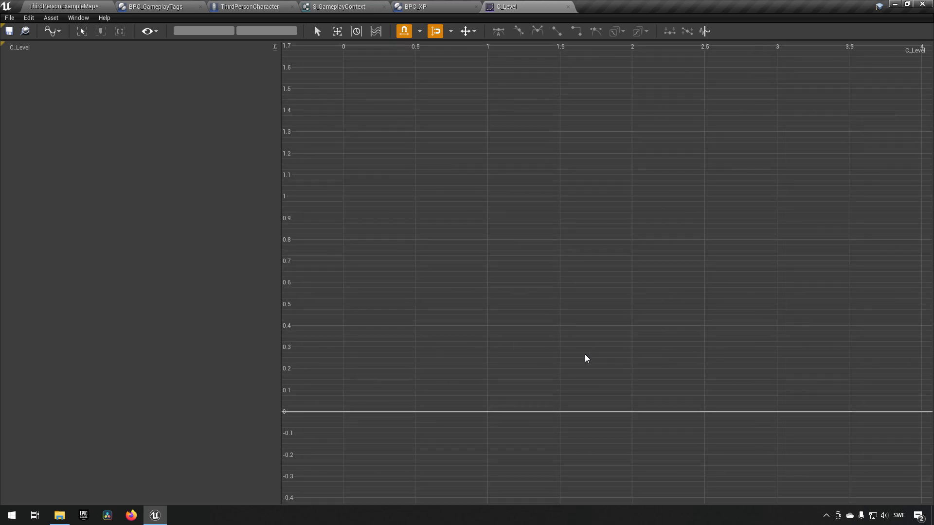
mouse_move(475, 68)
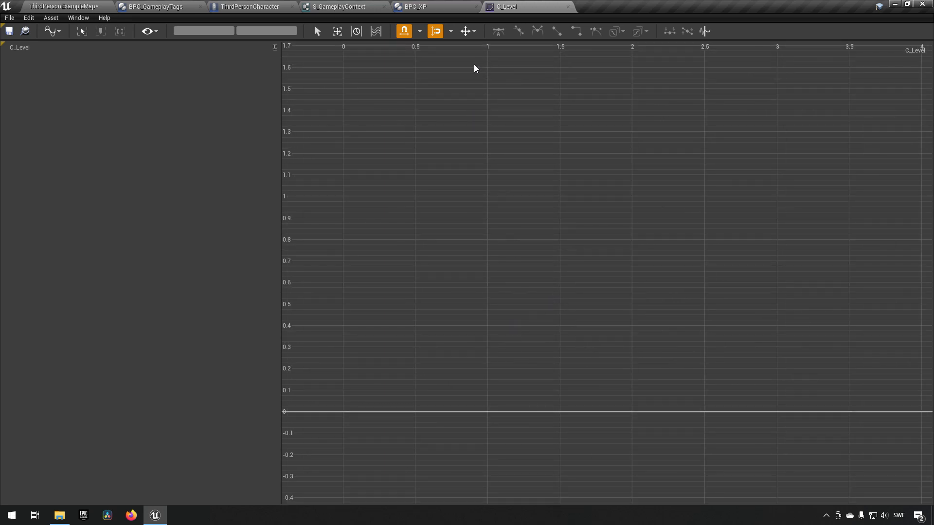
mouse_move(567, 421)
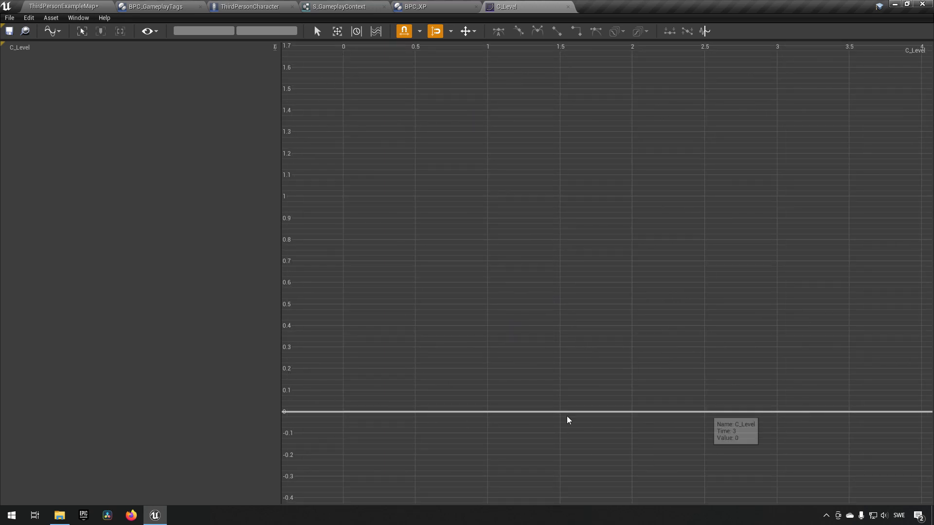
mouse_move(476, 204)
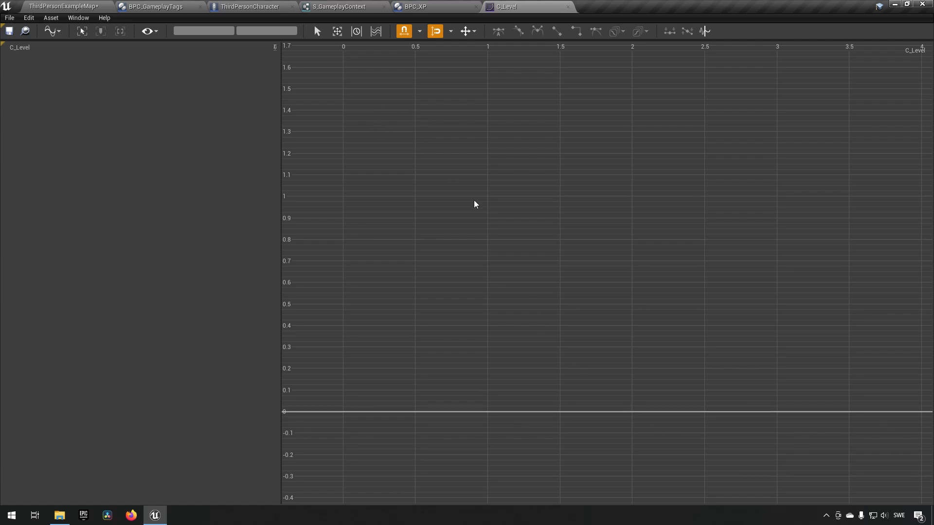
mouse_move(355, 377)
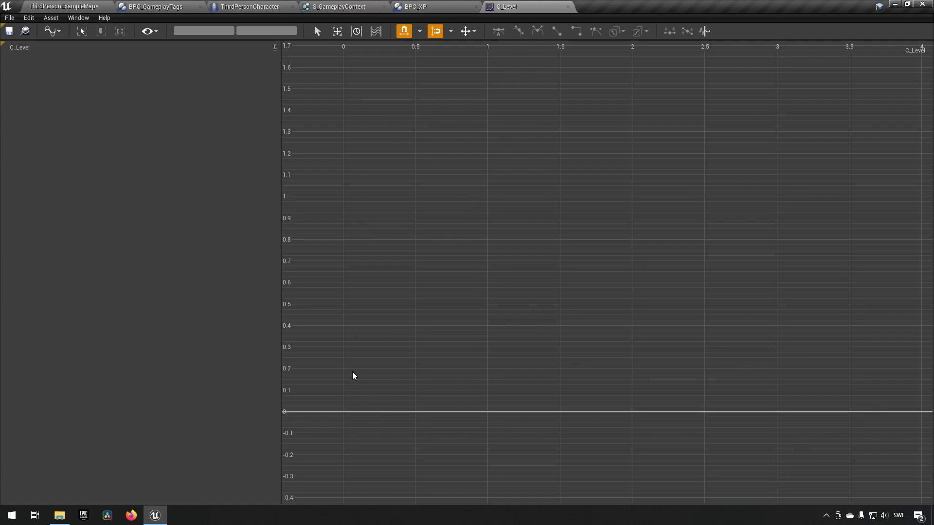
mouse_move(343, 195)
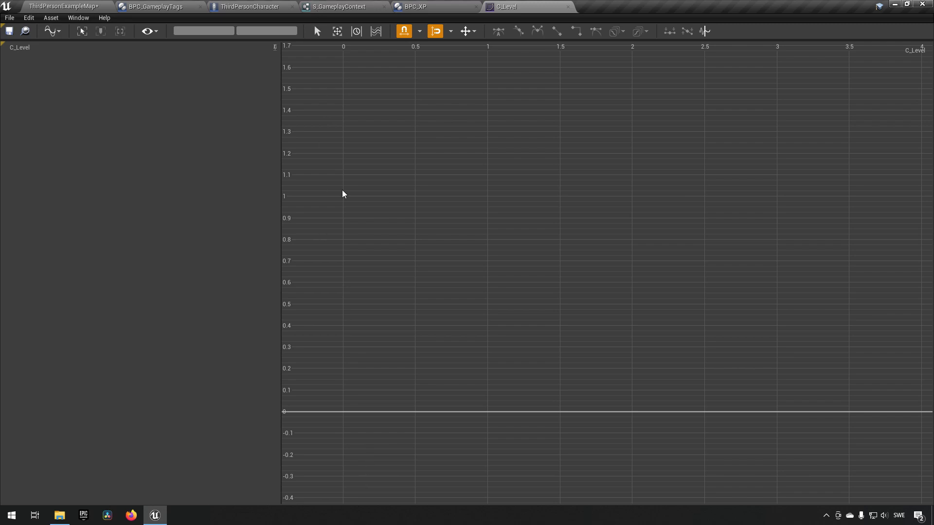
mouse_move(339, 384)
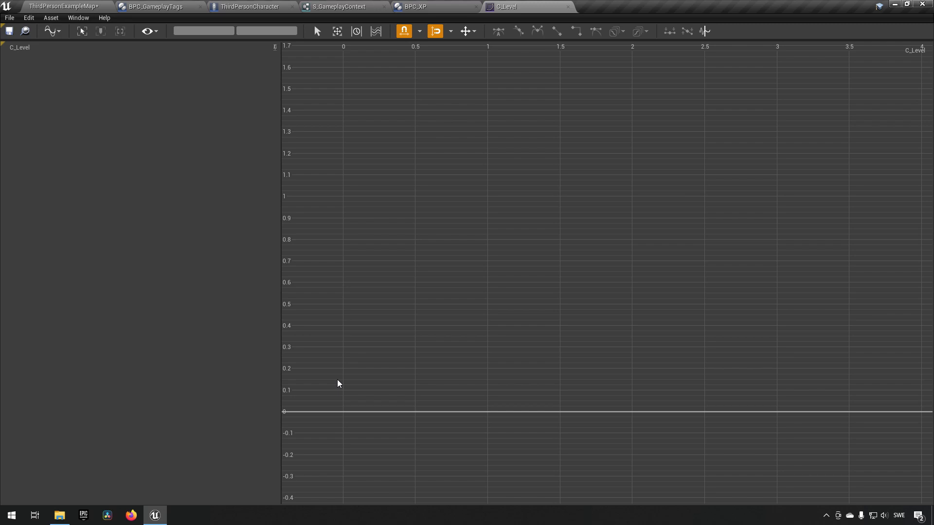
mouse_move(349, 419)
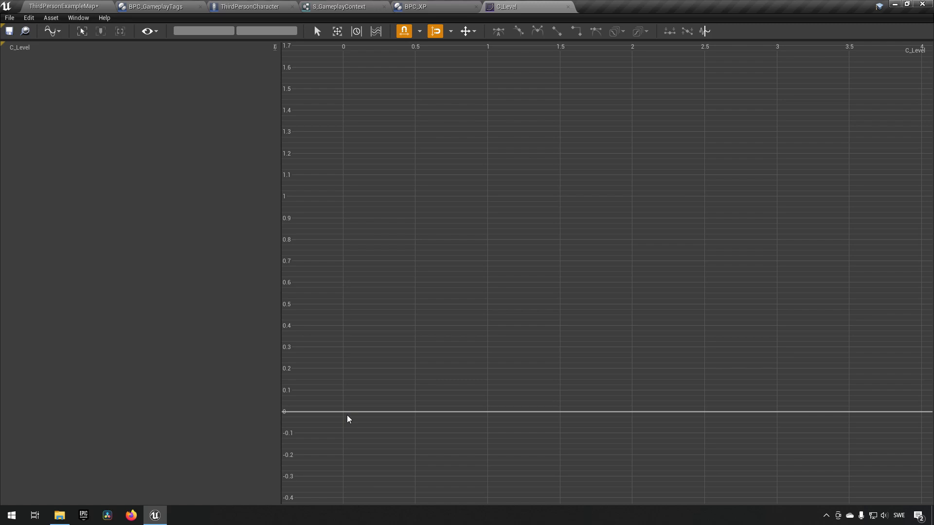
mouse_move(352, 421)
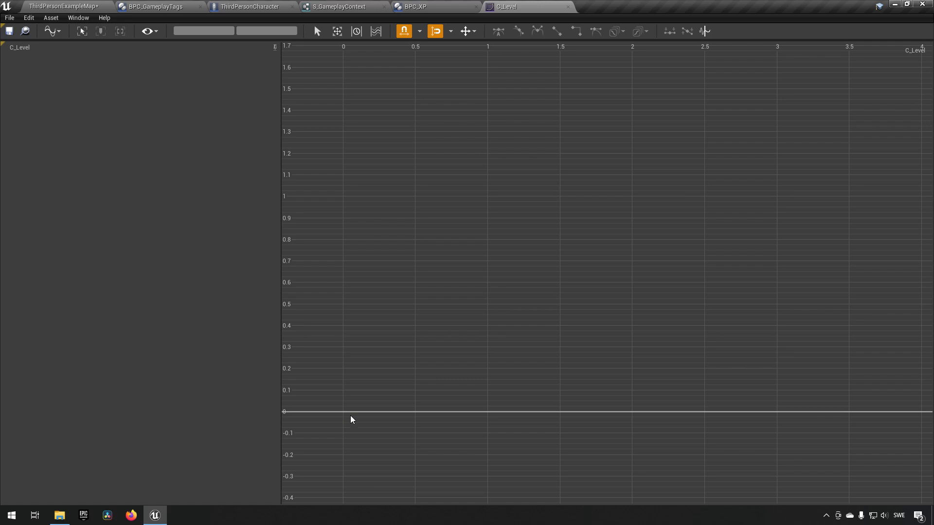
Step: Add two C_Level keys: time 1 with value 0, time 2 with value 150
right_click(488, 431)
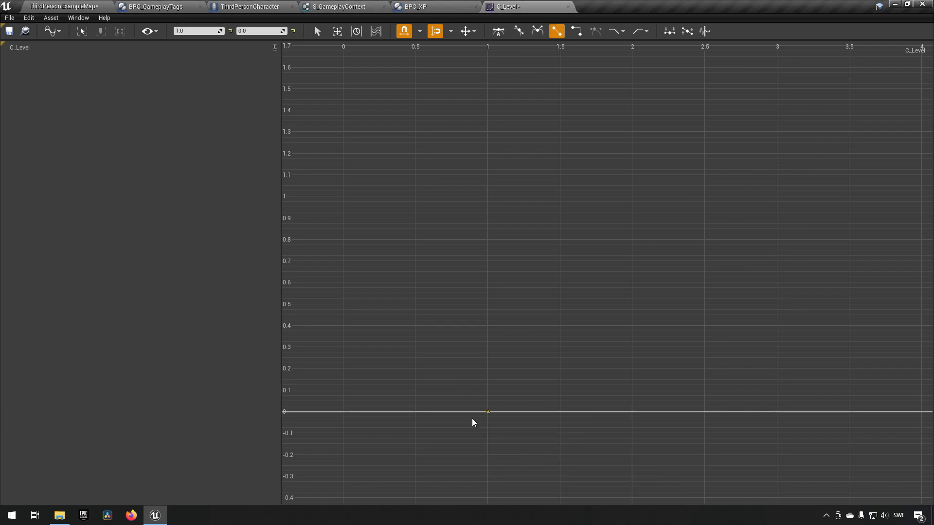
left_click(197, 31)
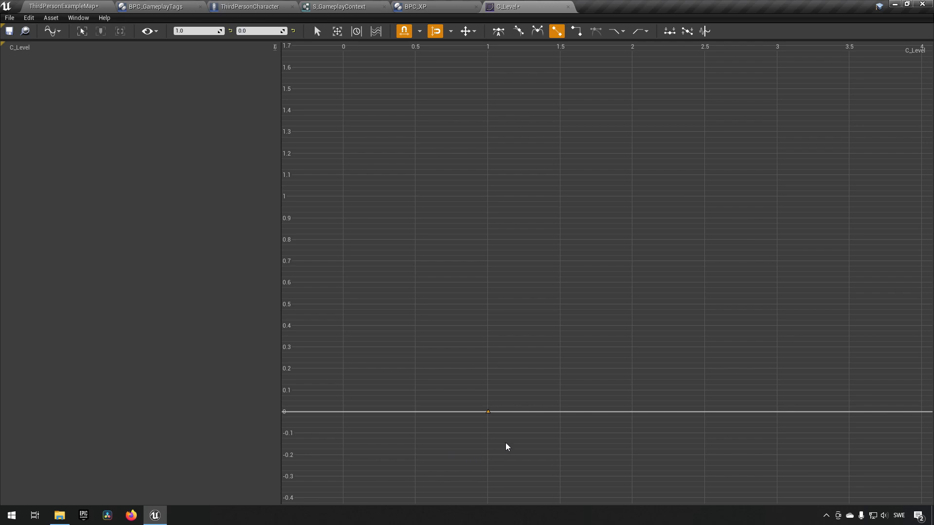
right_click(632, 429)
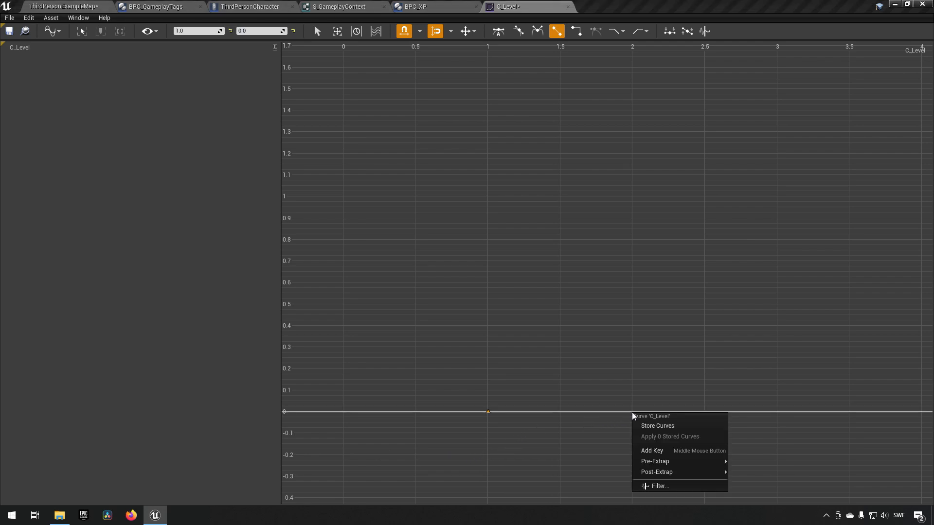
left_click(652, 450)
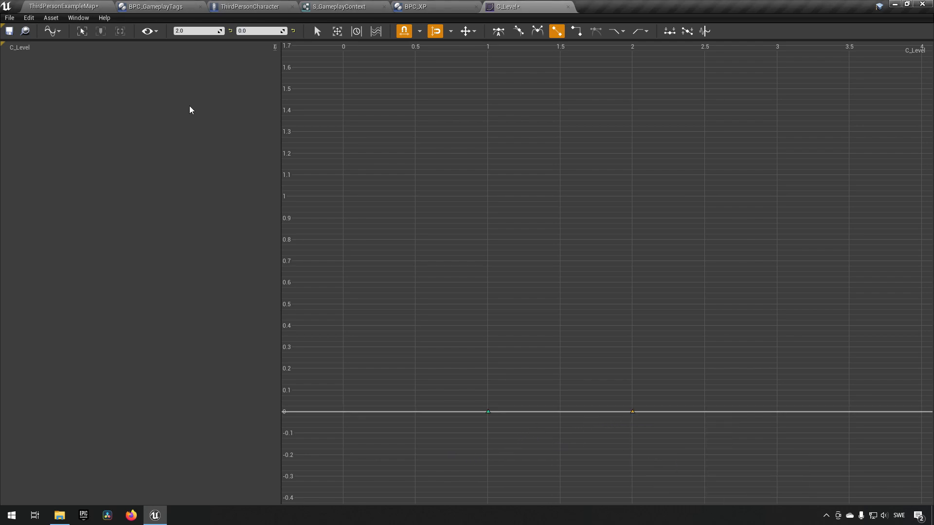
left_click(194, 31)
type("150")
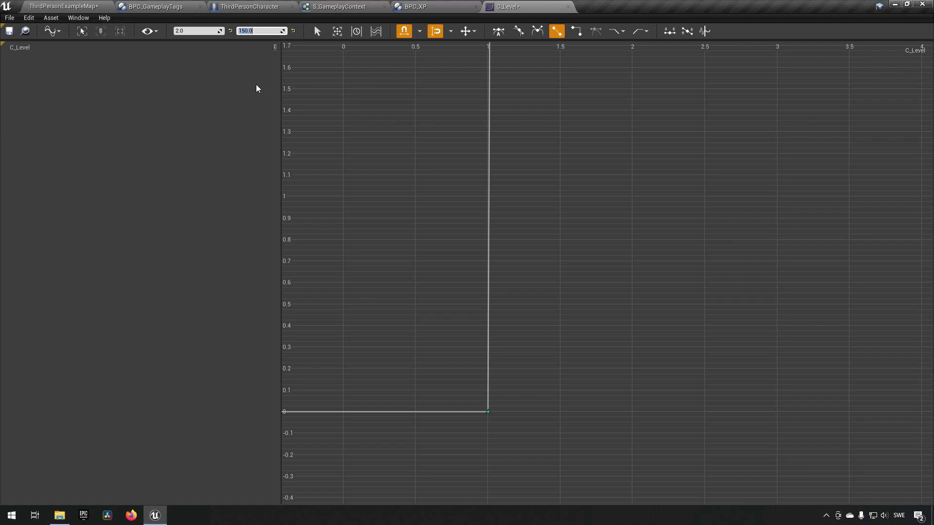
mouse_move(509, 134)
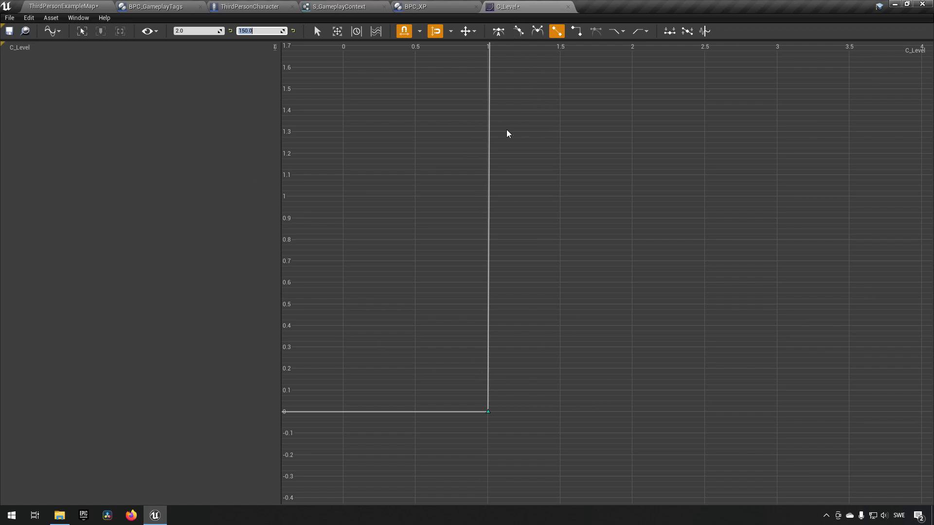
mouse_move(505, 136)
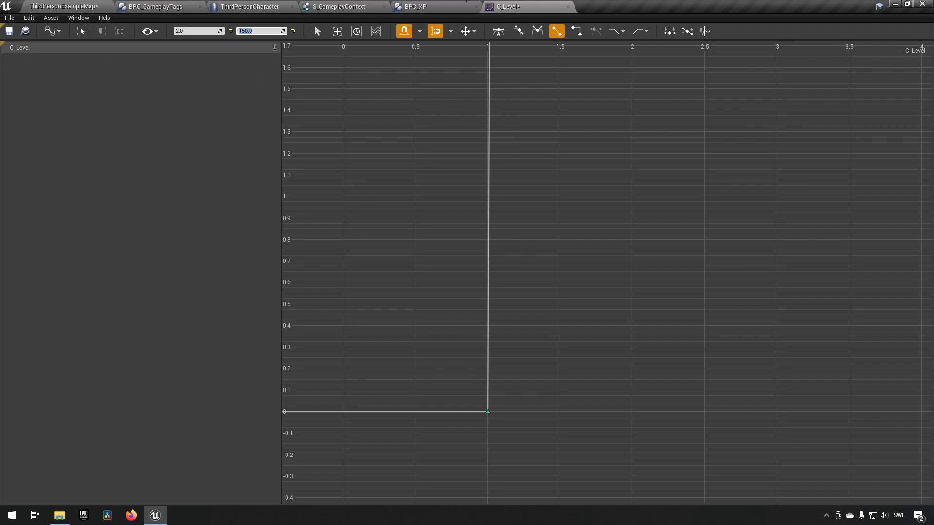
Step: Frame the whole C_Level curve, rising from 0 at time 1 to 150 at time 2
left_click(82, 31)
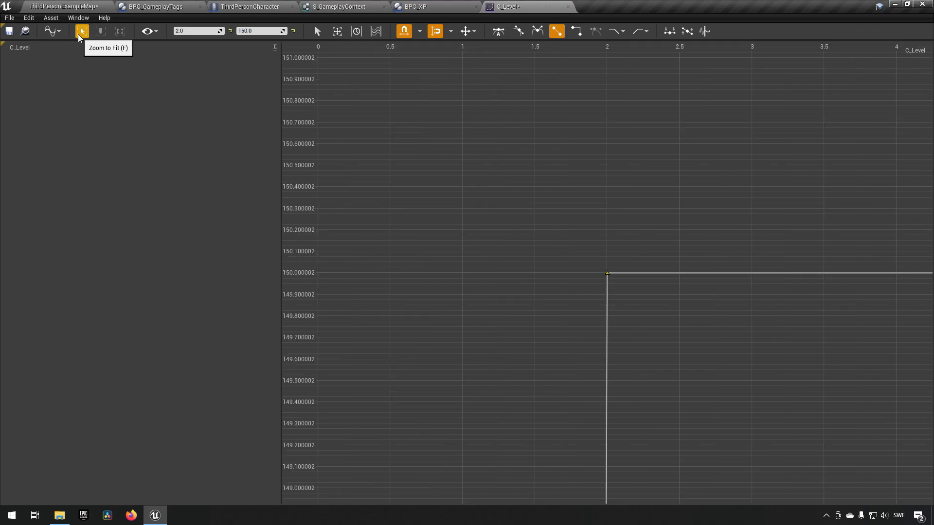
left_click(83, 31)
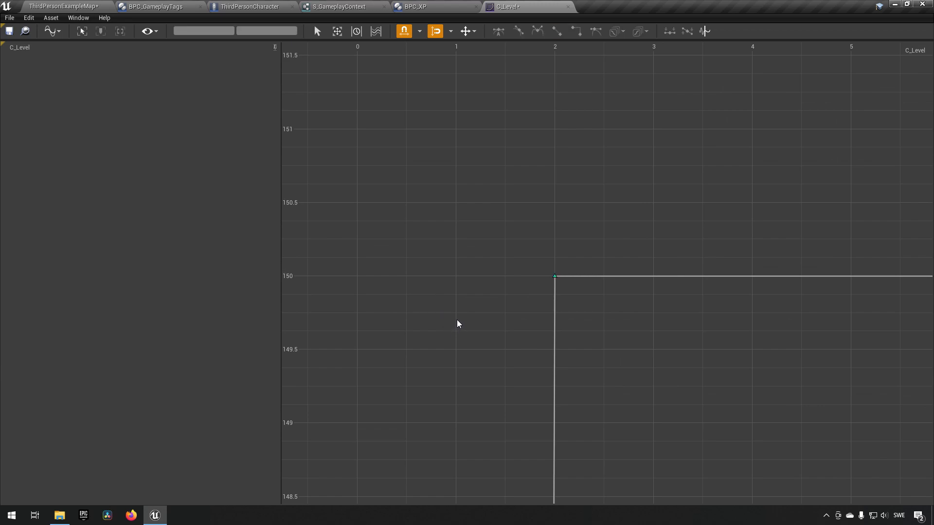
mouse_move(161, 75)
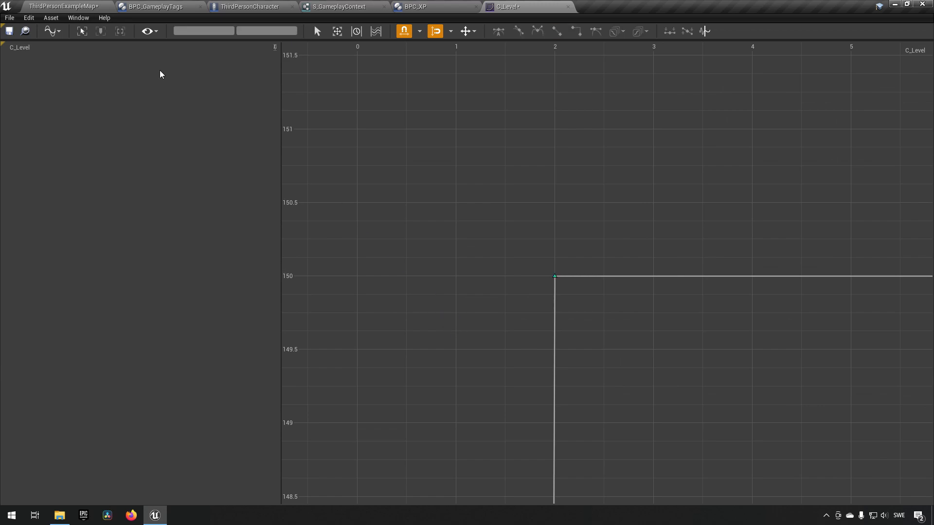
left_click(82, 31)
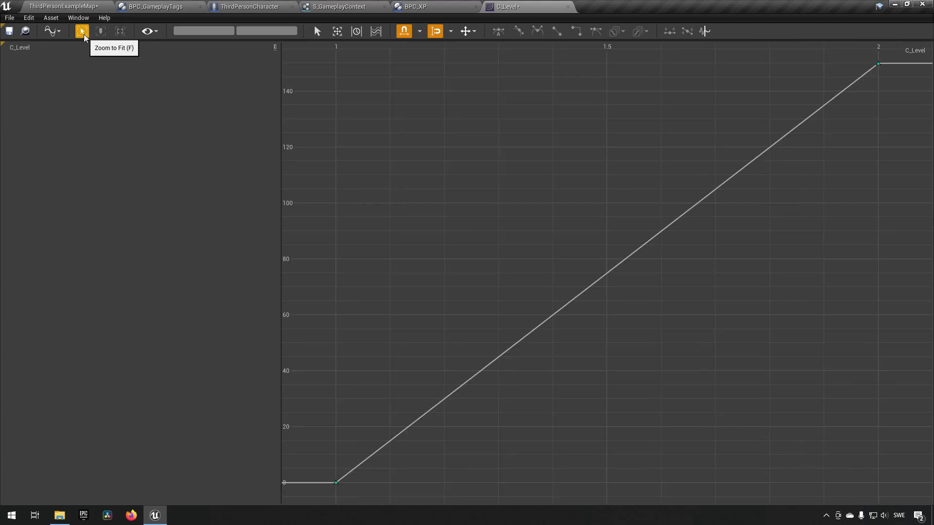
mouse_move(533, 320)
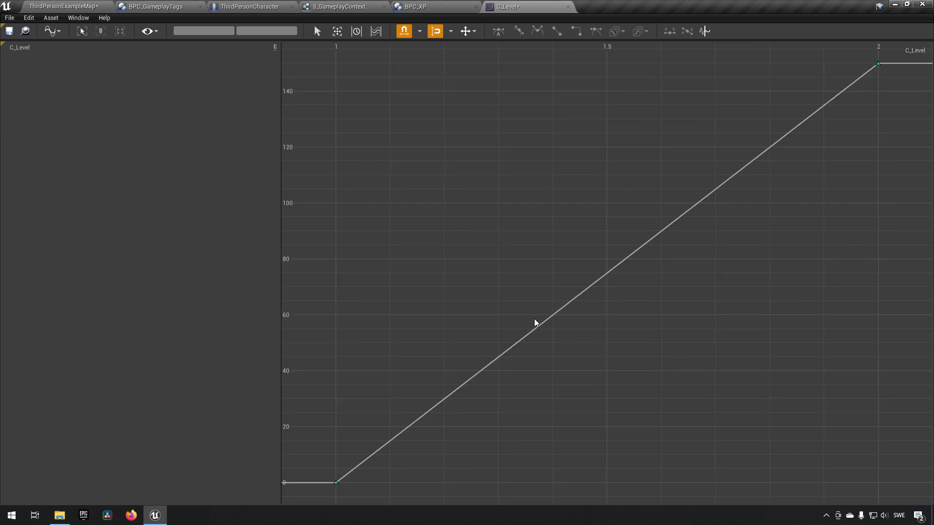
mouse_move(491, 336)
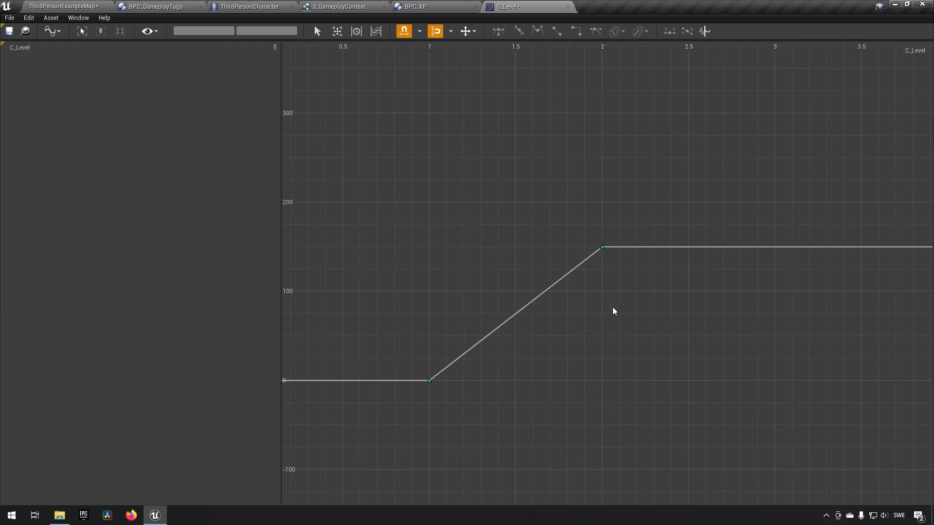
mouse_move(529, 364)
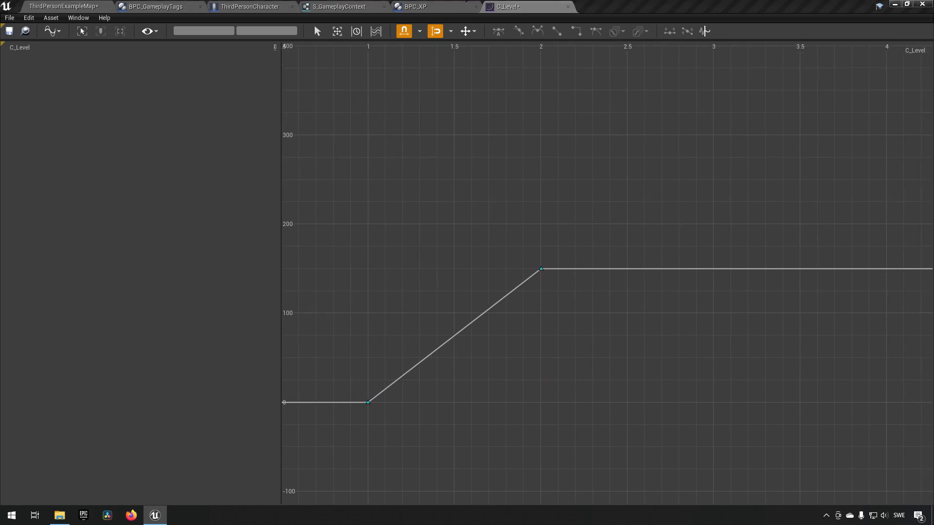
mouse_move(427, 460)
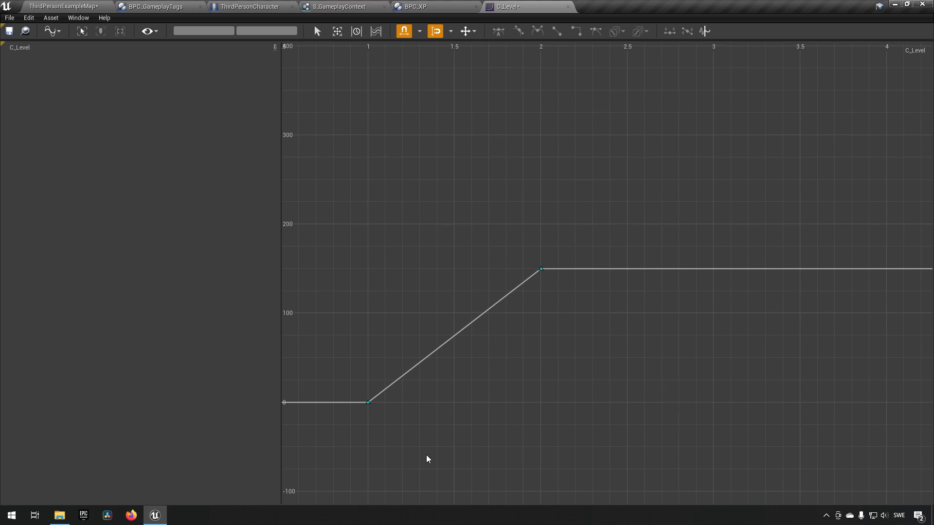
mouse_move(647, 292)
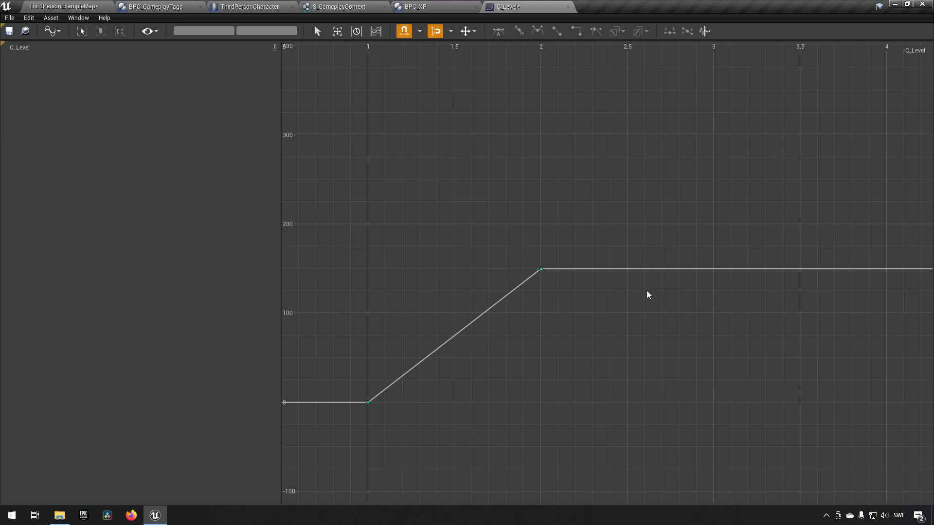
Step: Add C_Level keys at times 3 and 4 with values 400 and 1000
right_click(648, 295)
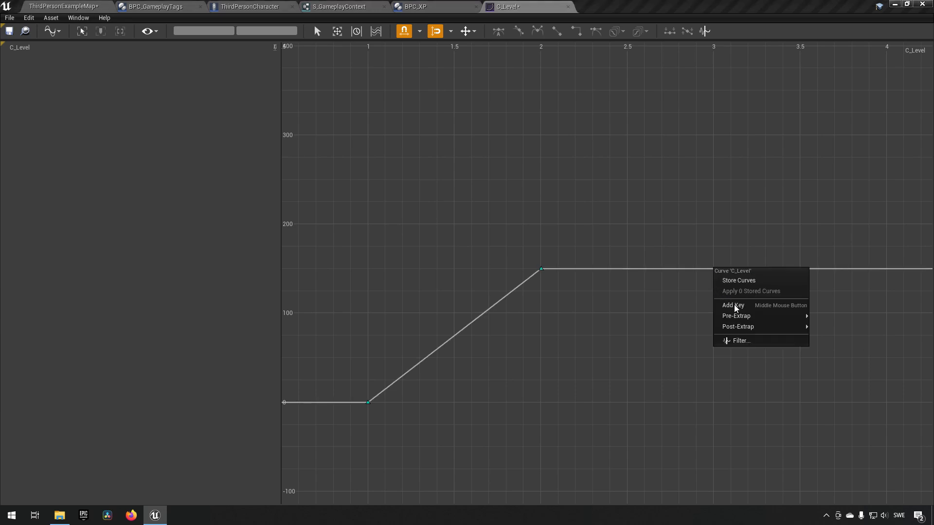
left_click(732, 305)
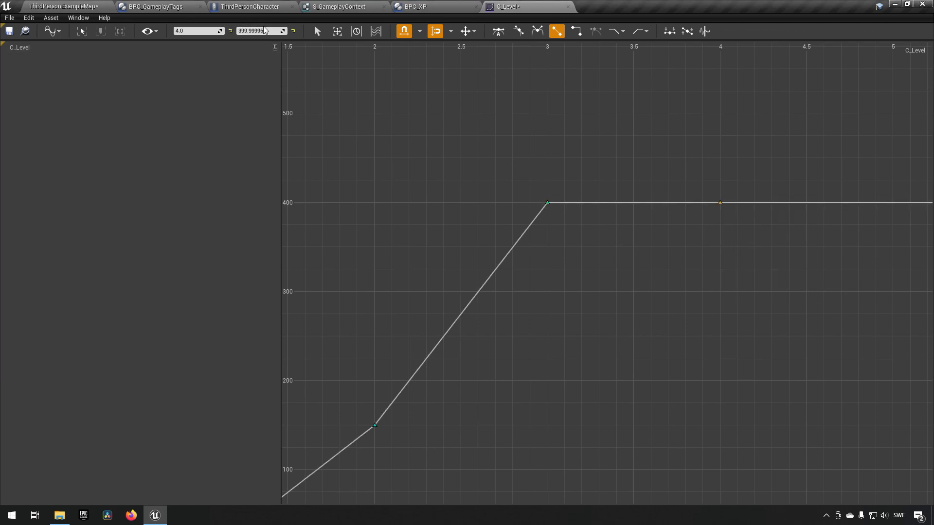
left_click(261, 31)
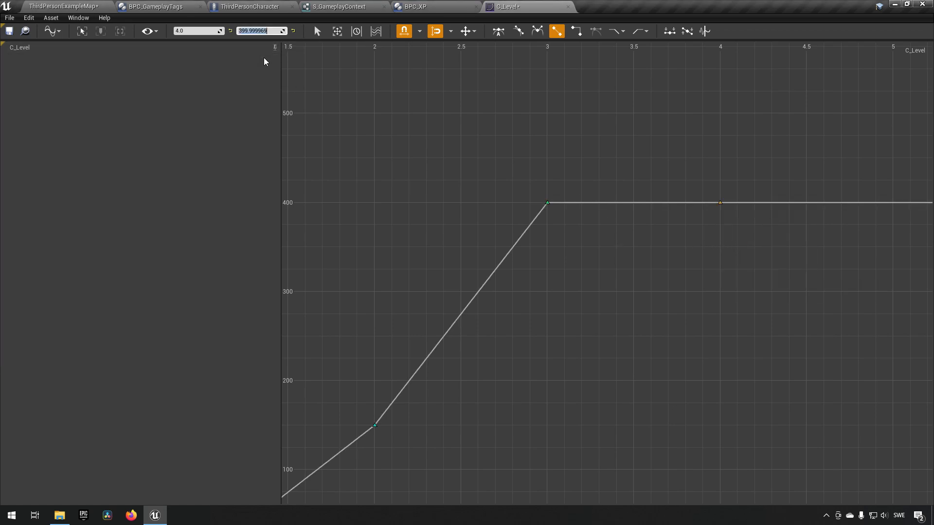
type("1000.0")
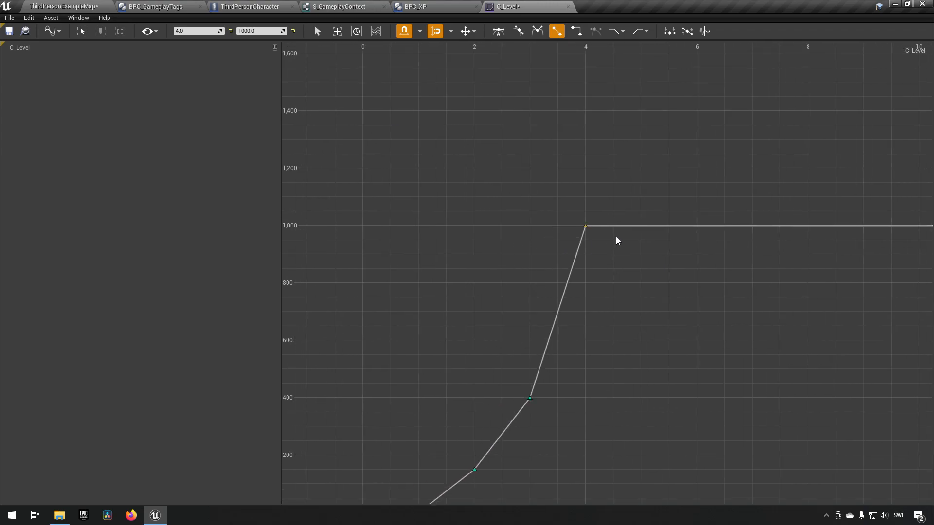
right_click(618, 241)
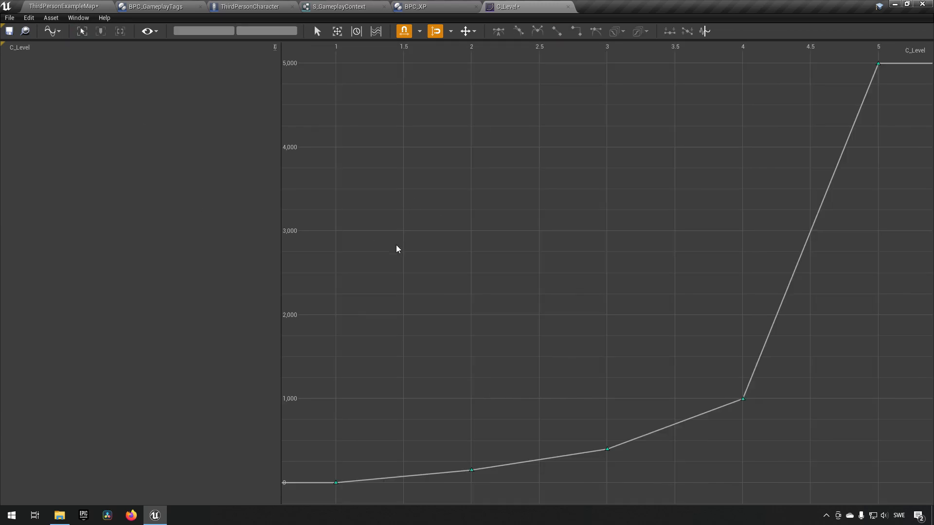
mouse_move(723, 429)
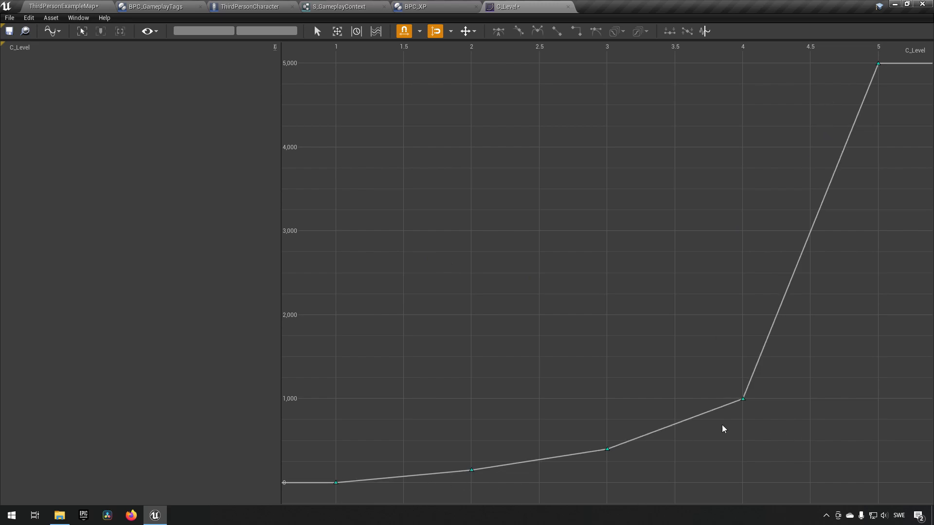
mouse_move(586, 456)
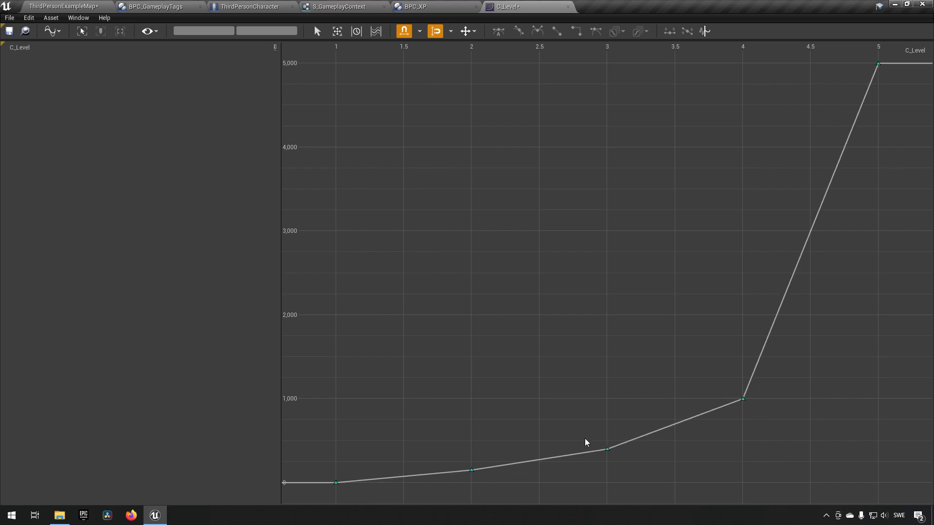
mouse_move(329, 476)
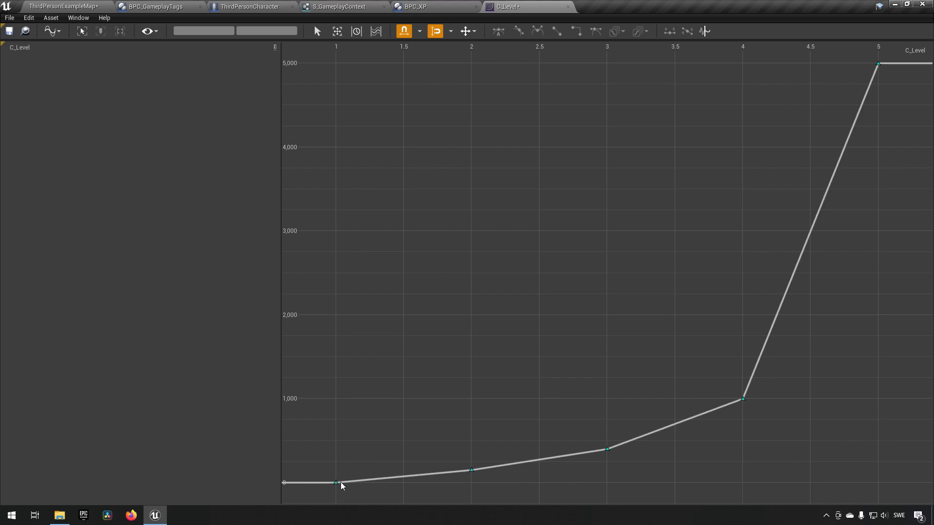
mouse_move(472, 487)
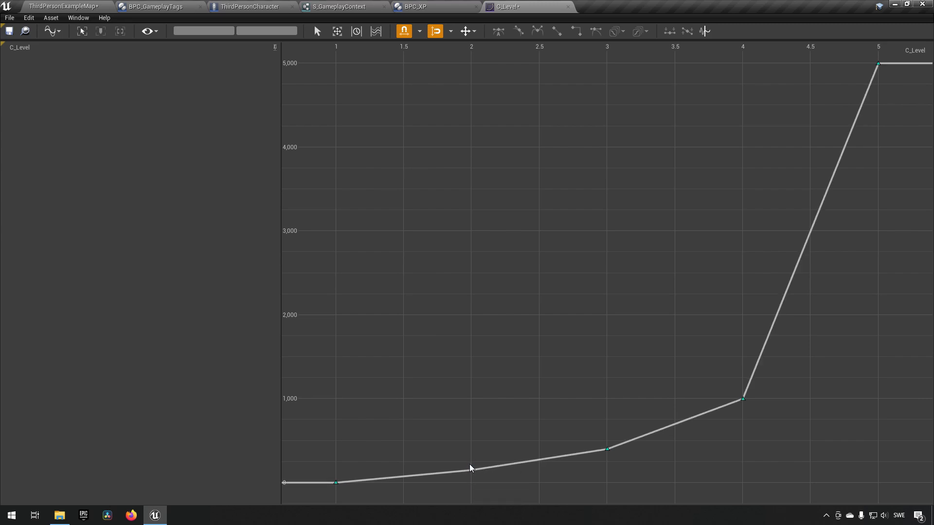
mouse_move(472, 483)
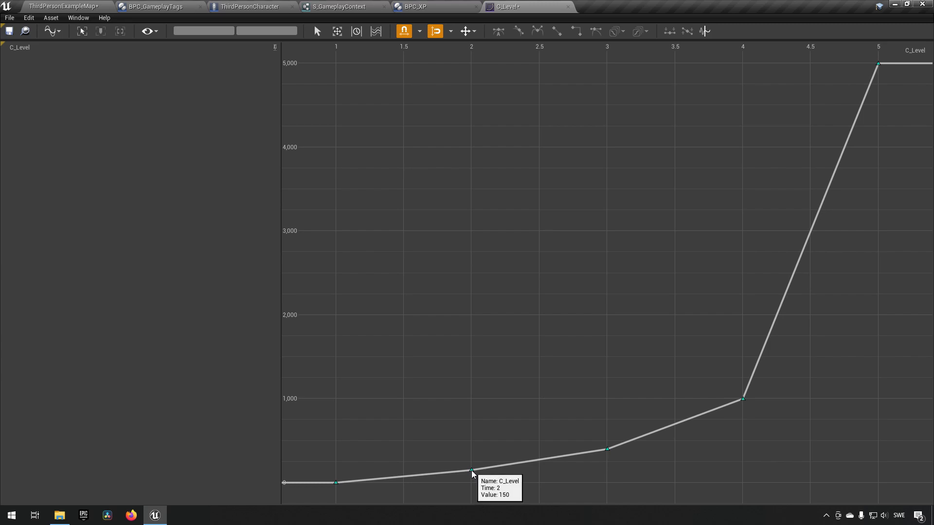
mouse_move(528, 225)
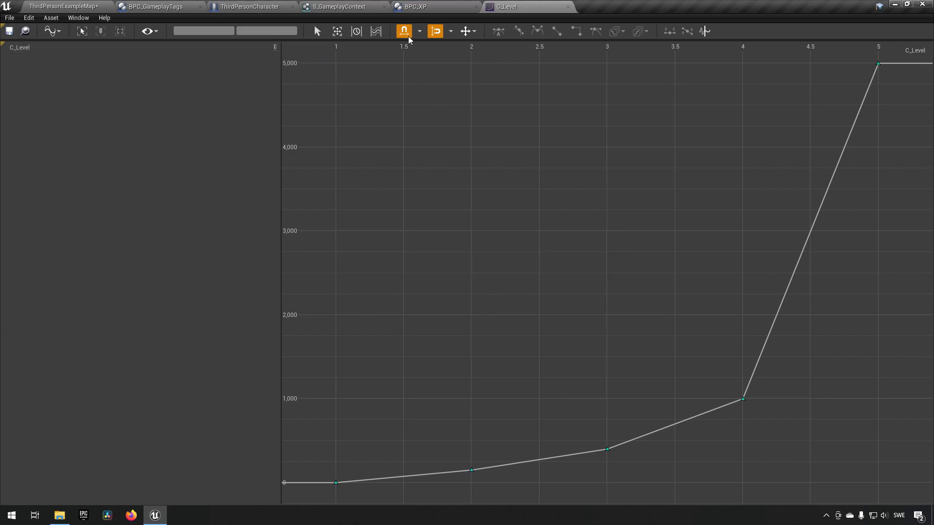
Step: In BPC_XP, set LevelCurve's default value to C_Level and compile
left_click(416, 6)
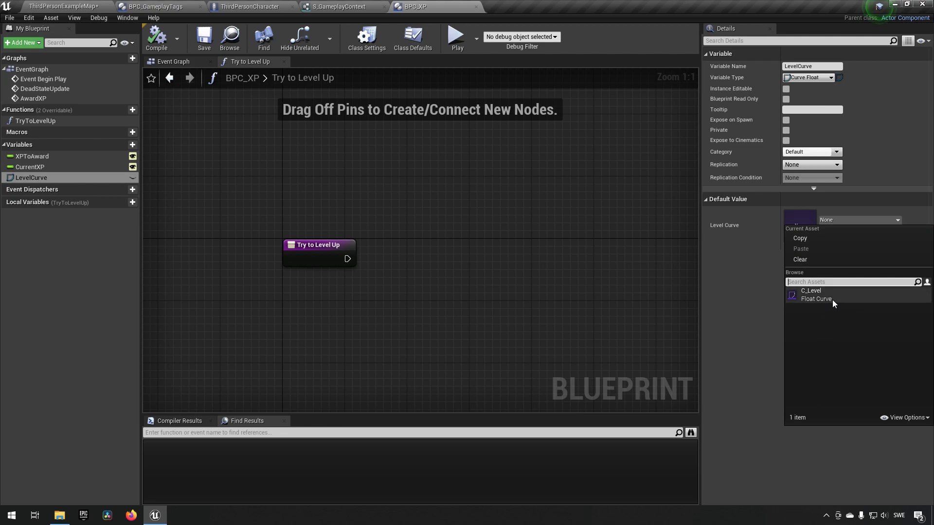
left_click(811, 290)
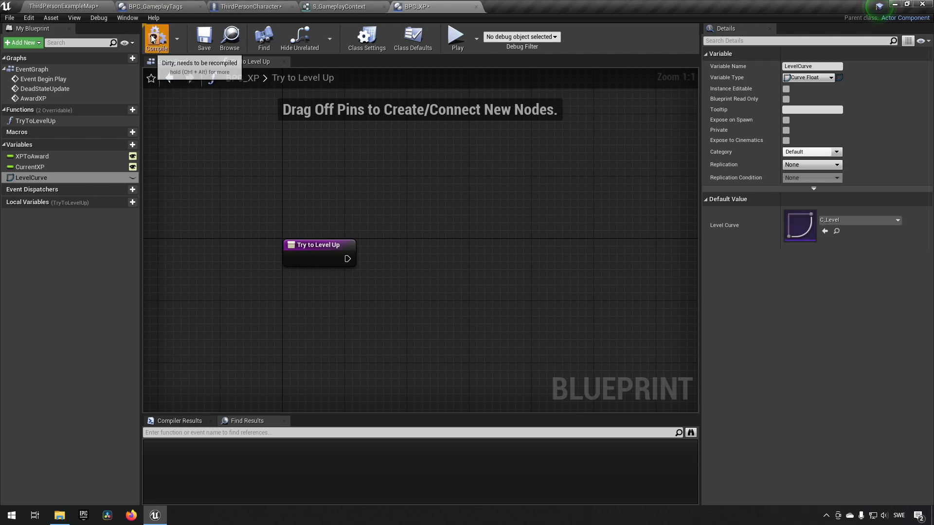
left_click(156, 37)
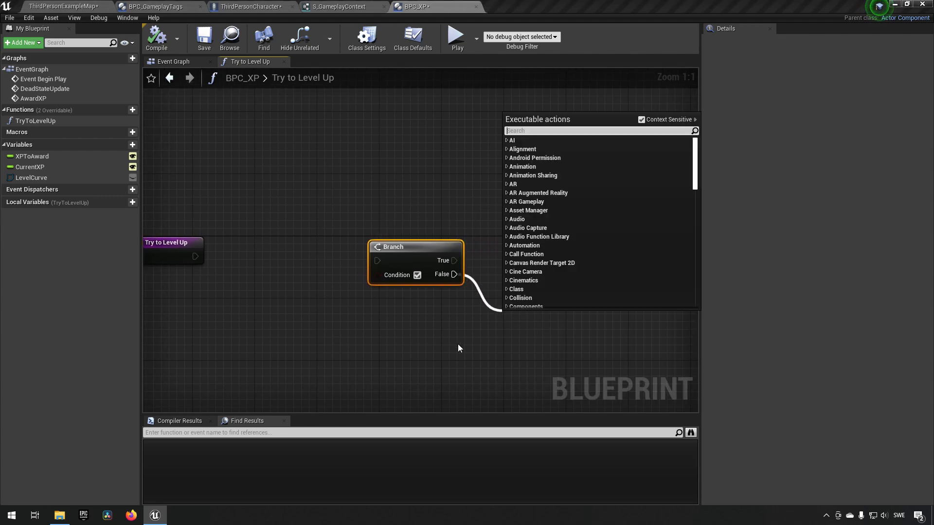
Step: Search 'ret' and add a Return Node on the Branch's False output
type("retturn")
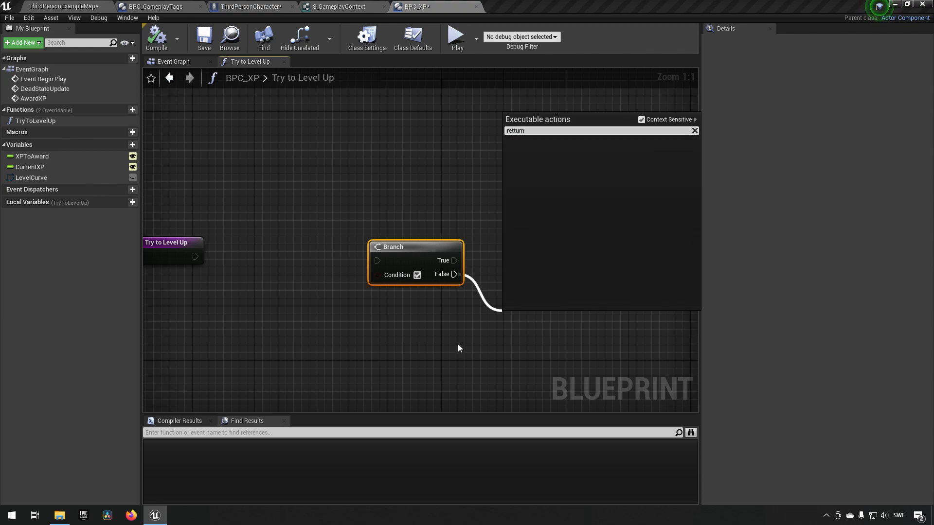
left_click(515, 130)
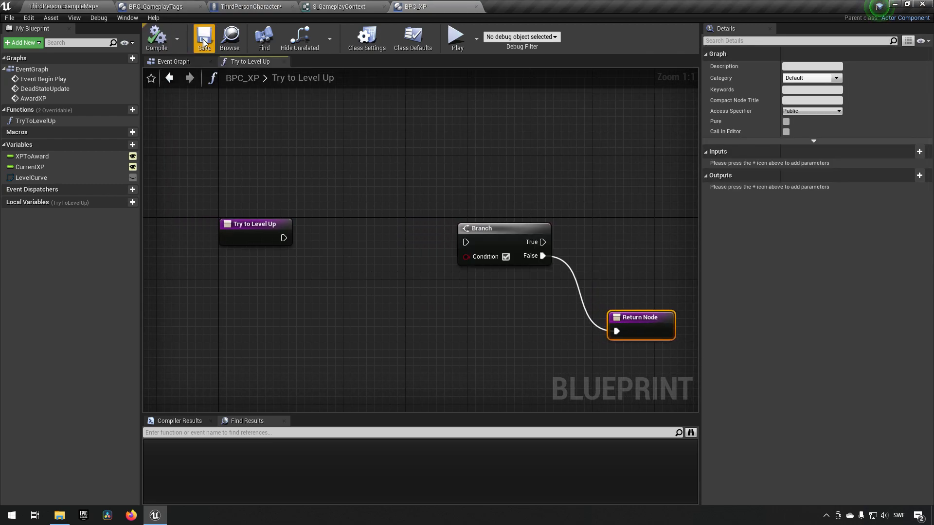
Step: Create another function in My Blueprint and name it LevelUp?
left_click(131, 109)
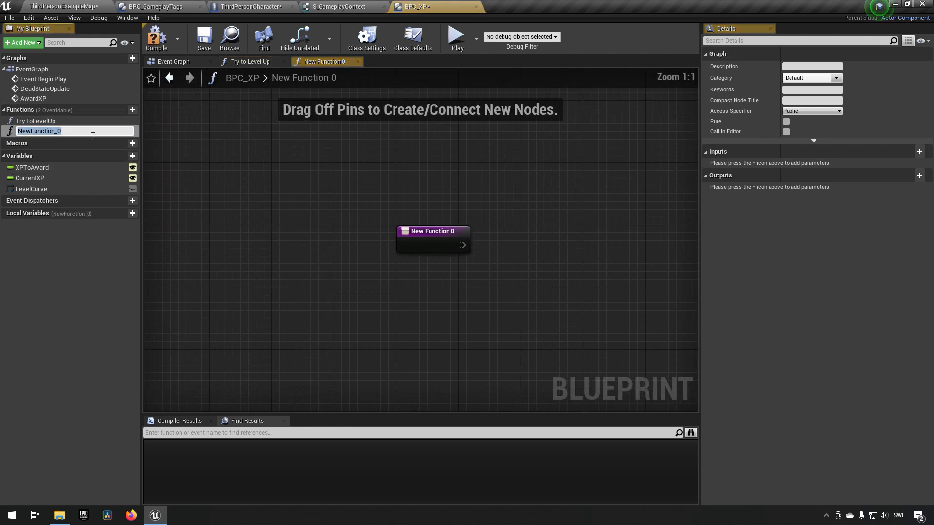
type("LevelUp?")
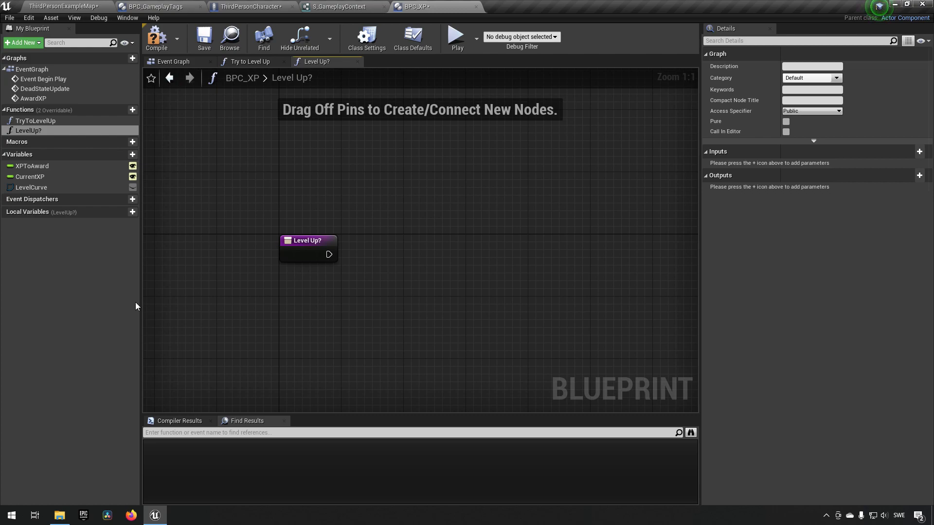
mouse_move(211, 247)
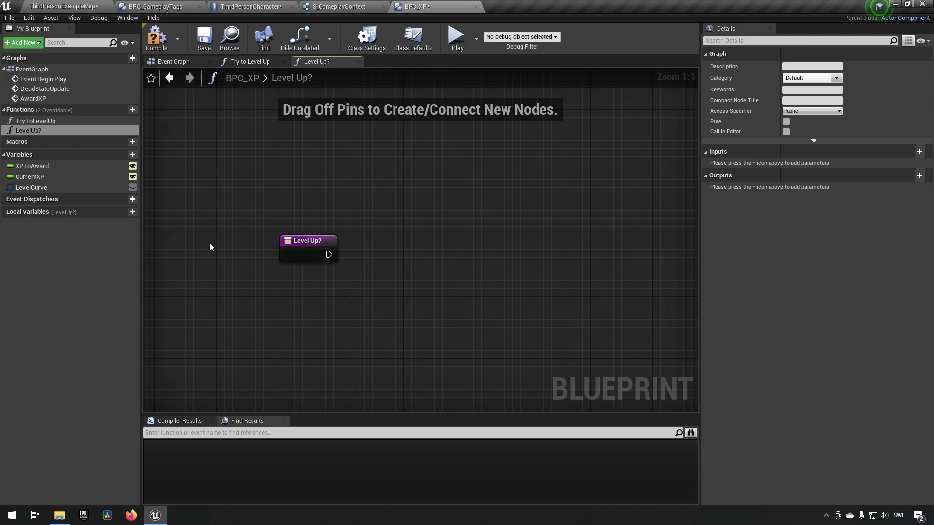
mouse_move(209, 241)
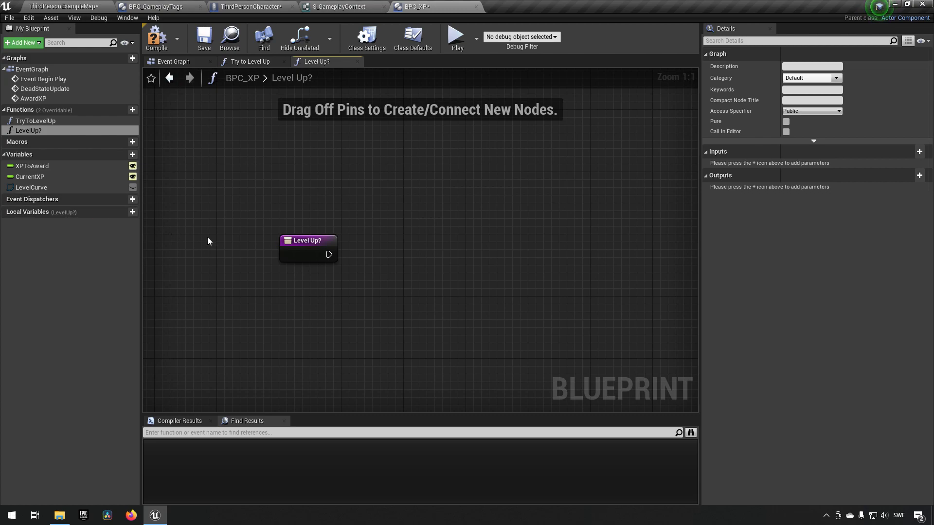
mouse_move(223, 229)
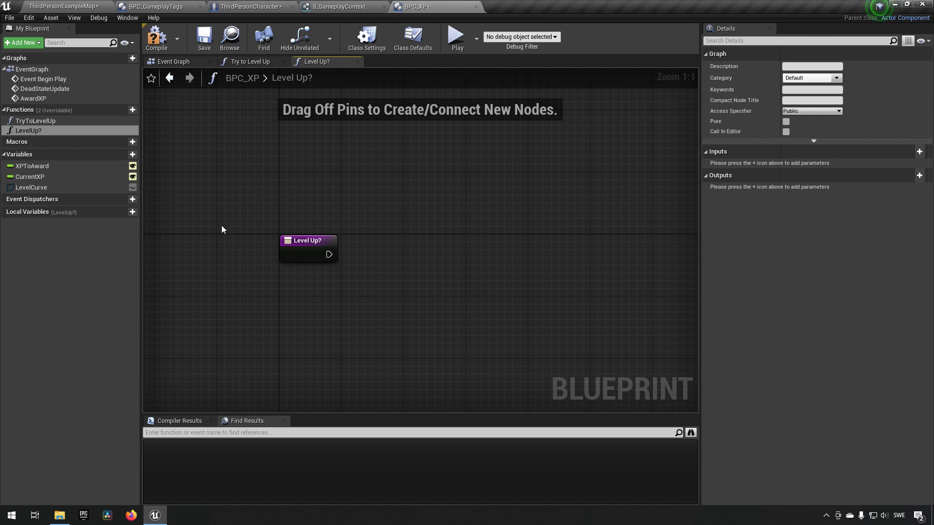
mouse_move(132, 155)
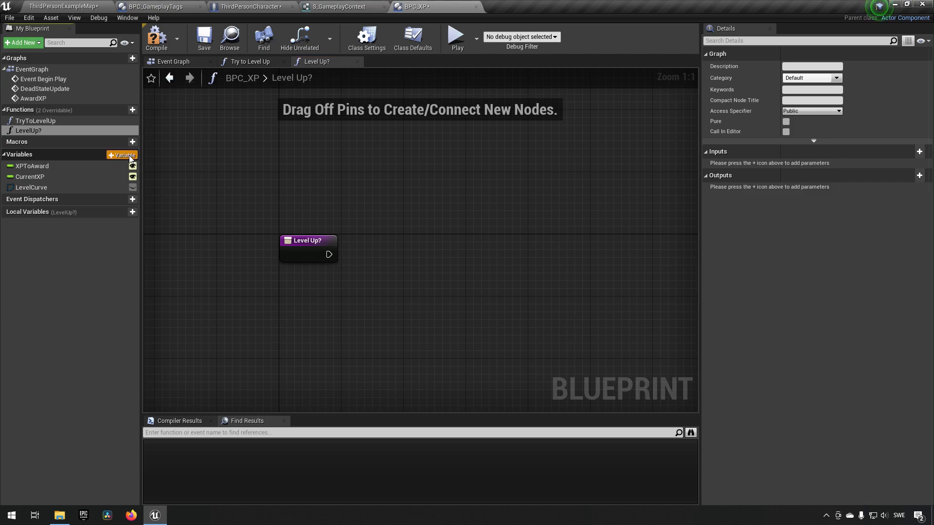
Step: Add a new integer variable named CurrentLevel
left_click(122, 154)
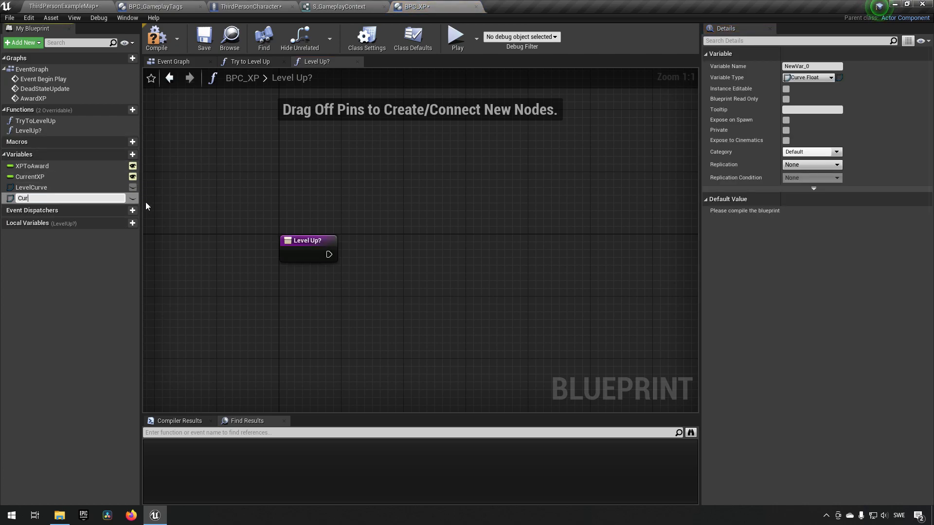
type("CurrentLevel")
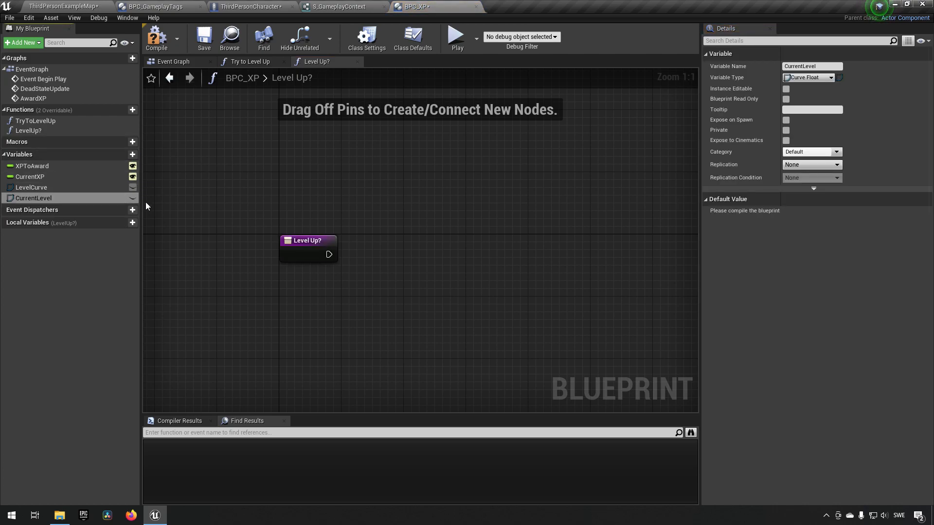
left_click(830, 78)
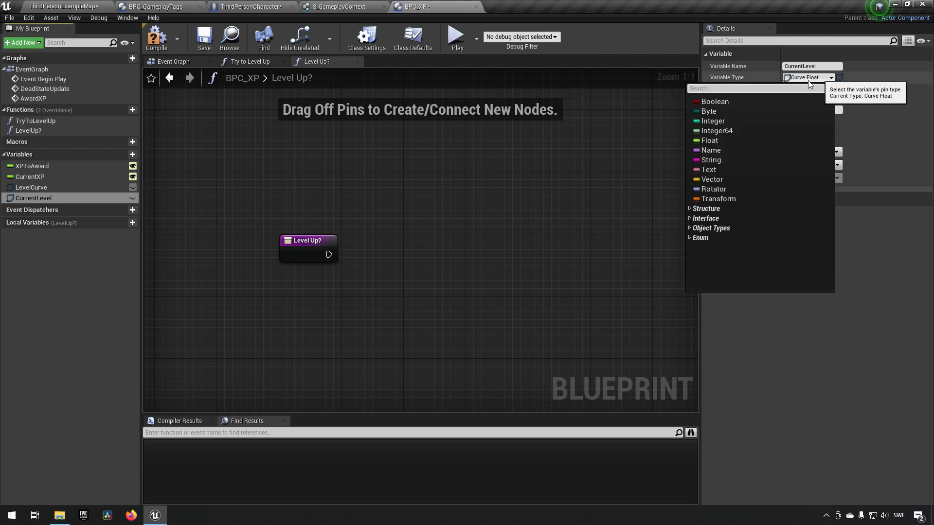
left_click(713, 121)
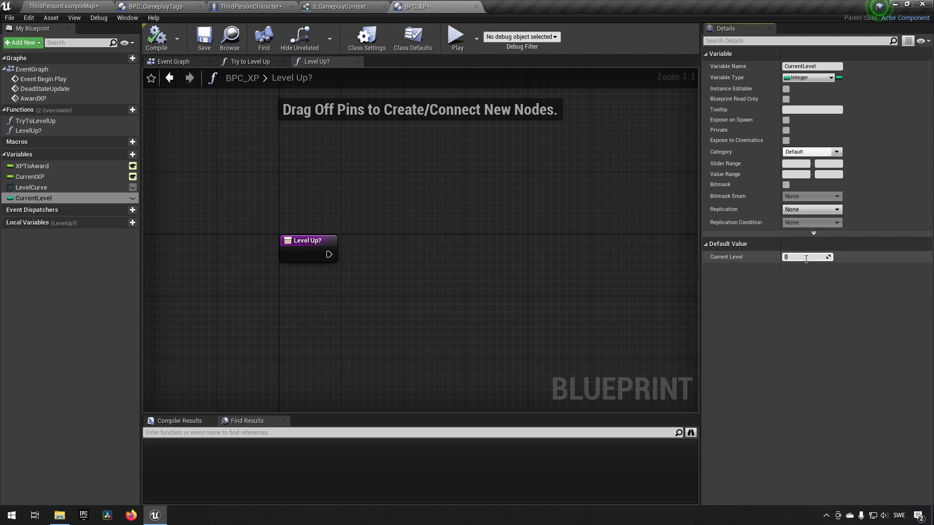
Step: Compile the blueprint and enter 5 as MaxLevel's default value
type("1")
type("MaxLevel")
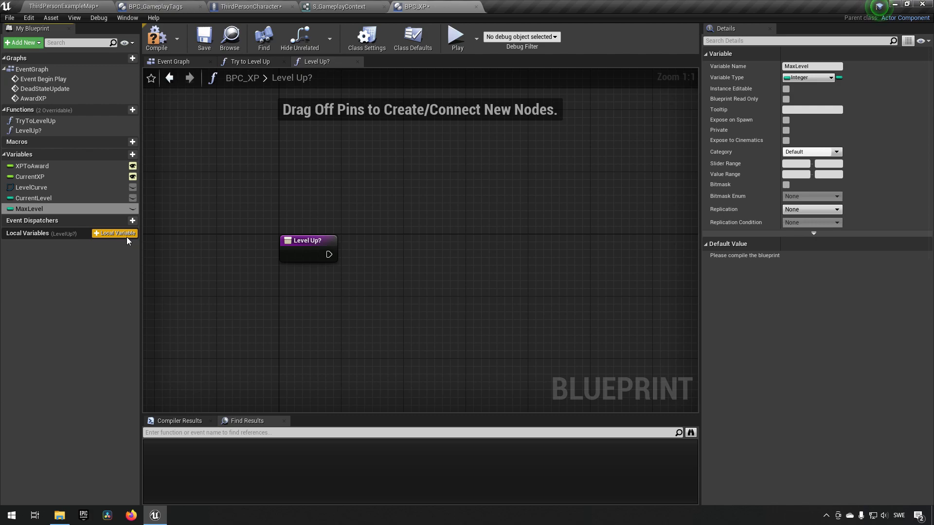
left_click(158, 38)
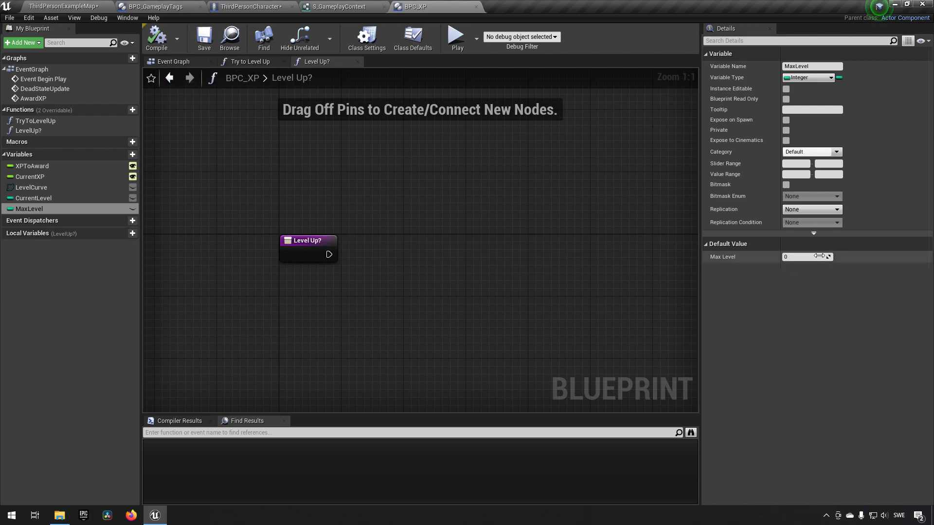
type("5")
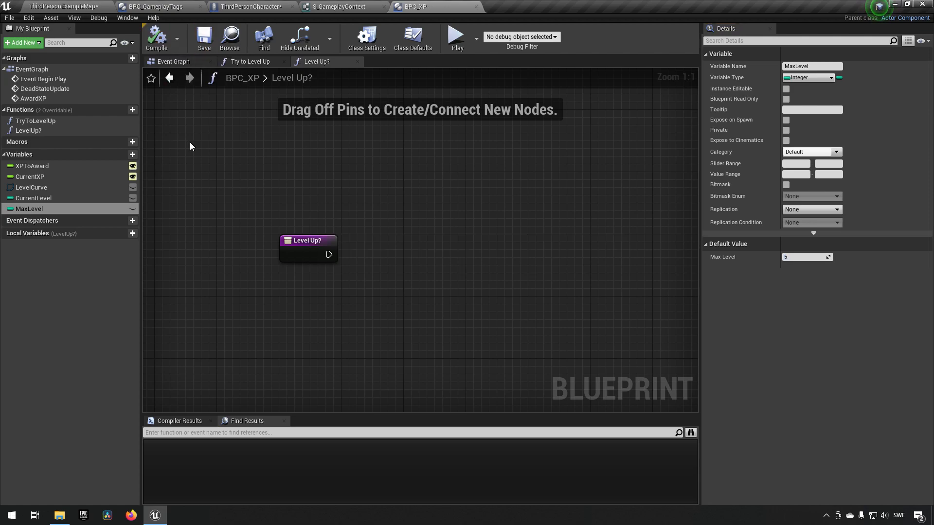
Step: Branch Level Up? on an Equal check between Current Level and Max Level
left_click(34, 198)
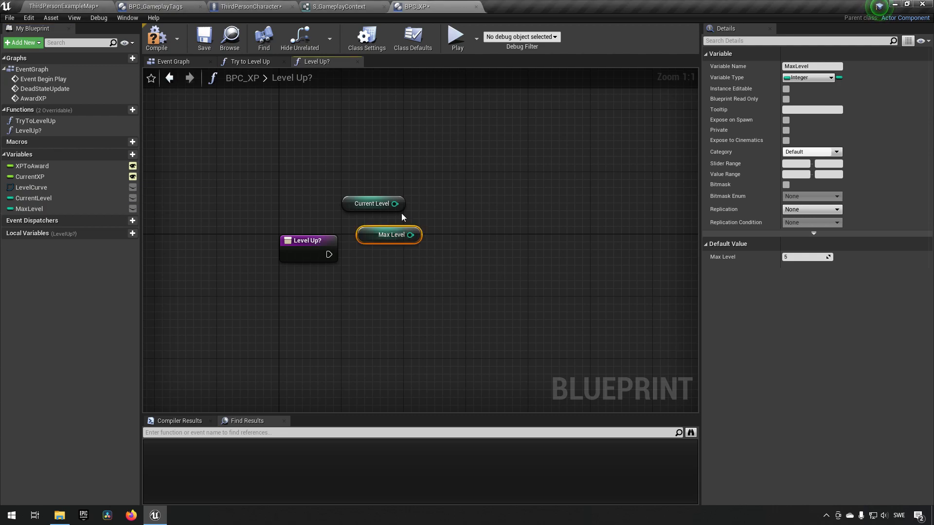
left_click_drag(395, 203, 440, 210)
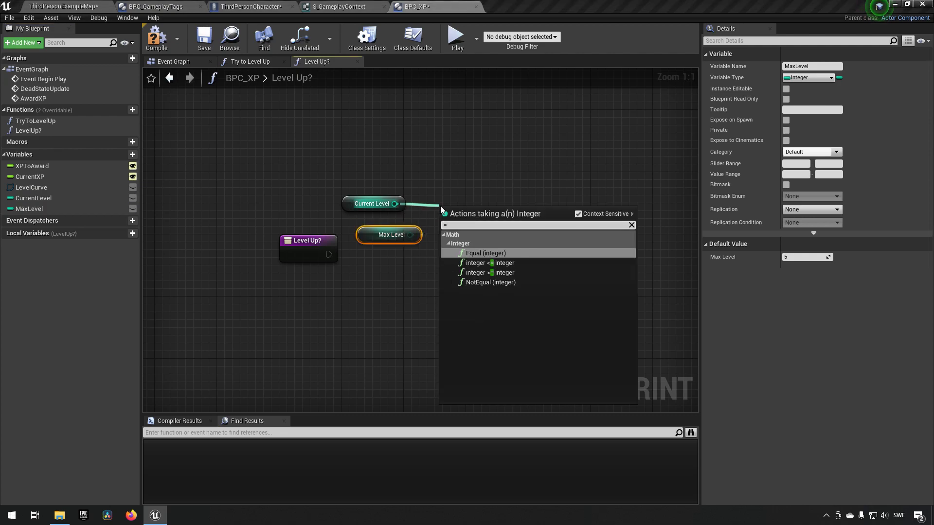
left_click(485, 253)
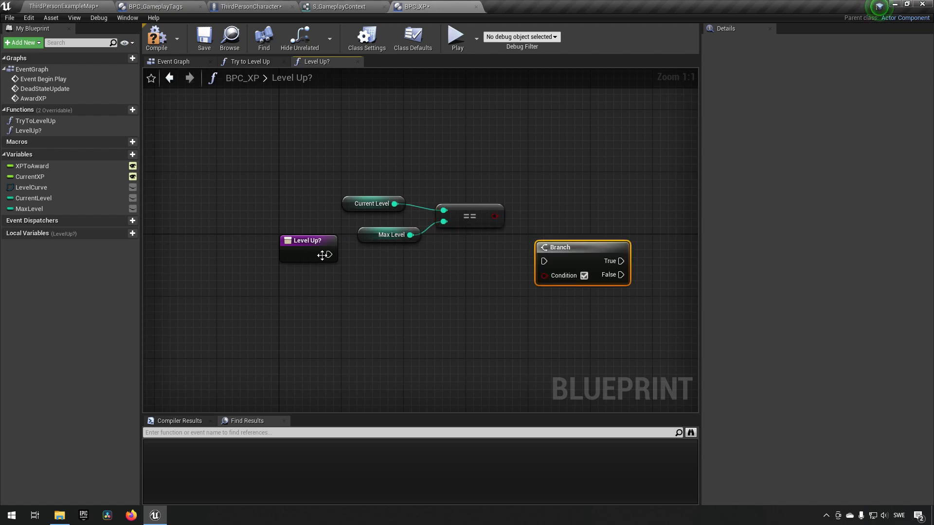
left_click_drag(329, 255, 544, 261)
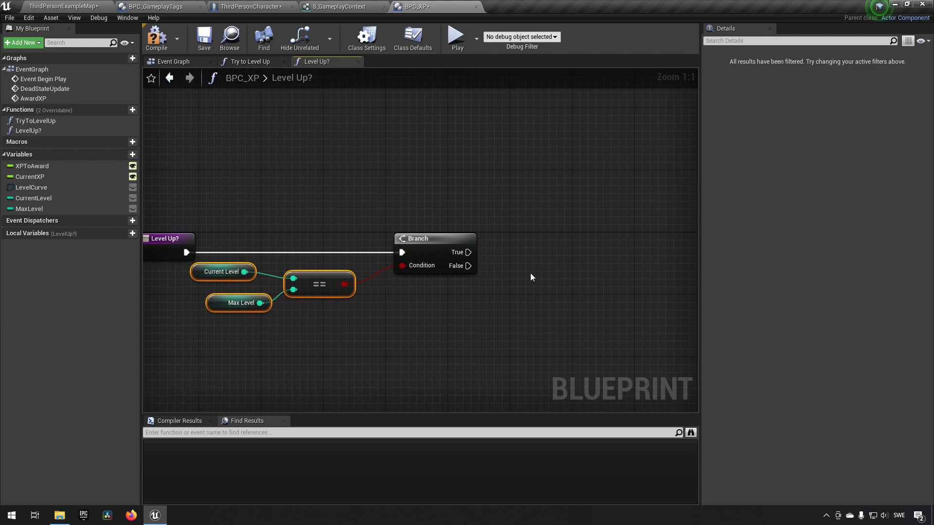
Step: Add a Return Node on the Branch's True path
left_click_drag(469, 252, 483, 214)
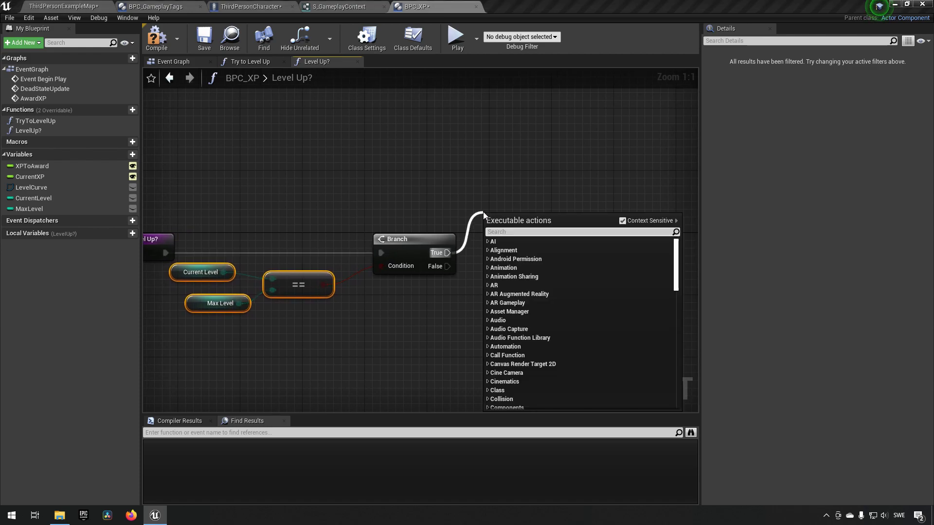
left_click(493, 221)
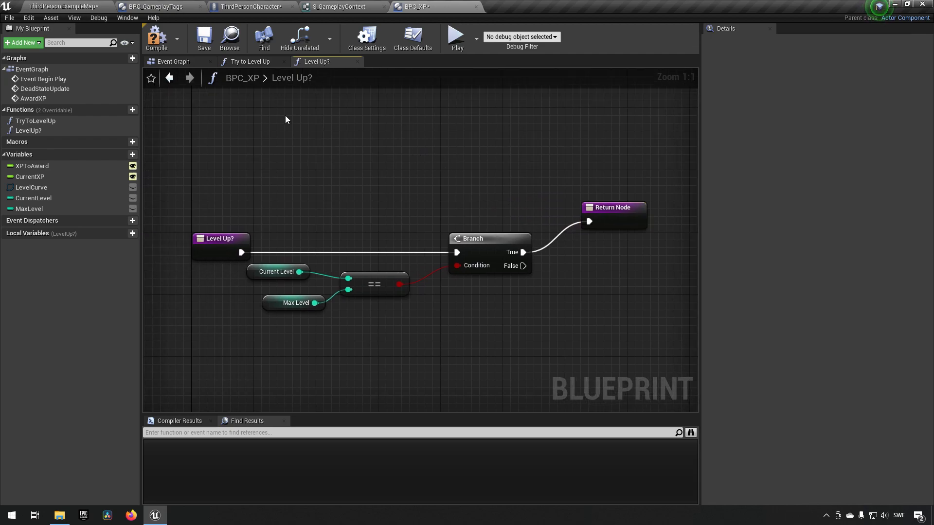
left_click(250, 62)
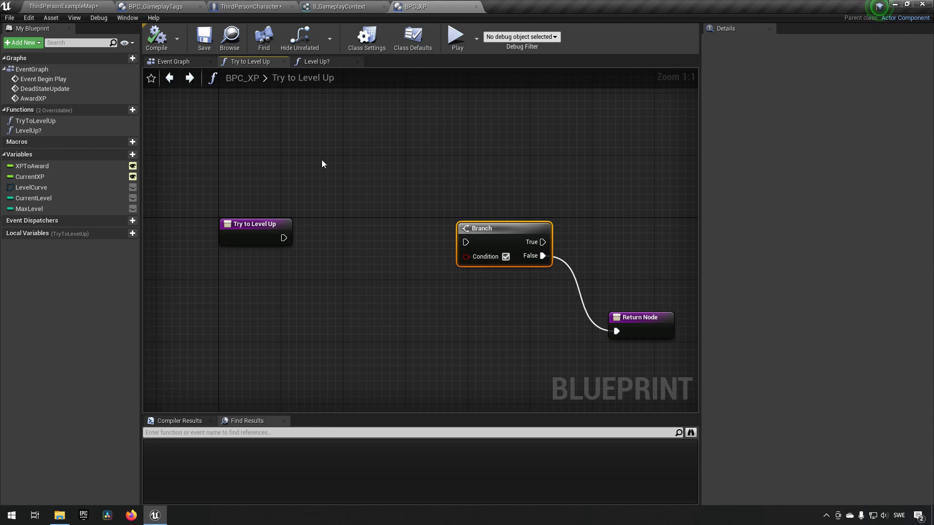
Step: Add a Boolean output named LeveledUp to Level Up?'s Return Node
left_click(173, 61)
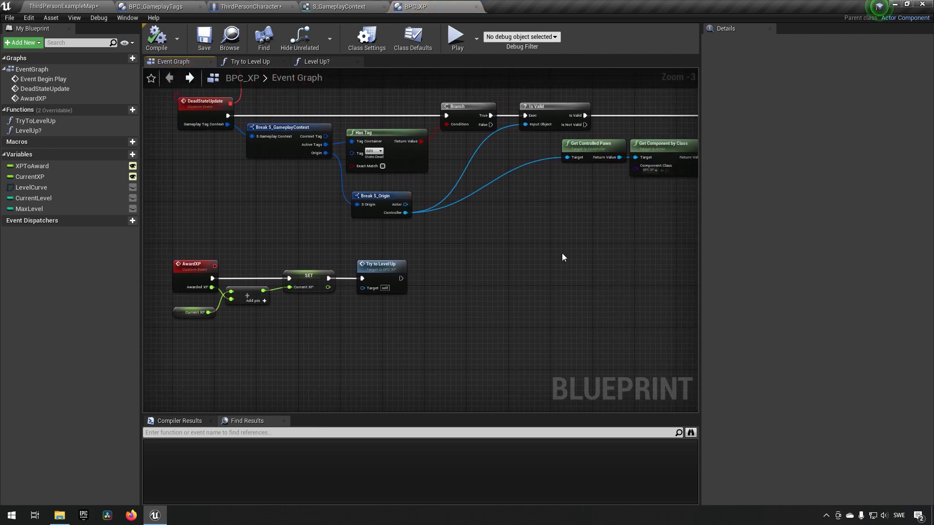
left_click(316, 61)
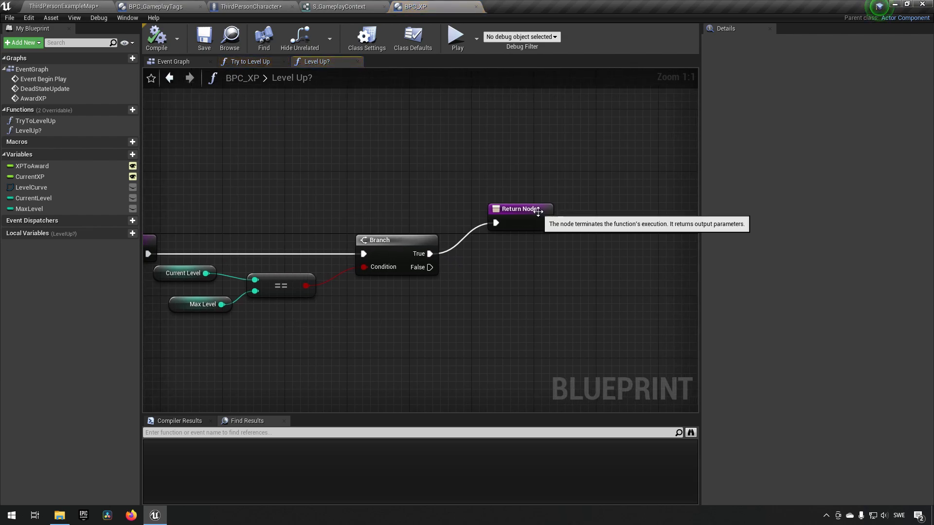
left_click(520, 208)
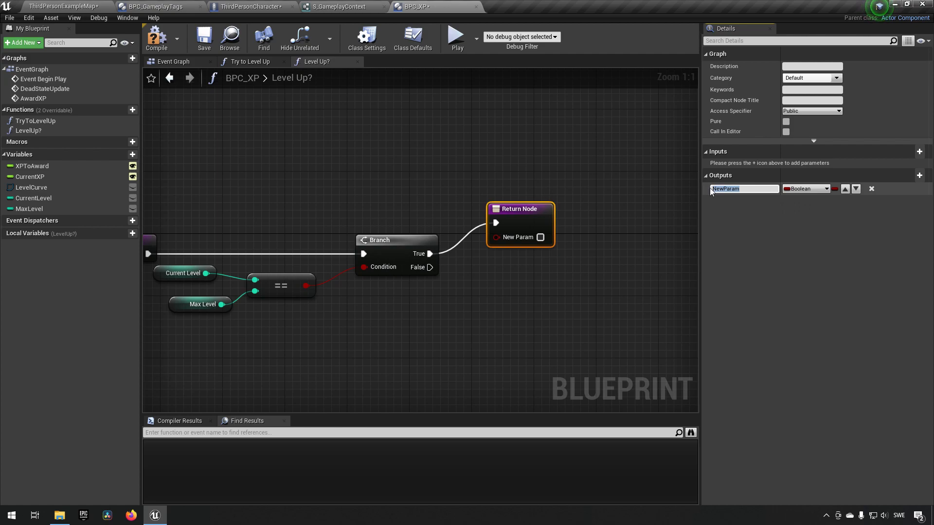
type("Leve")
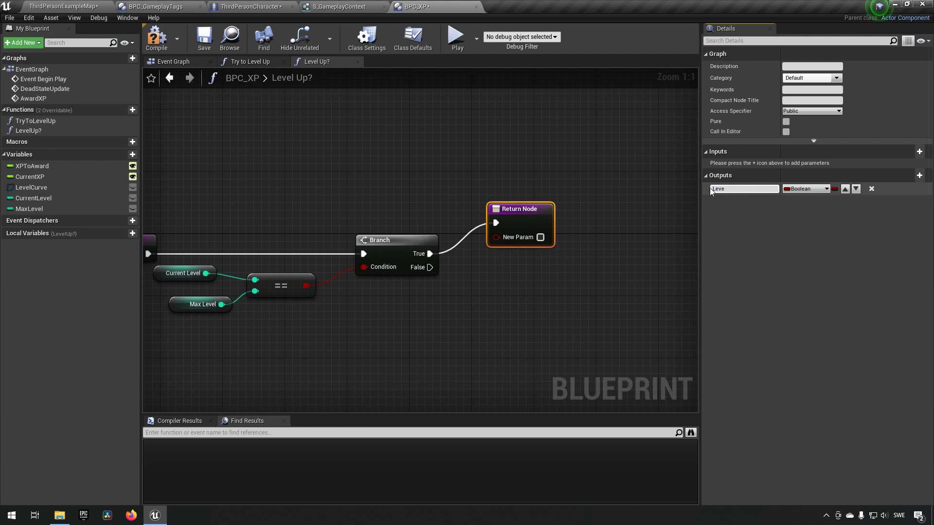
type("LeveledUp")
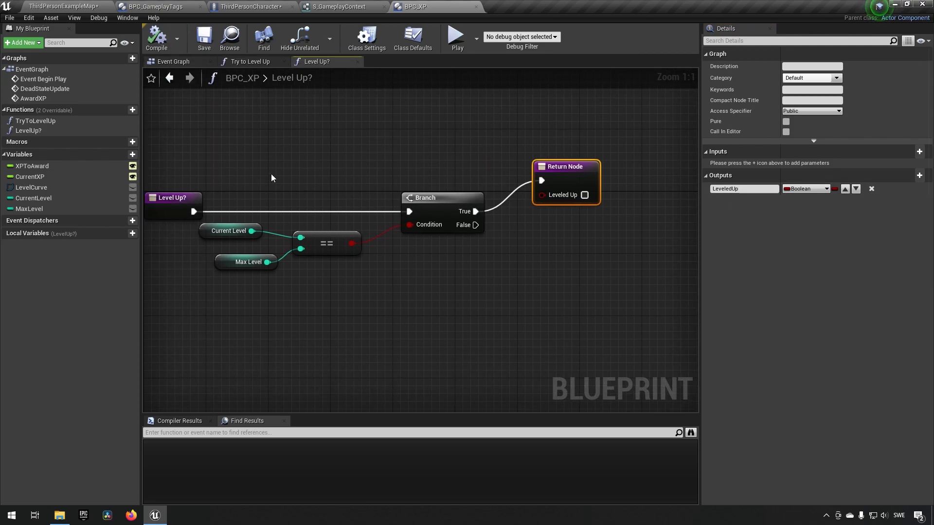
mouse_move(584, 195)
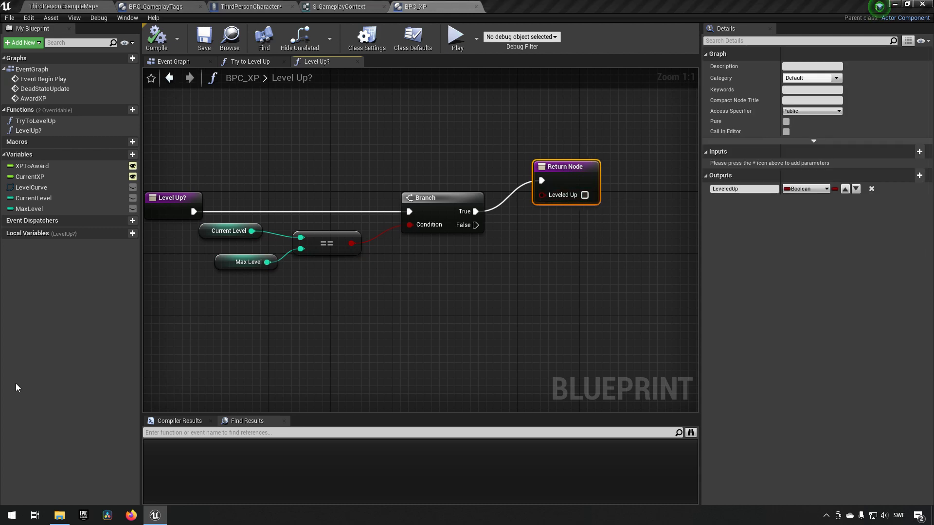
Step: Evaluate LevelCurve with Get Float Value, using CurrentLevel plus one as In Time
left_click(378, 329)
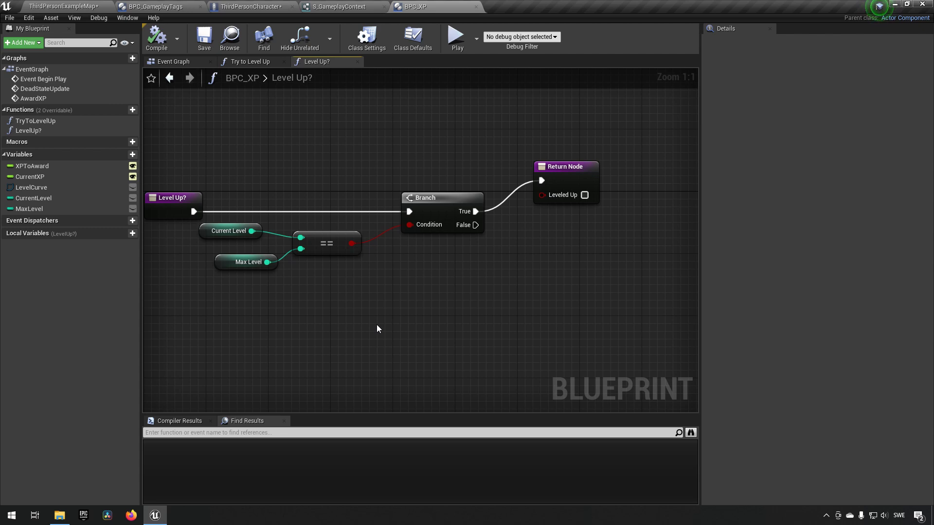
mouse_move(52, 198)
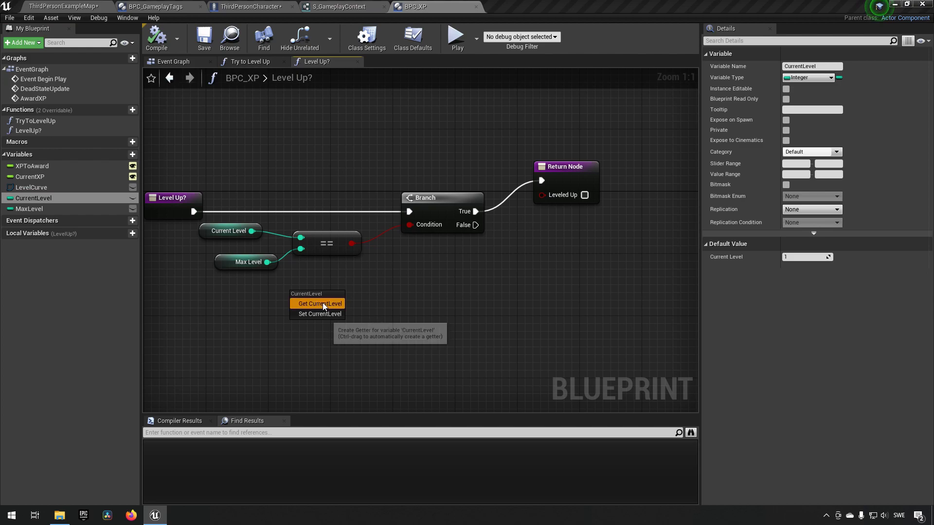
left_click(319, 303)
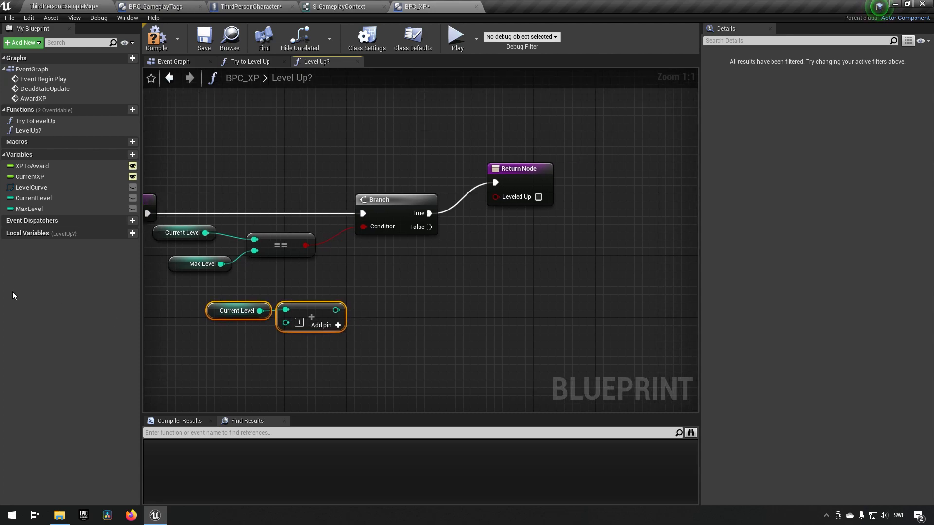
left_click(32, 187)
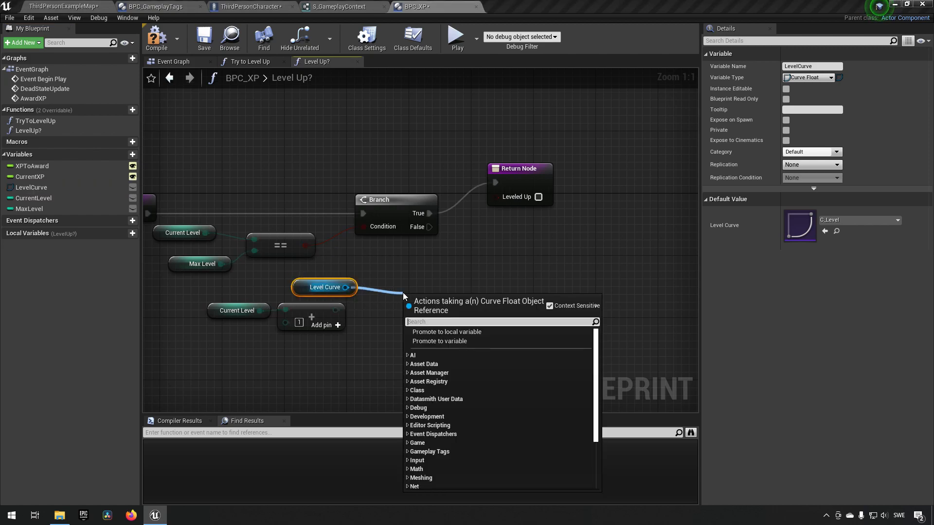
type("get float")
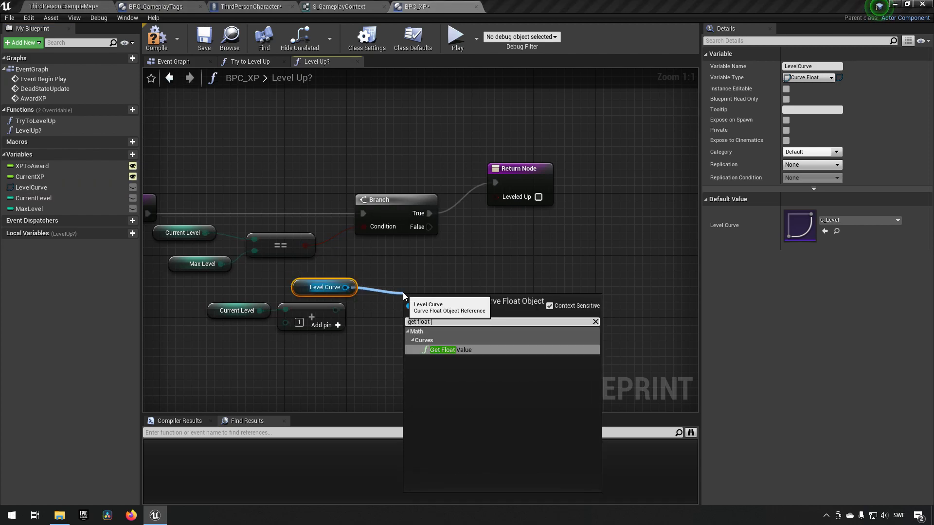
left_click(442, 350)
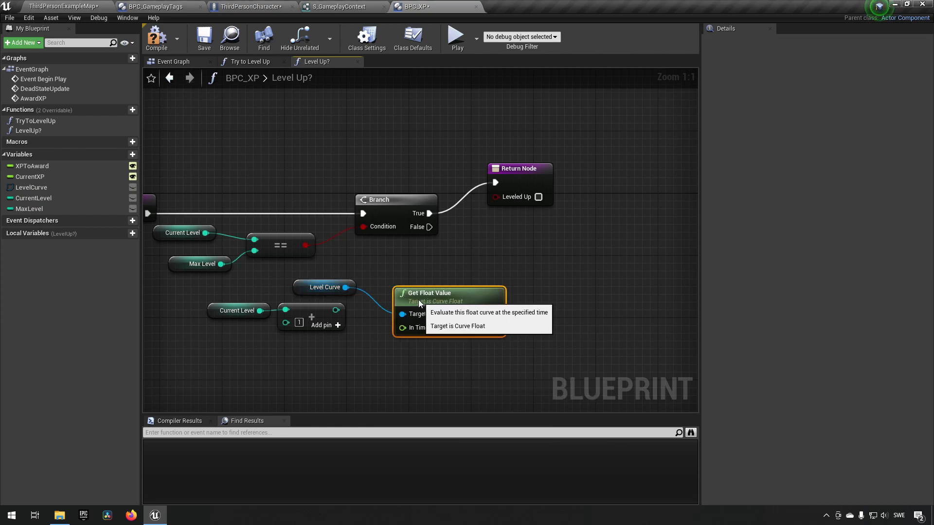
left_click_drag(429, 292, 450, 298)
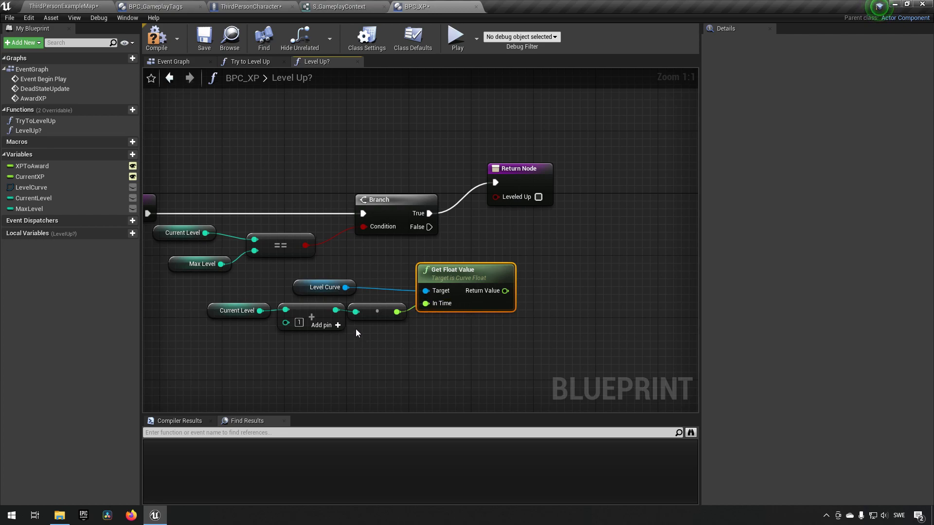
mouse_move(336, 310)
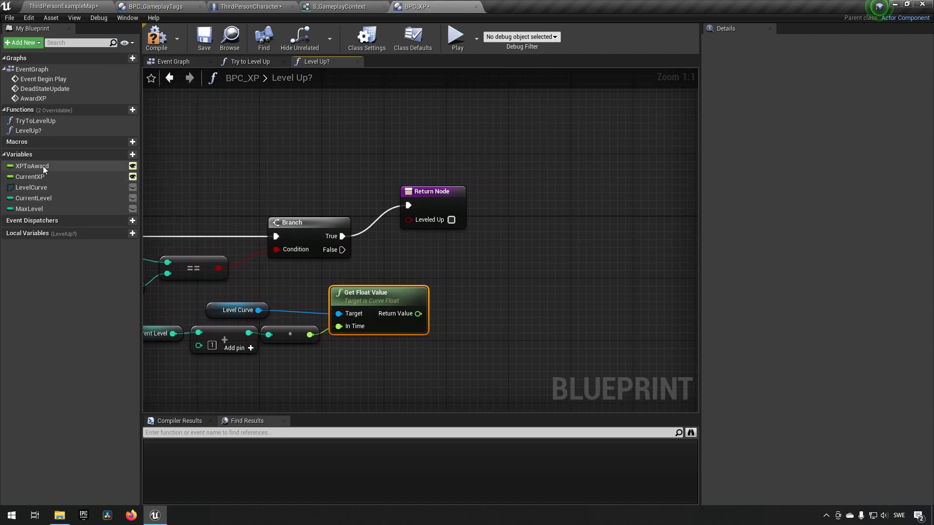
Step: Check whether CurrentXP reaches the XP required by the level curve
left_click(29, 177)
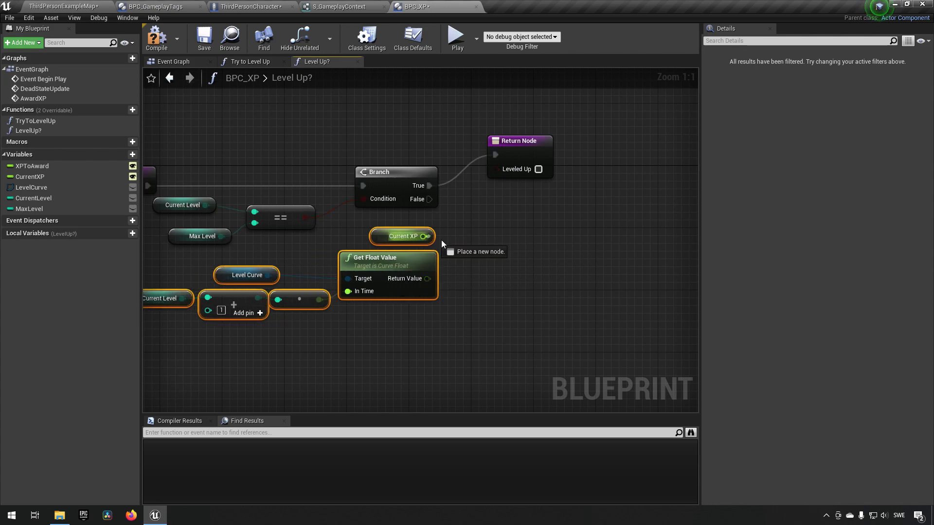
left_click_drag(428, 236, 462, 256)
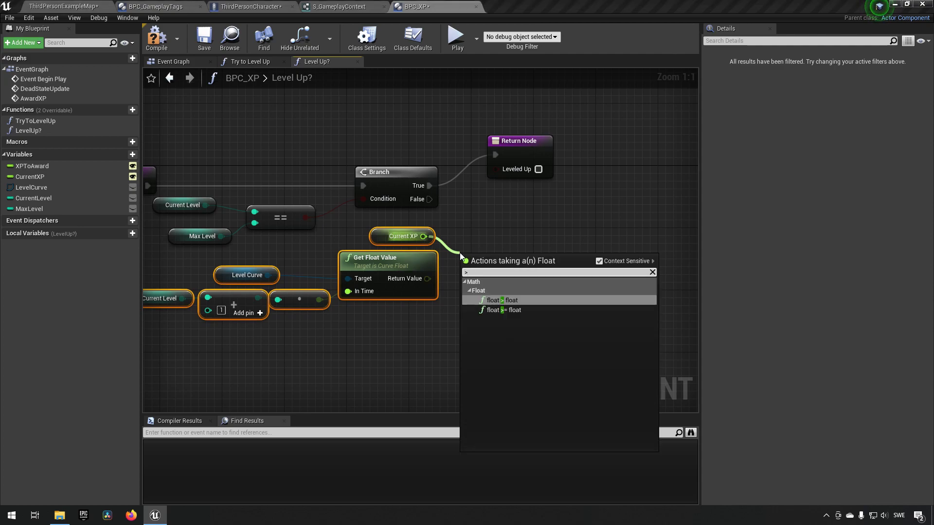
left_click(499, 310)
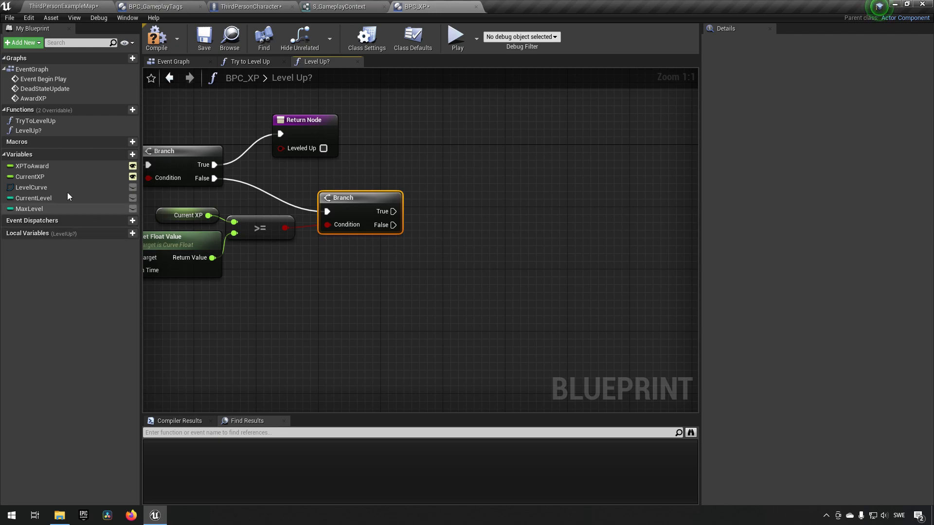
Step: On success increment Current Level and return true; return false otherwise
left_click(33, 198)
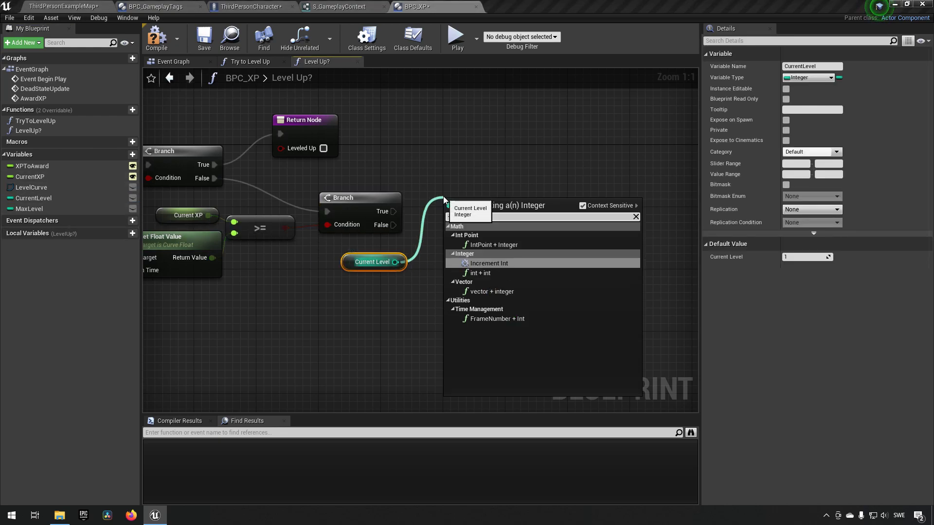
left_click(488, 263)
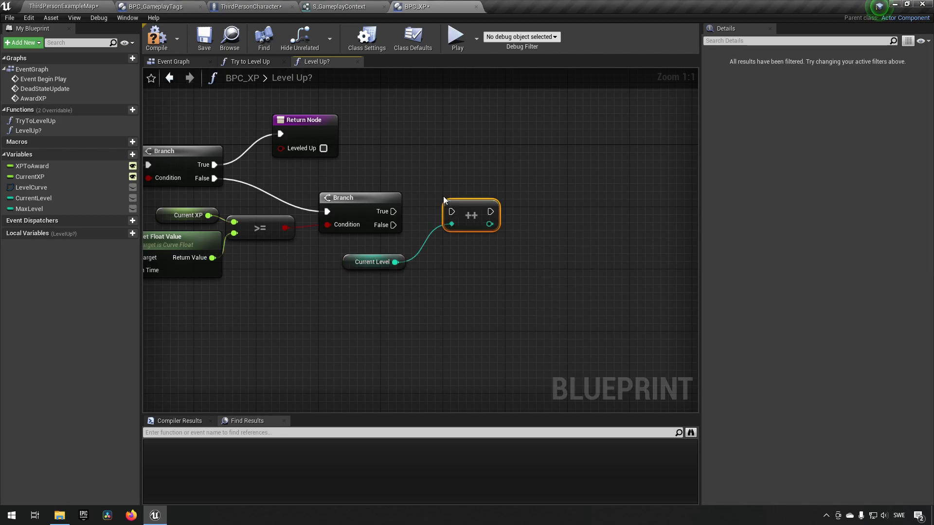
left_click_drag(394, 211, 453, 212)
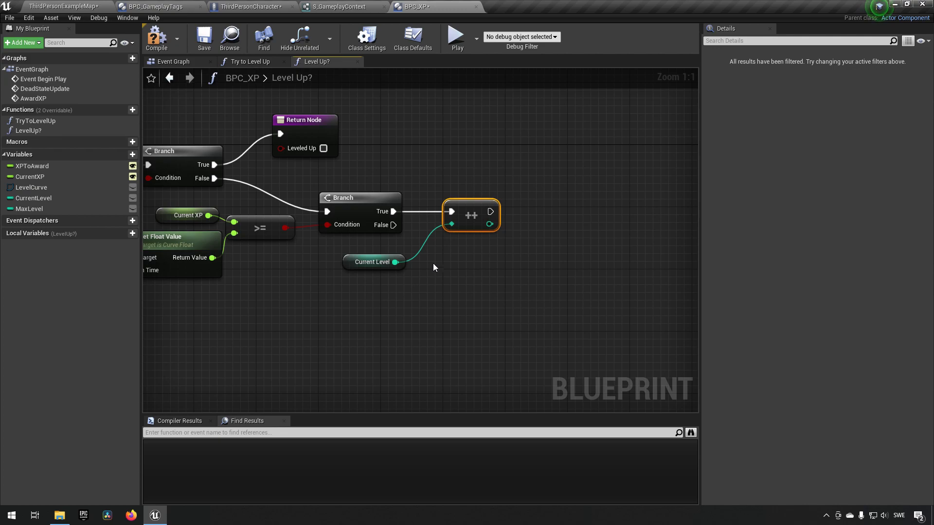
left_click_drag(490, 211, 542, 215)
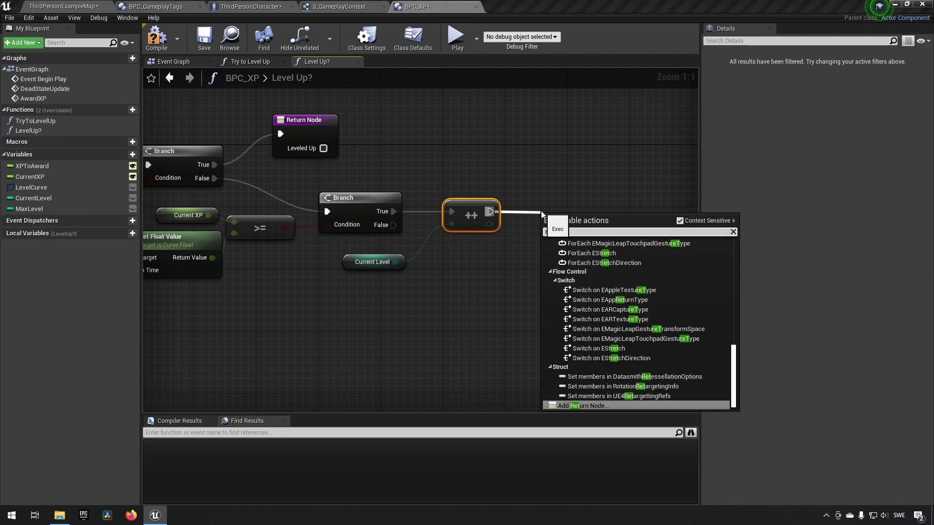
left_click(581, 405)
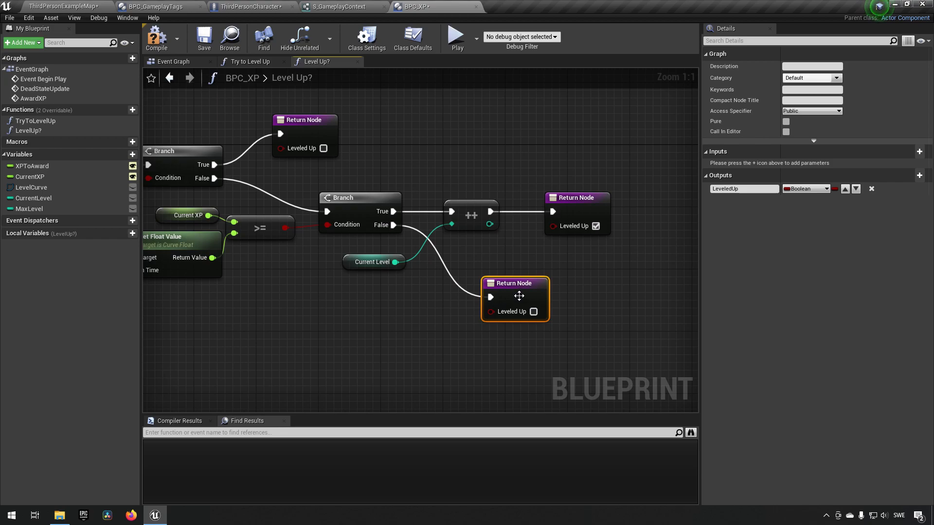
left_click_drag(515, 298, 492, 291)
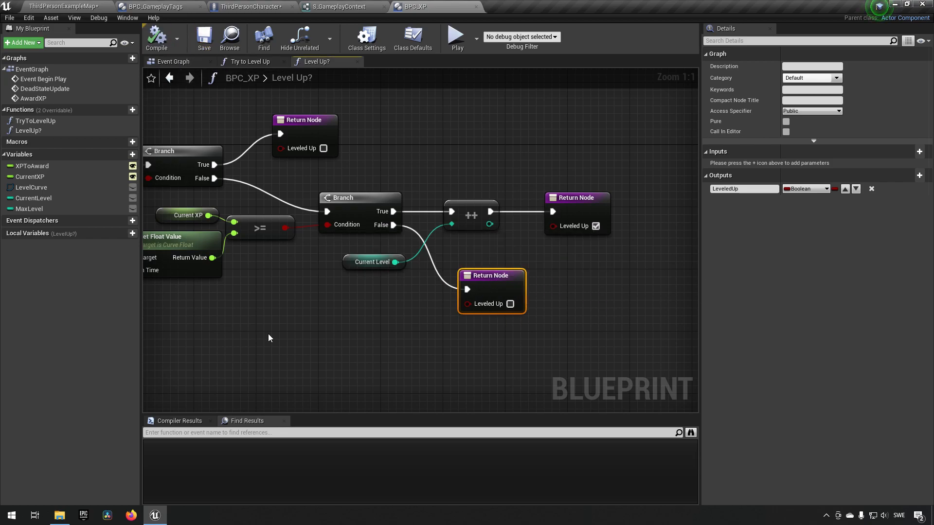
Step: Open the Try to Level Up function graph
left_click(29, 121)
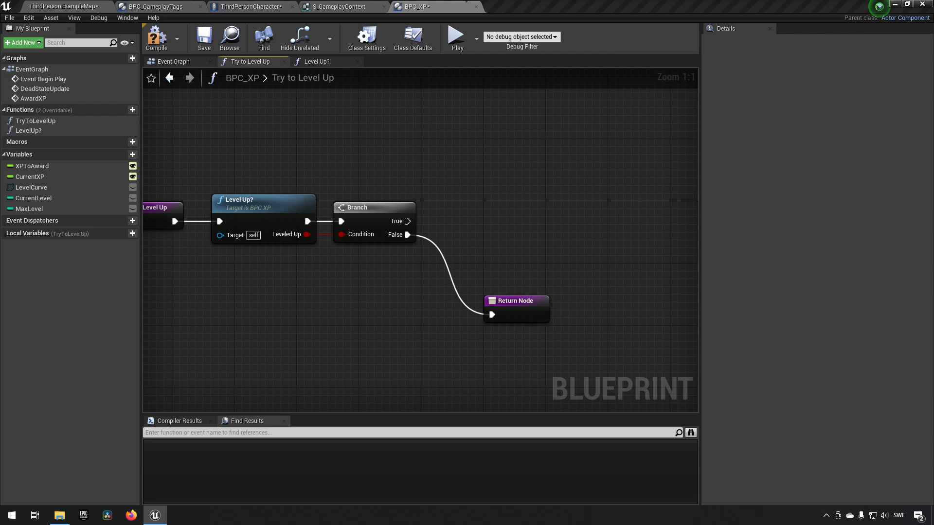
mouse_move(439, 265)
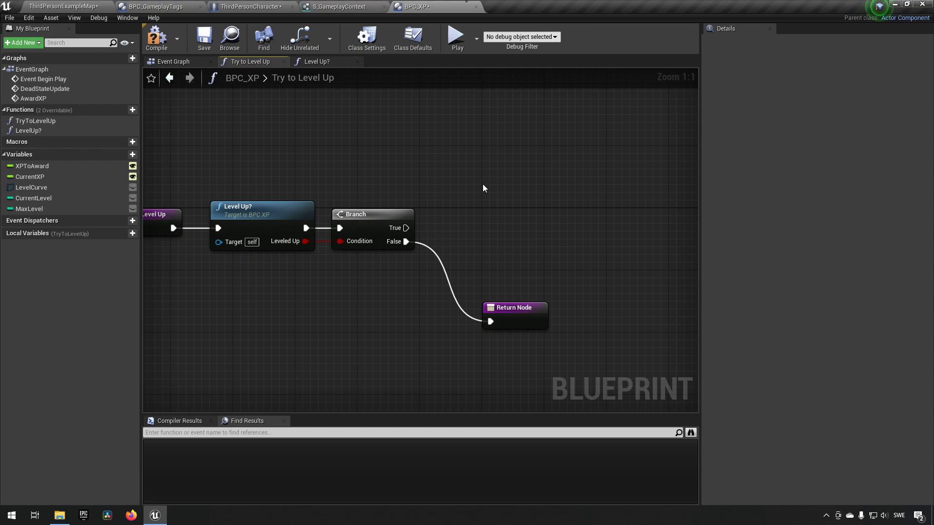
Step: Print LevelUp on the Branch's True path, then add a recursive TryToLevelUp call
left_click_drag(407, 227, 446, 197)
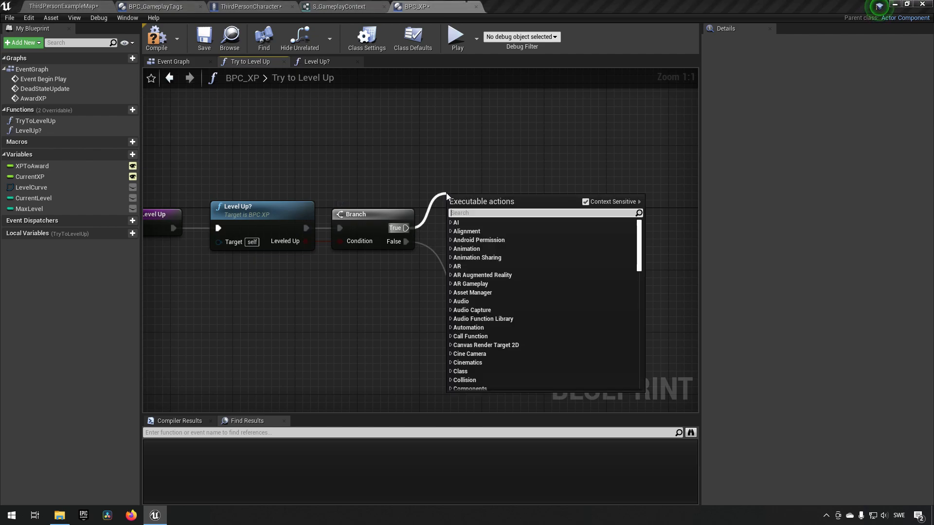
mouse_move(449, 197)
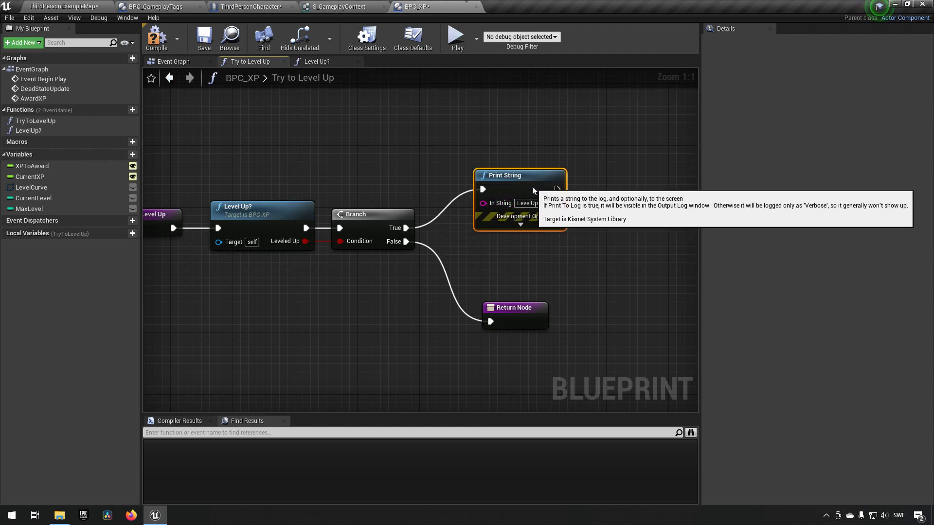
scroll("down", 3)
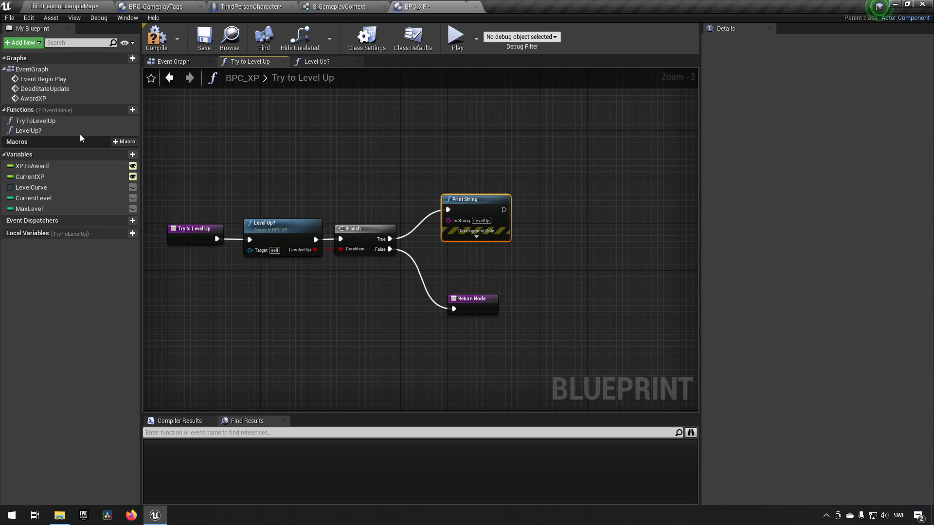
left_click(28, 120)
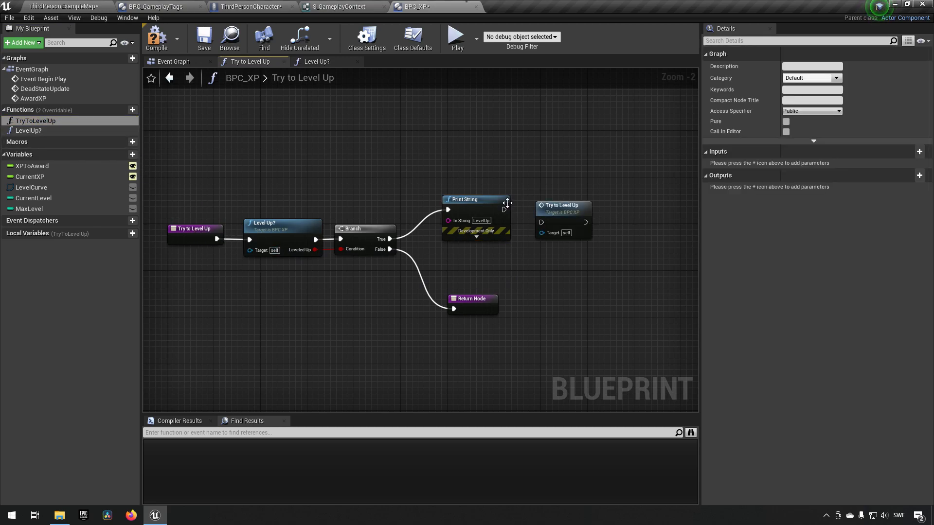
mouse_move(565, 205)
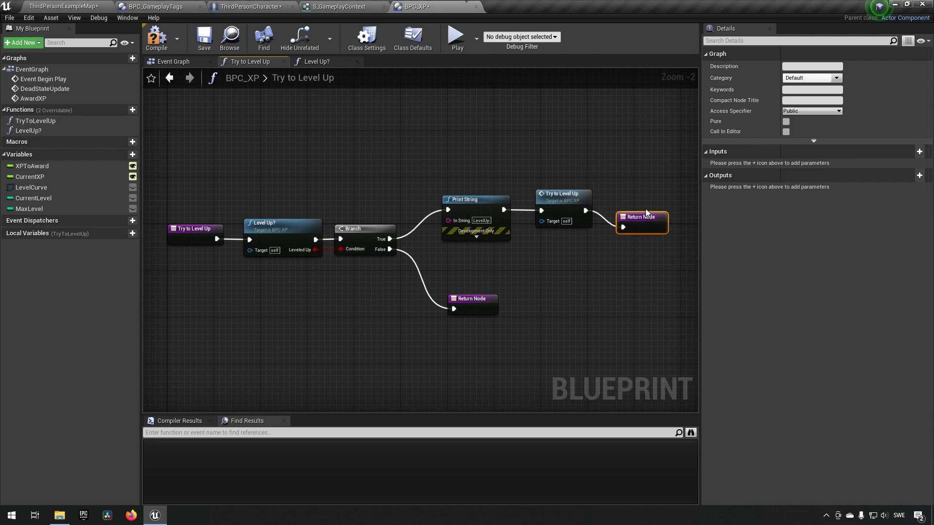
Step: End the recursive Try to Level Up call with a Return Node and review the nodes
left_click_drag(640, 224, 635, 200)
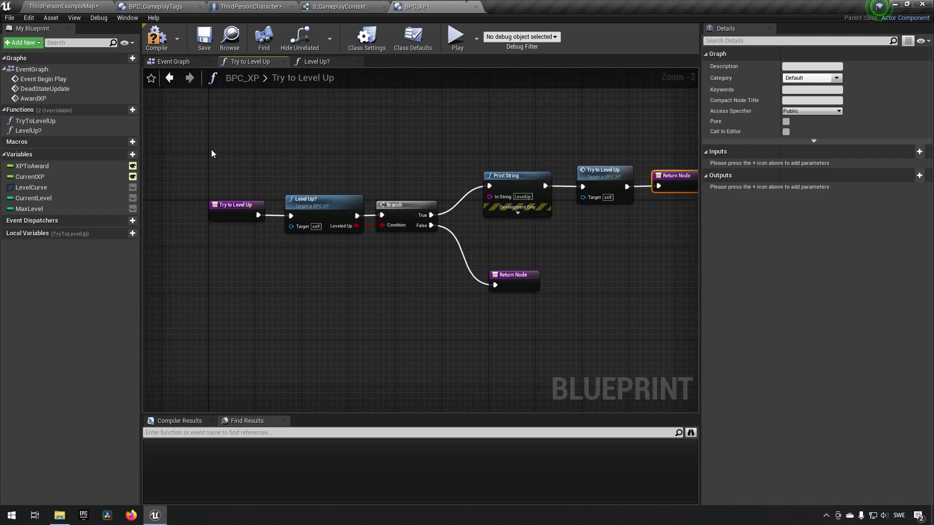
left_click(324, 199)
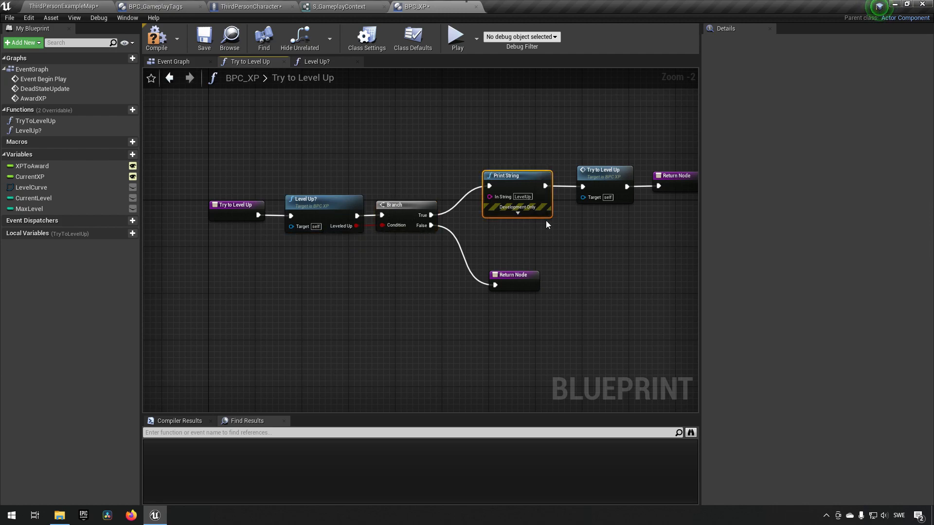
left_click(604, 173)
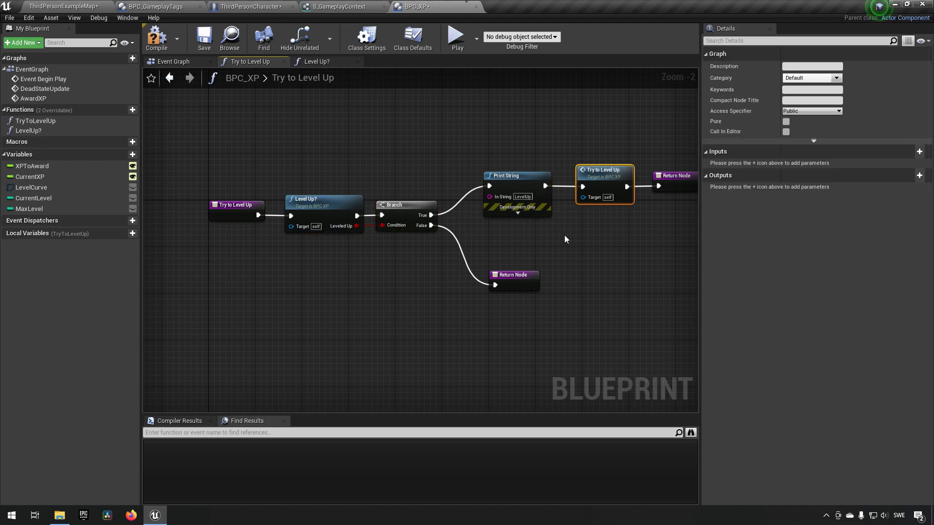
left_click(235, 205)
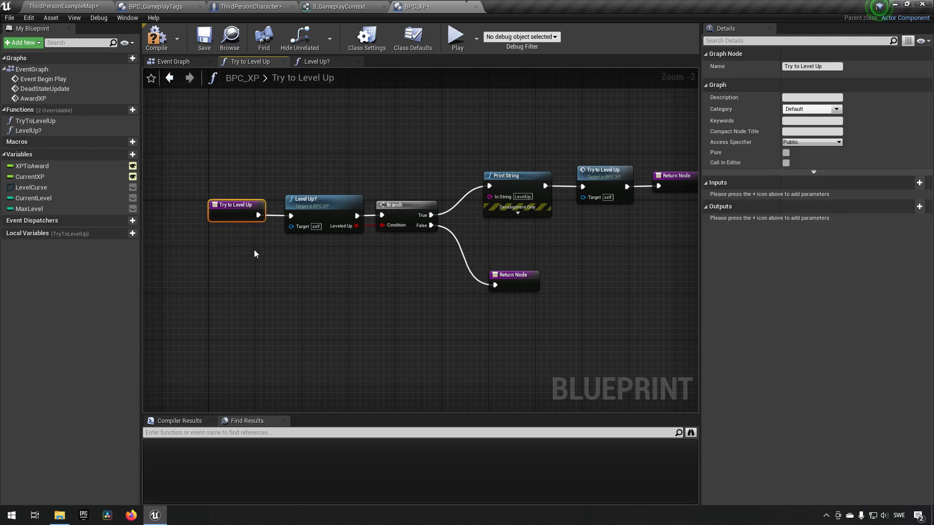
left_click(318, 200)
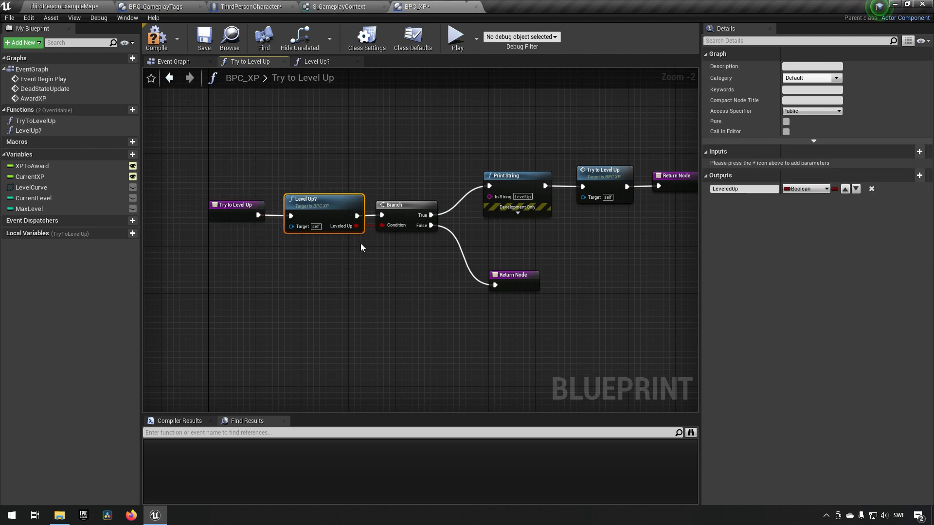
left_click(394, 204)
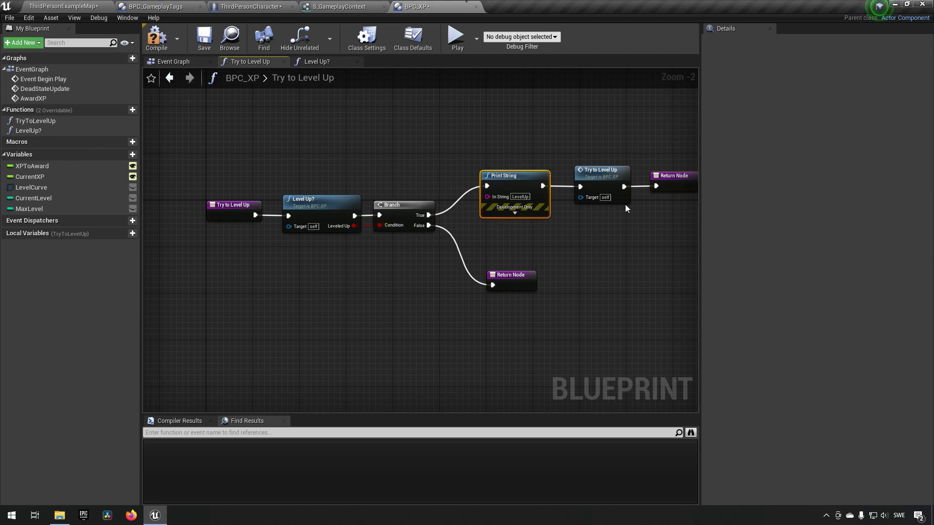
left_click(232, 205)
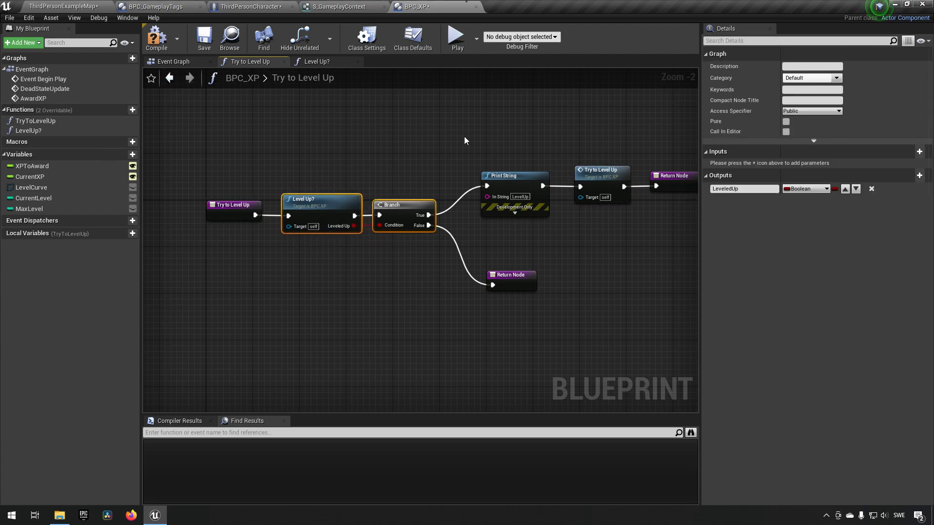
left_click(602, 171)
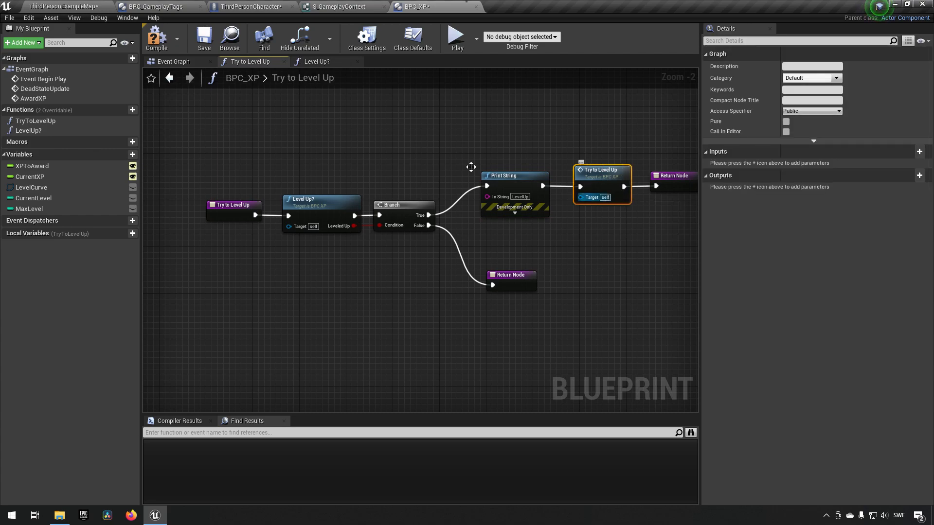
left_click(233, 205)
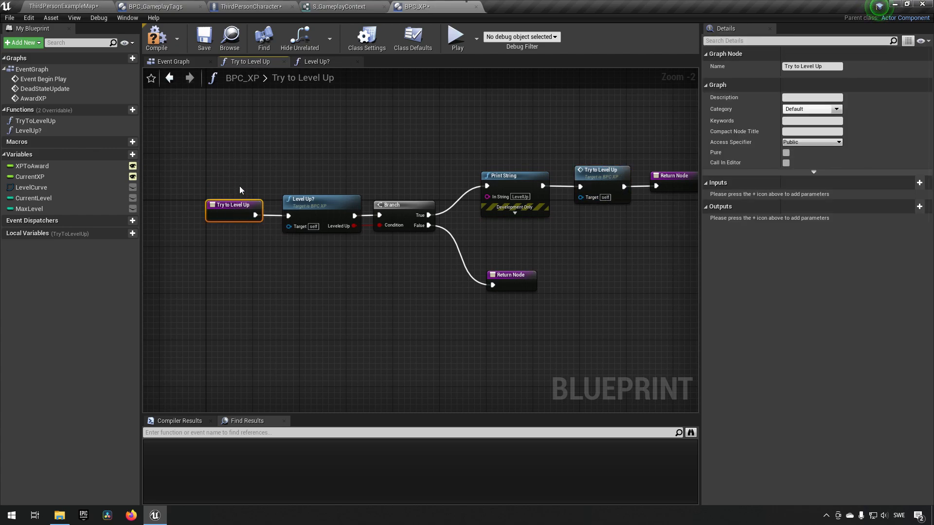
mouse_move(302, 203)
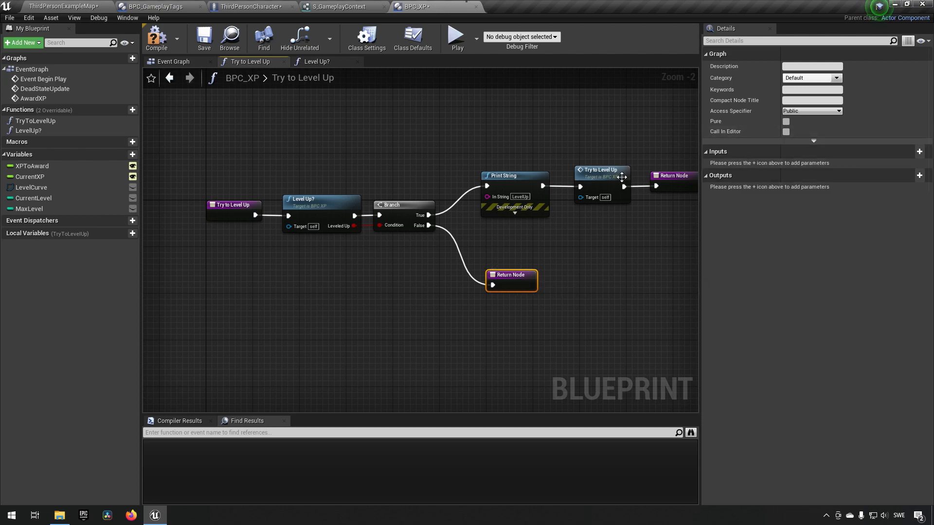
mouse_move(377, 259)
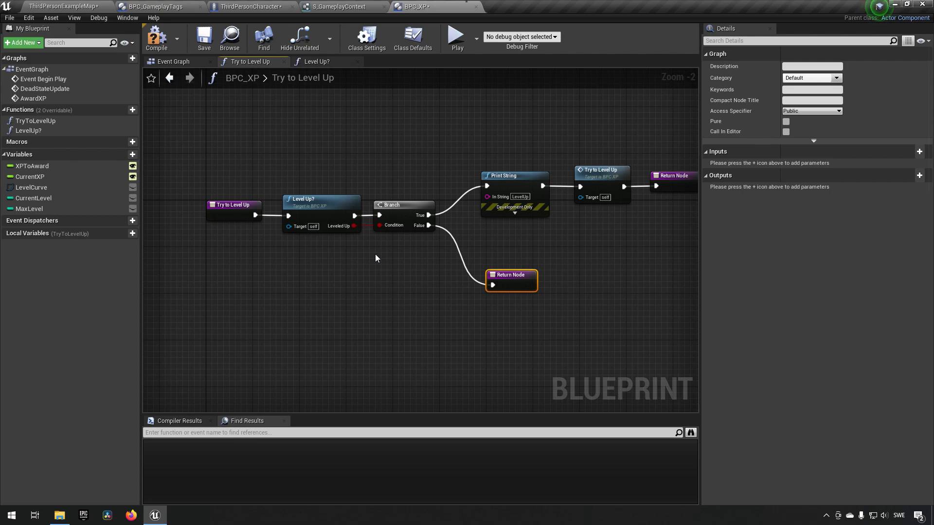
mouse_move(212, 136)
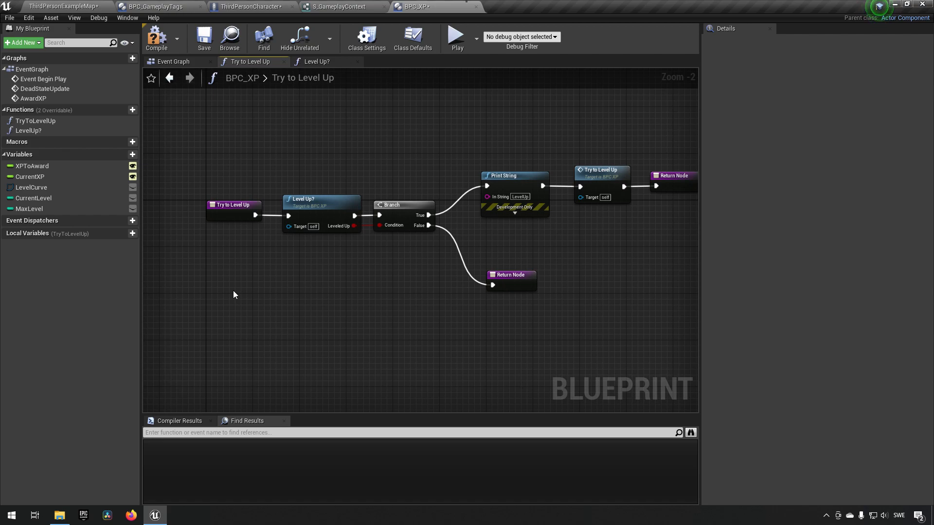
mouse_move(199, 181)
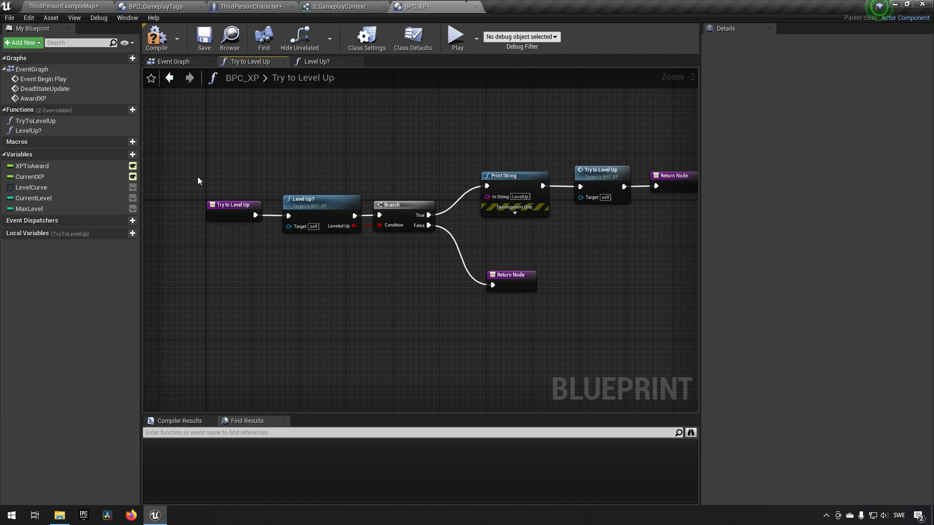
mouse_move(235, 140)
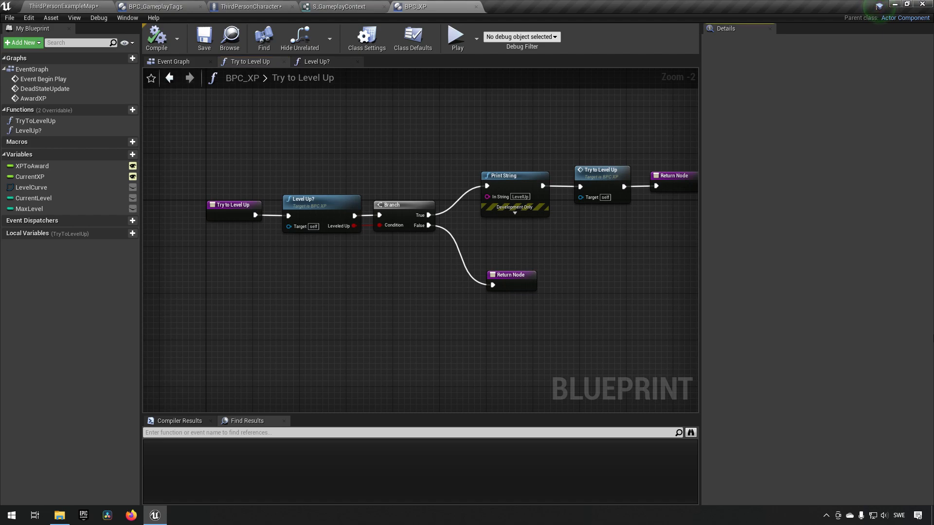
mouse_move(138, 72)
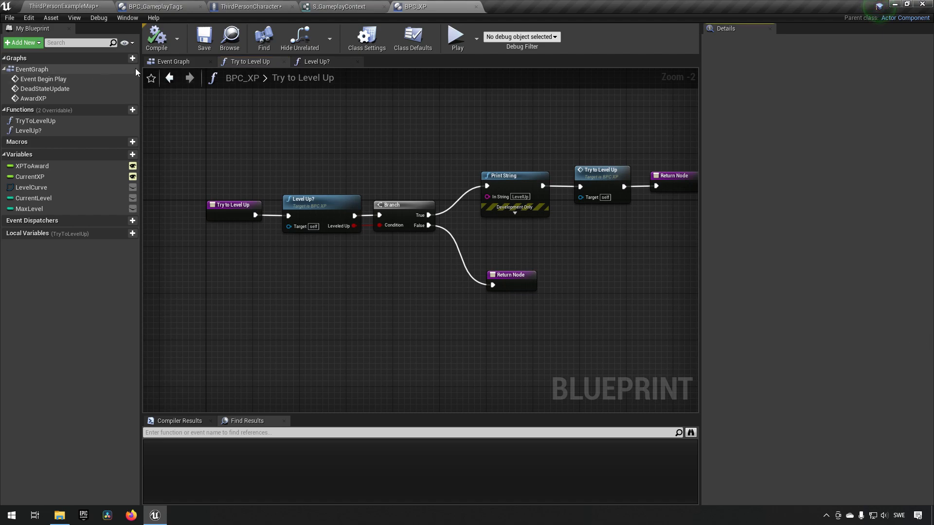
Step: Check the AwardXP event graph, then switch to the ThirdPersonCharacter blueprint
left_click(172, 61)
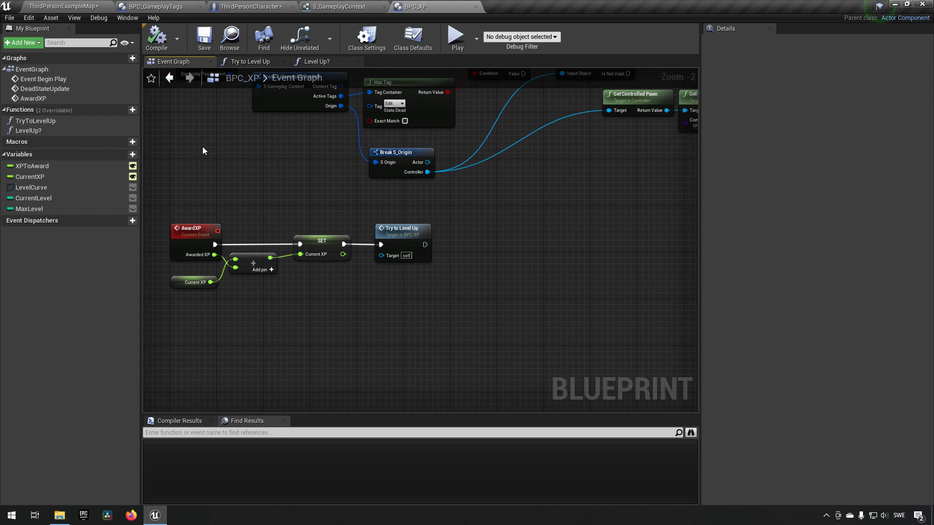
mouse_move(222, 149)
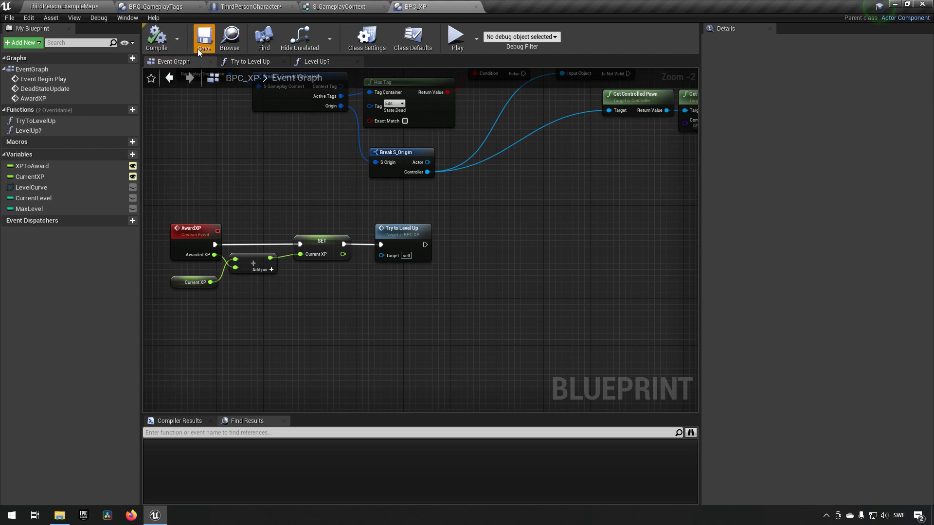
mouse_move(263, 39)
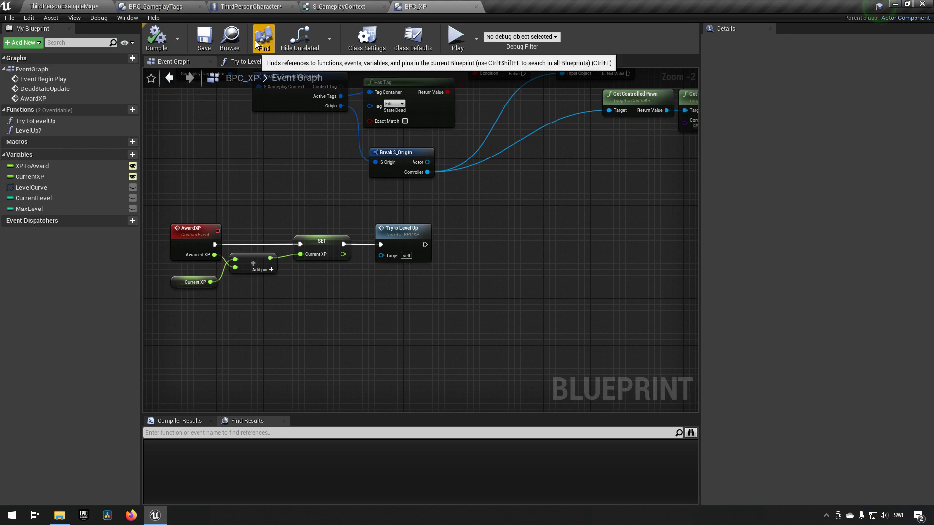
left_click(243, 6)
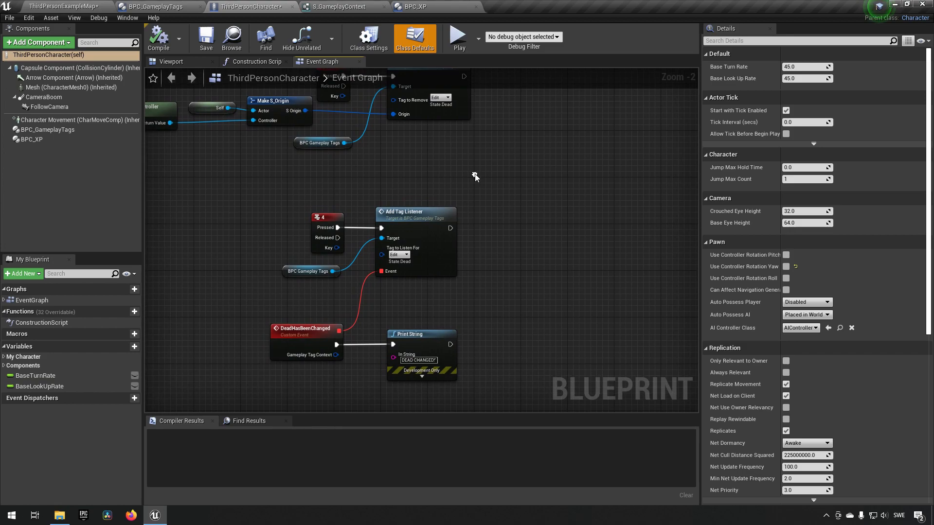
Step: Call Award XP on the BPC_XP component with Awarded XP set to 100.0
scroll("down", 3)
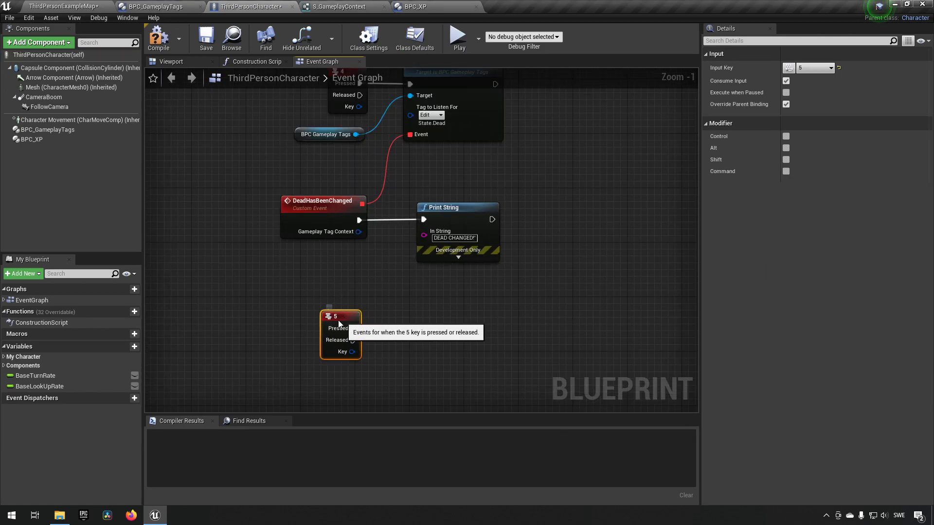
left_click(27, 139)
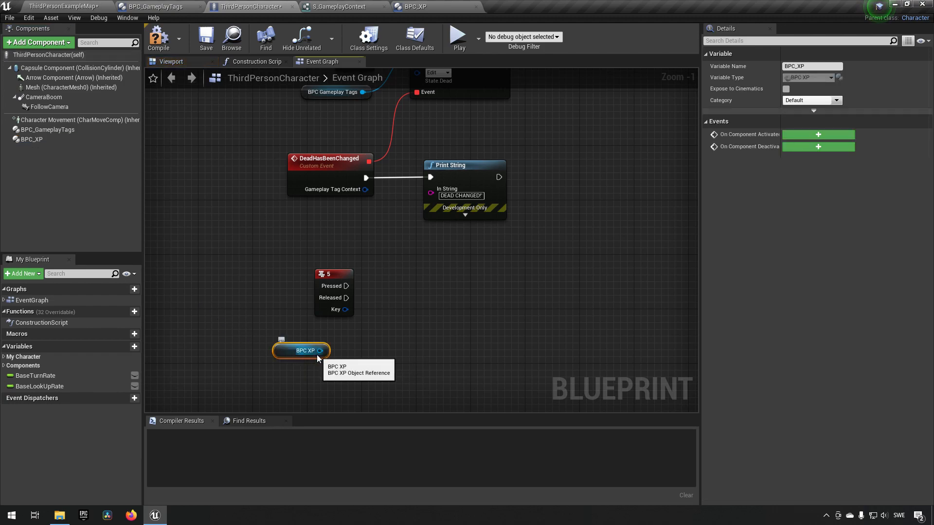
left_click_drag(321, 350, 371, 342)
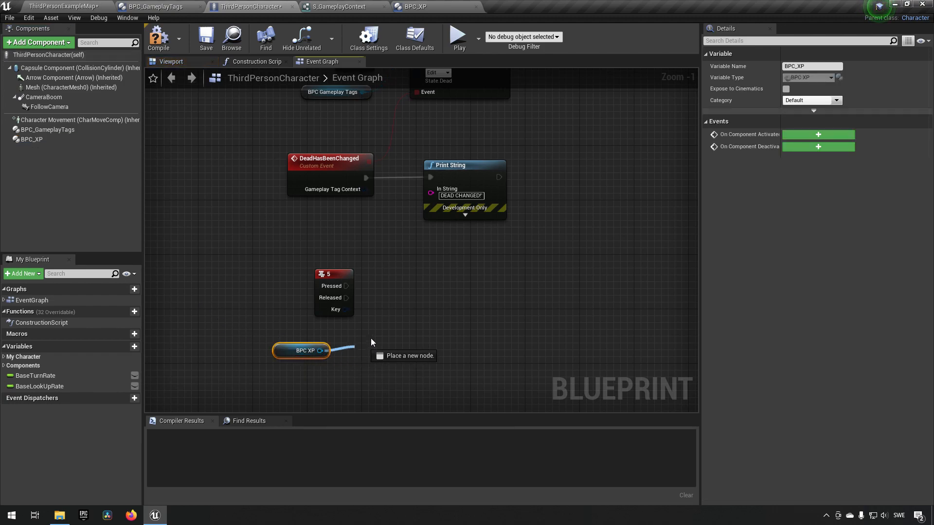
type("award")
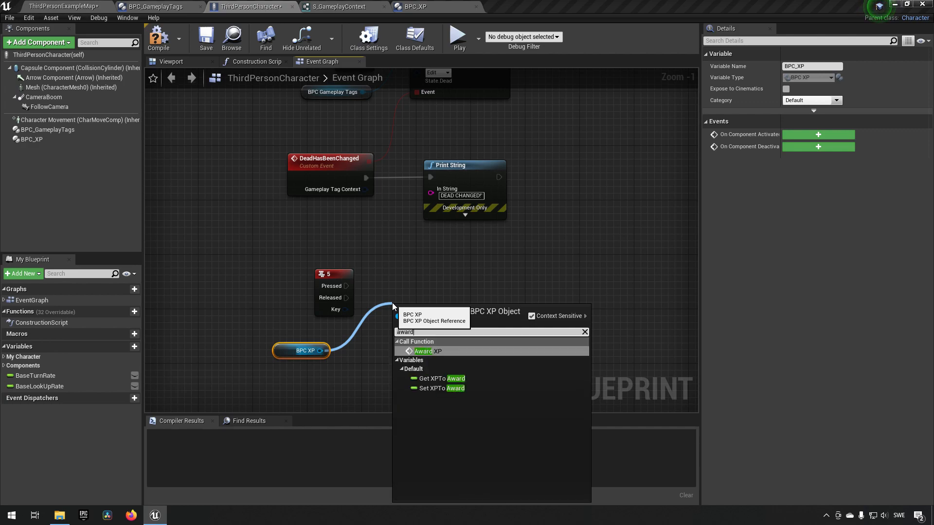
left_click(423, 351)
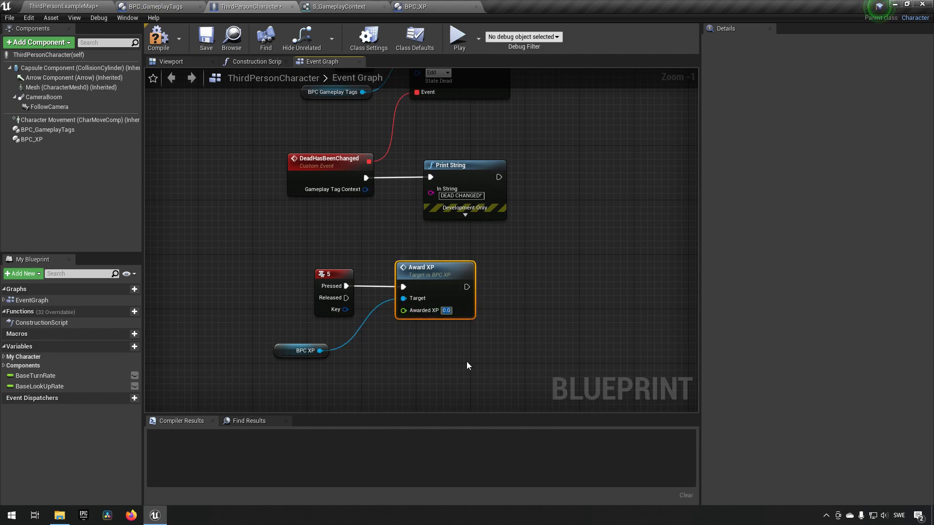
type("100.0")
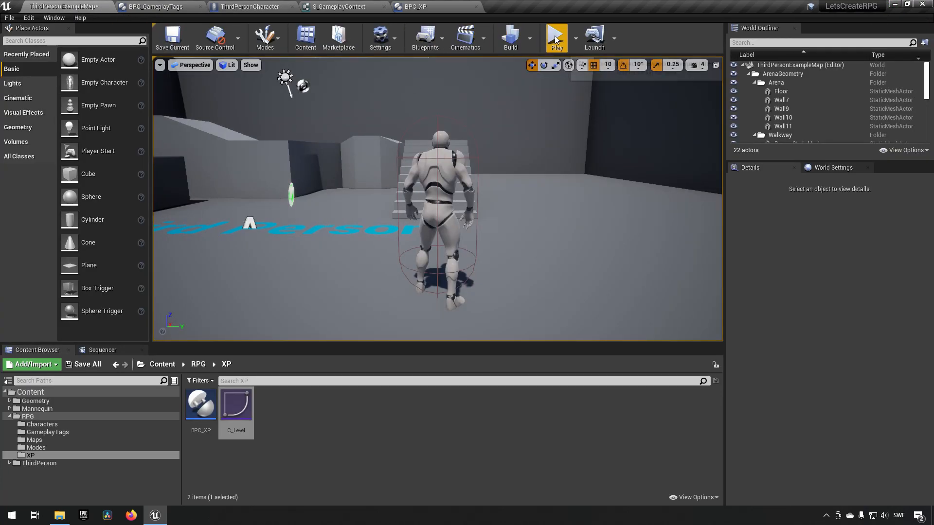
left_click(556, 37)
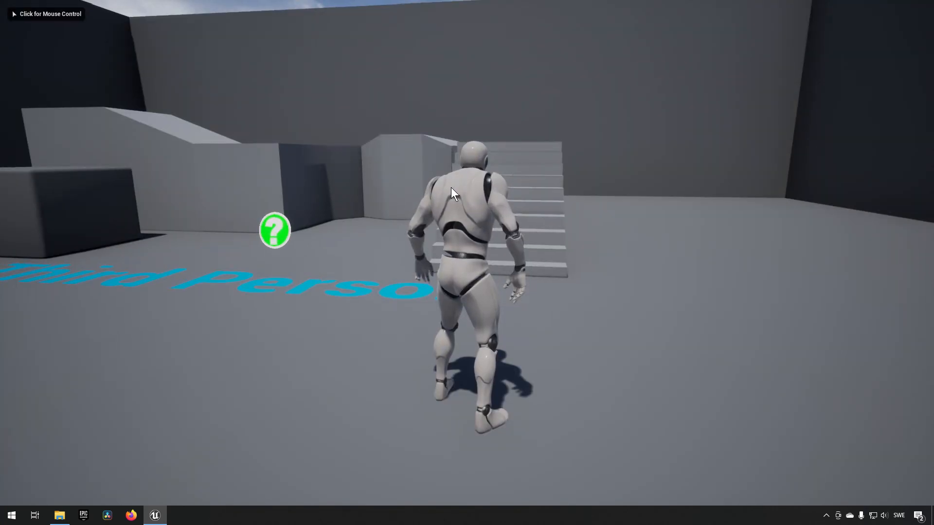
left_click(452, 193)
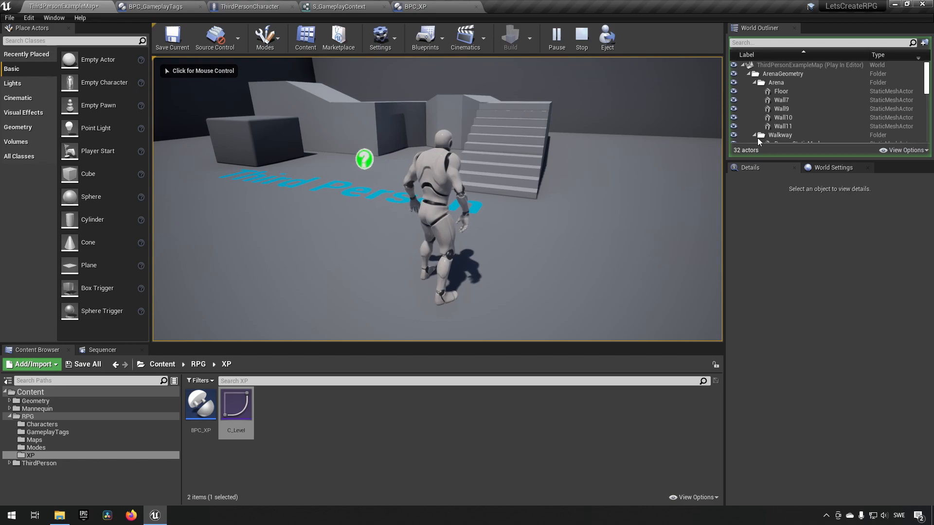
left_click(791, 138)
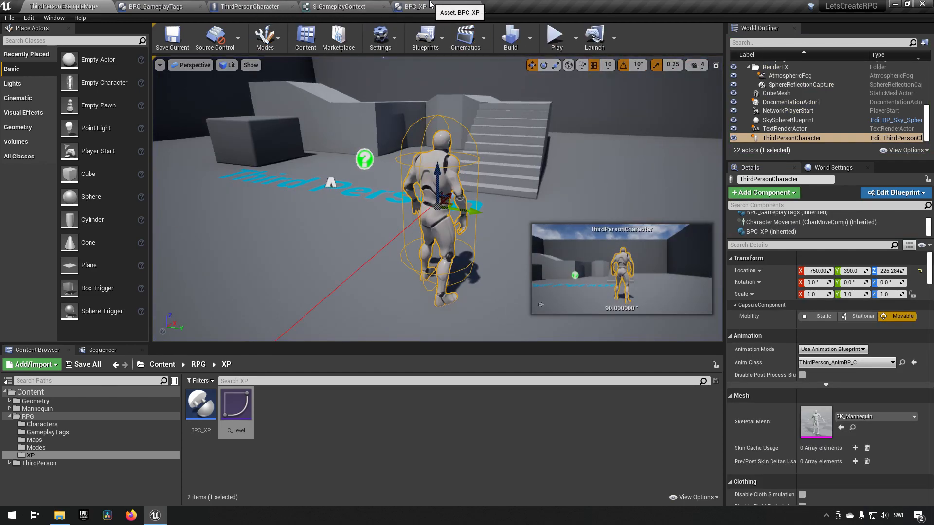
Step: In ThirdPersonCharacter, set Award XP's Awarded XP to 100 and start a new play-test
left_click(255, 6)
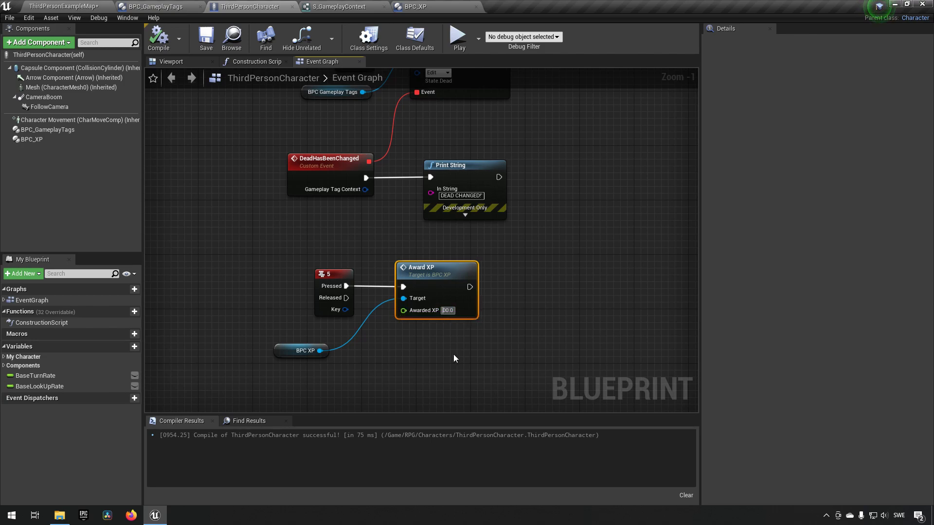
type("100.0")
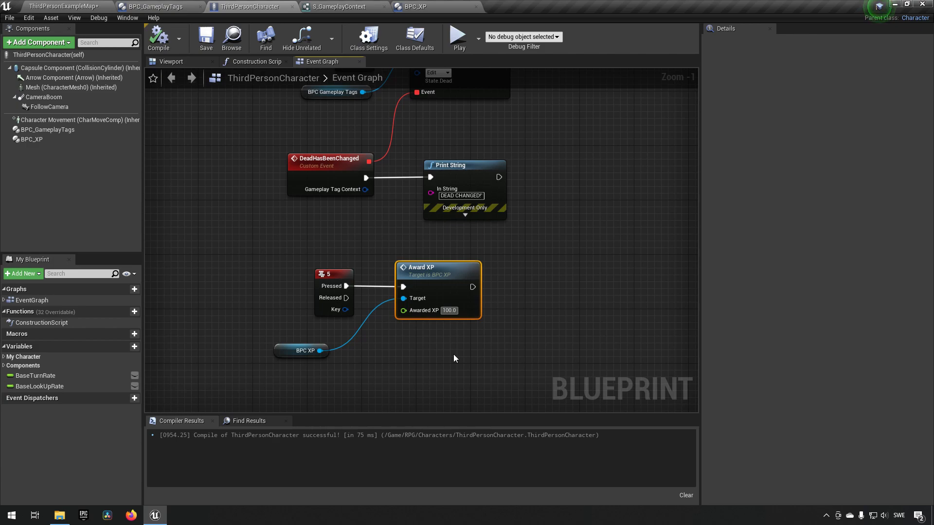
type("1000.0")
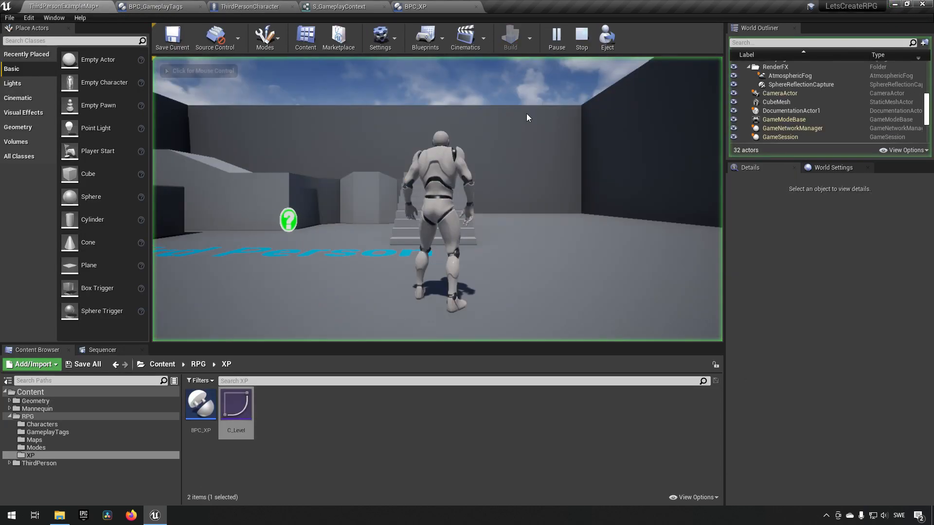
Step: Stop the 100-XP play session and return to BPC_XP's event graph
left_click(199, 71)
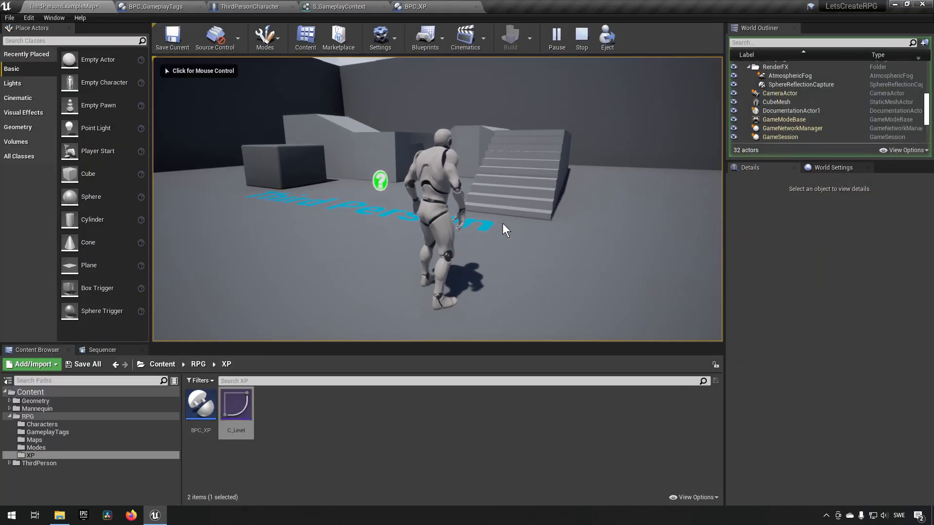
left_click(581, 37)
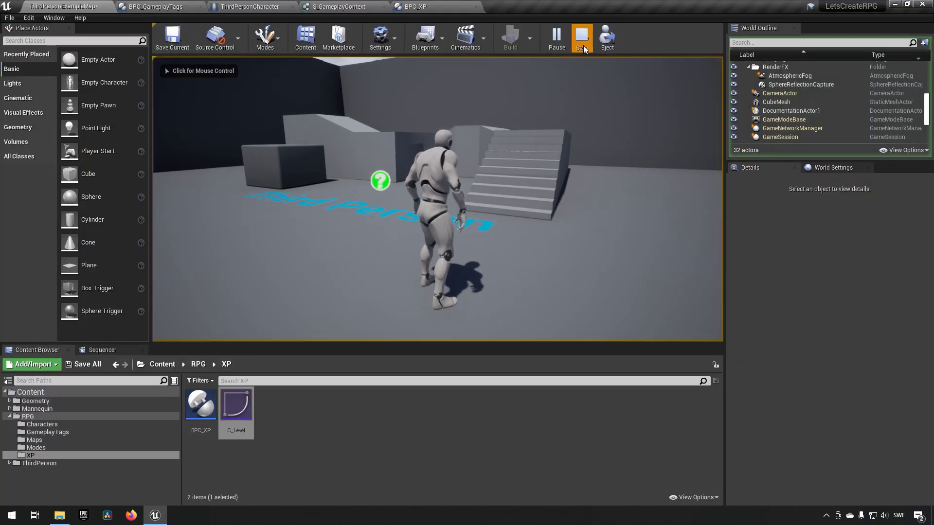
left_click(413, 7)
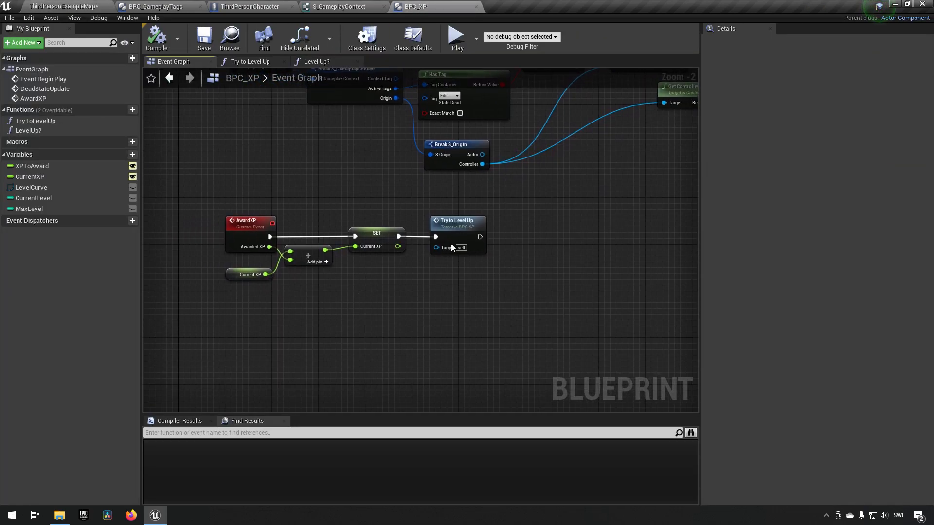
Step: In Try to Level Up, select and centre the Print String, recursive call and Return nodes
left_click(249, 61)
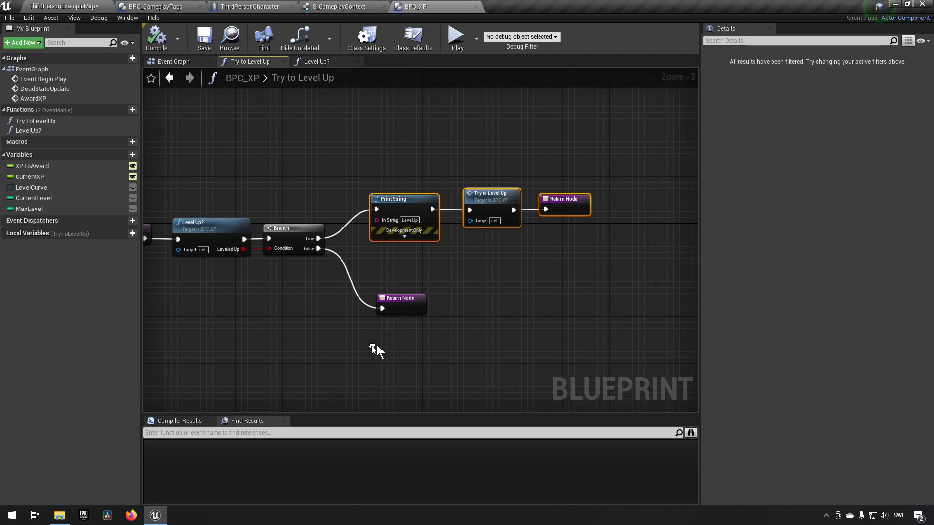
mouse_move(373, 350)
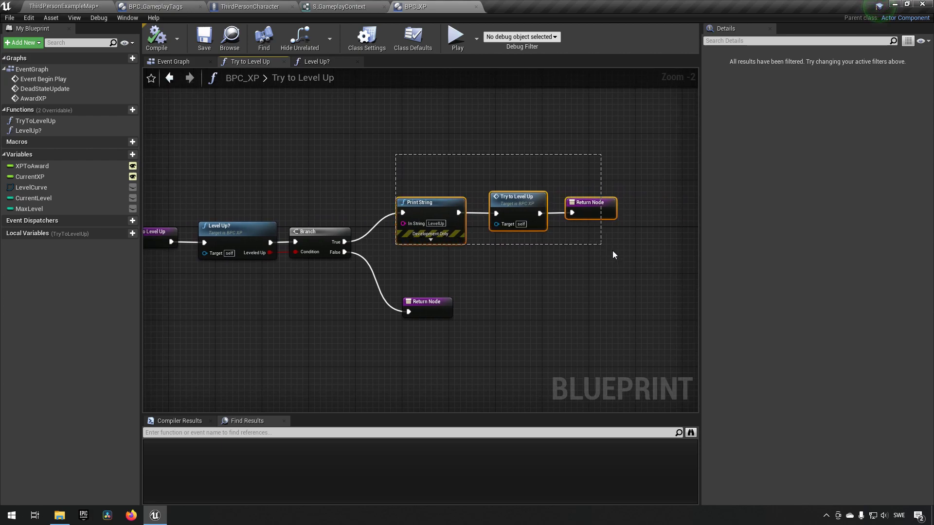
left_click_drag(614, 254, 369, 310)
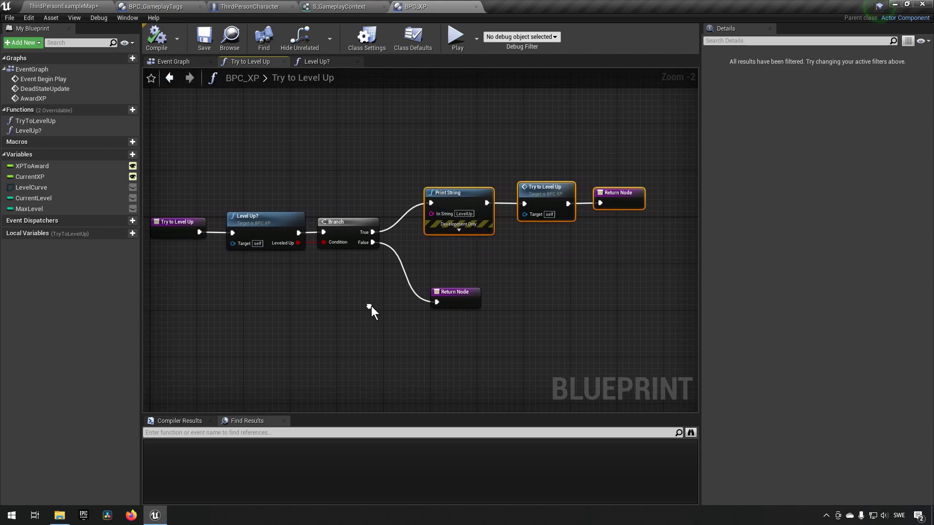
left_click_drag(372, 310, 396, 298)
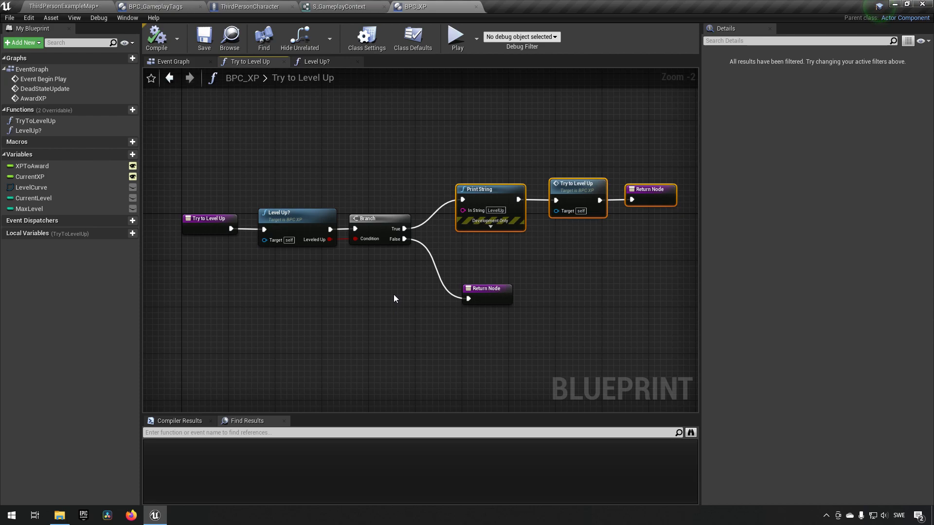
mouse_move(281, 121)
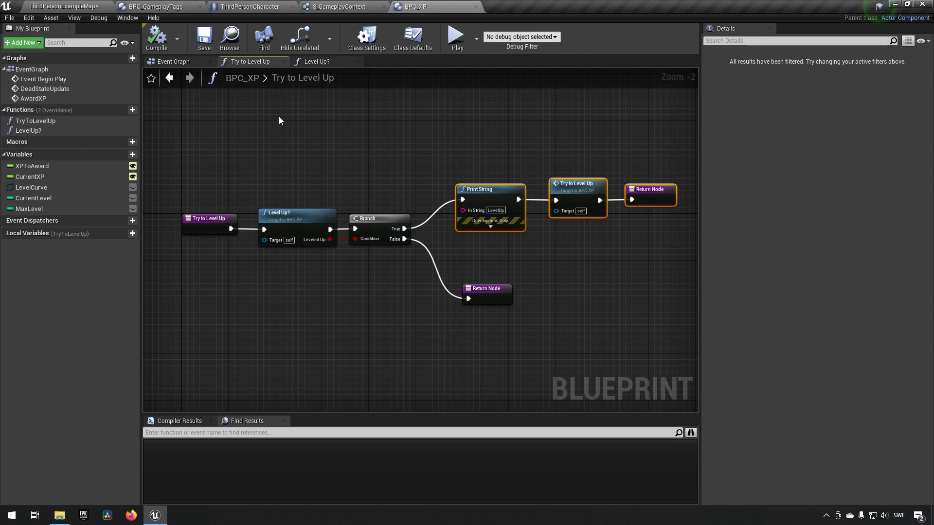